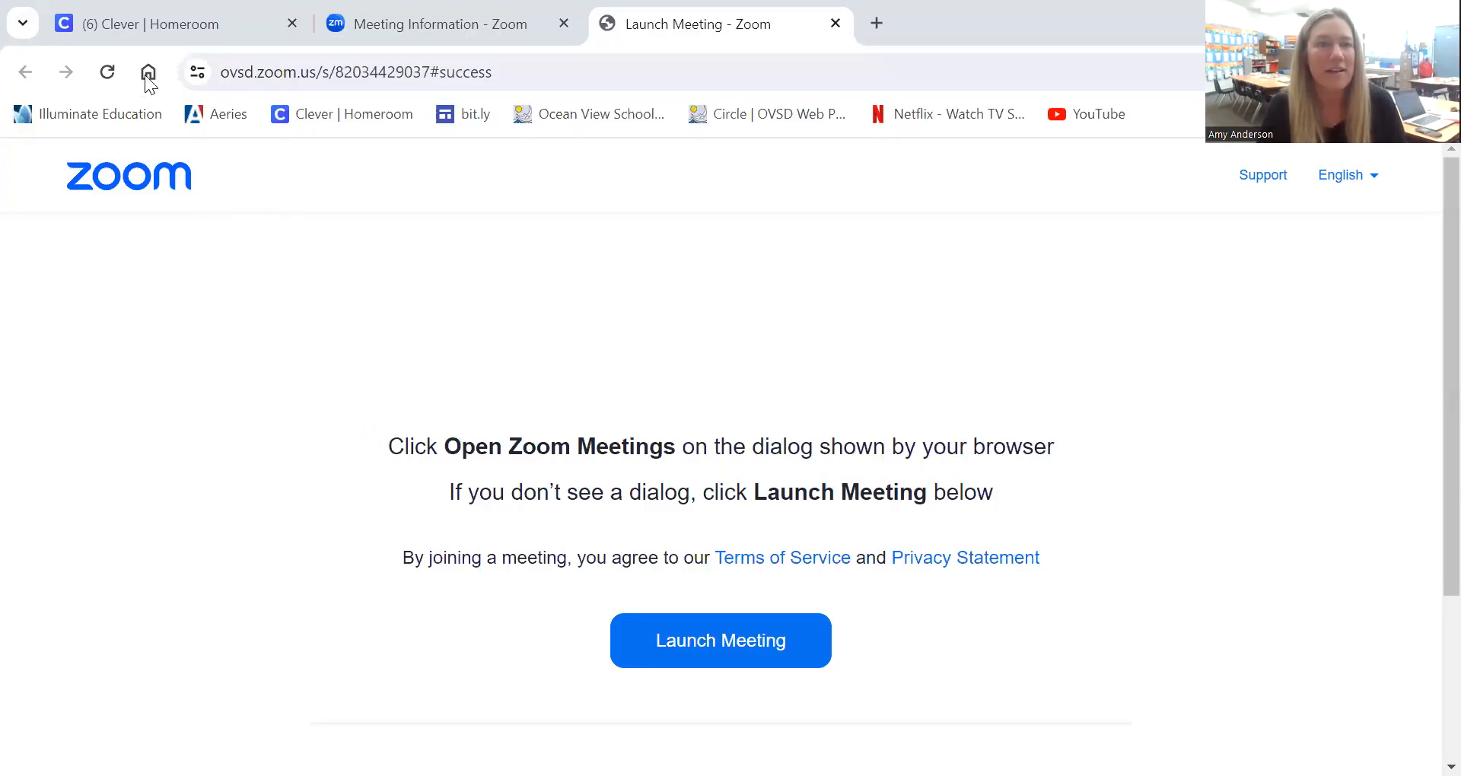
Return to the Clever Homeroom teacher pages from the Zoom launch page.
click(175, 24)
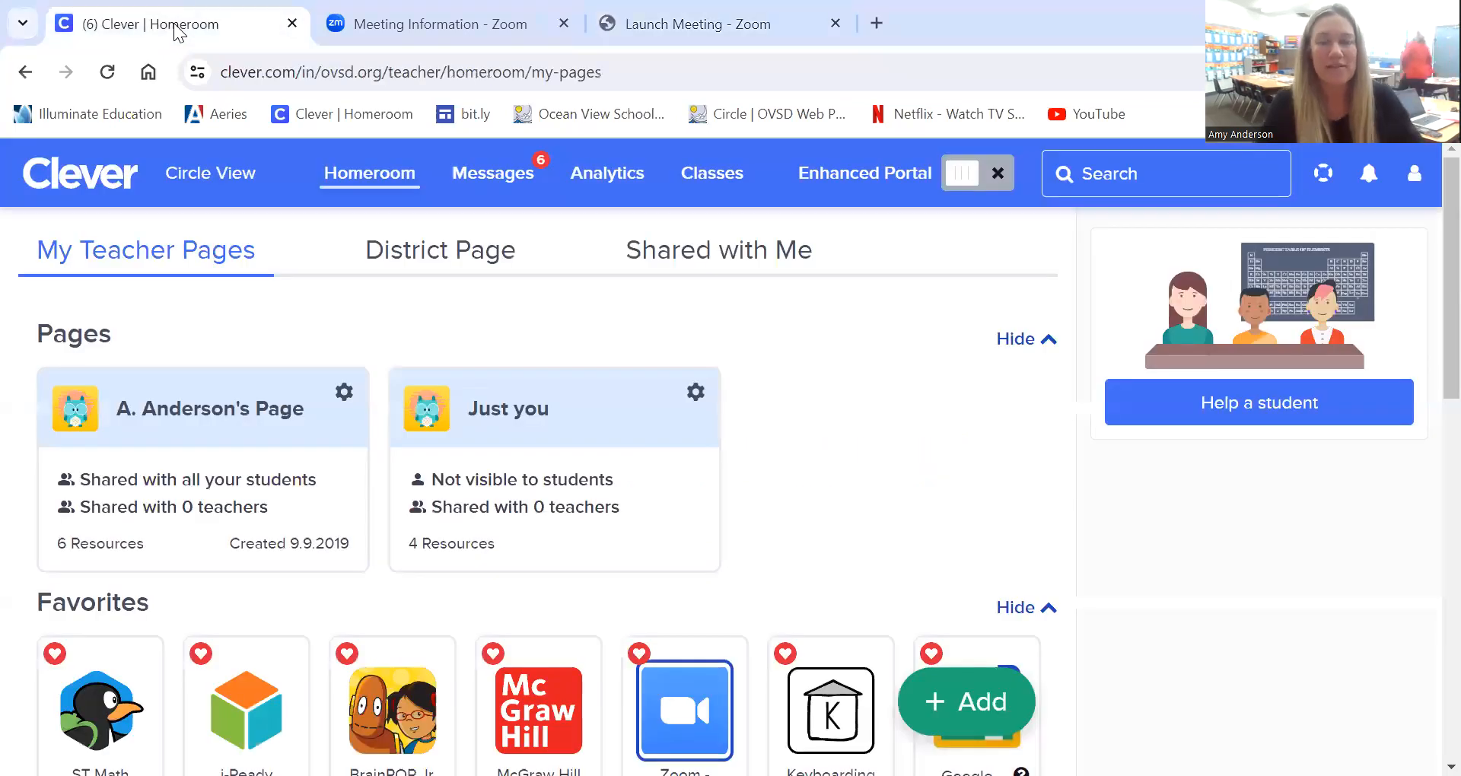
mouse_move(501, 320)
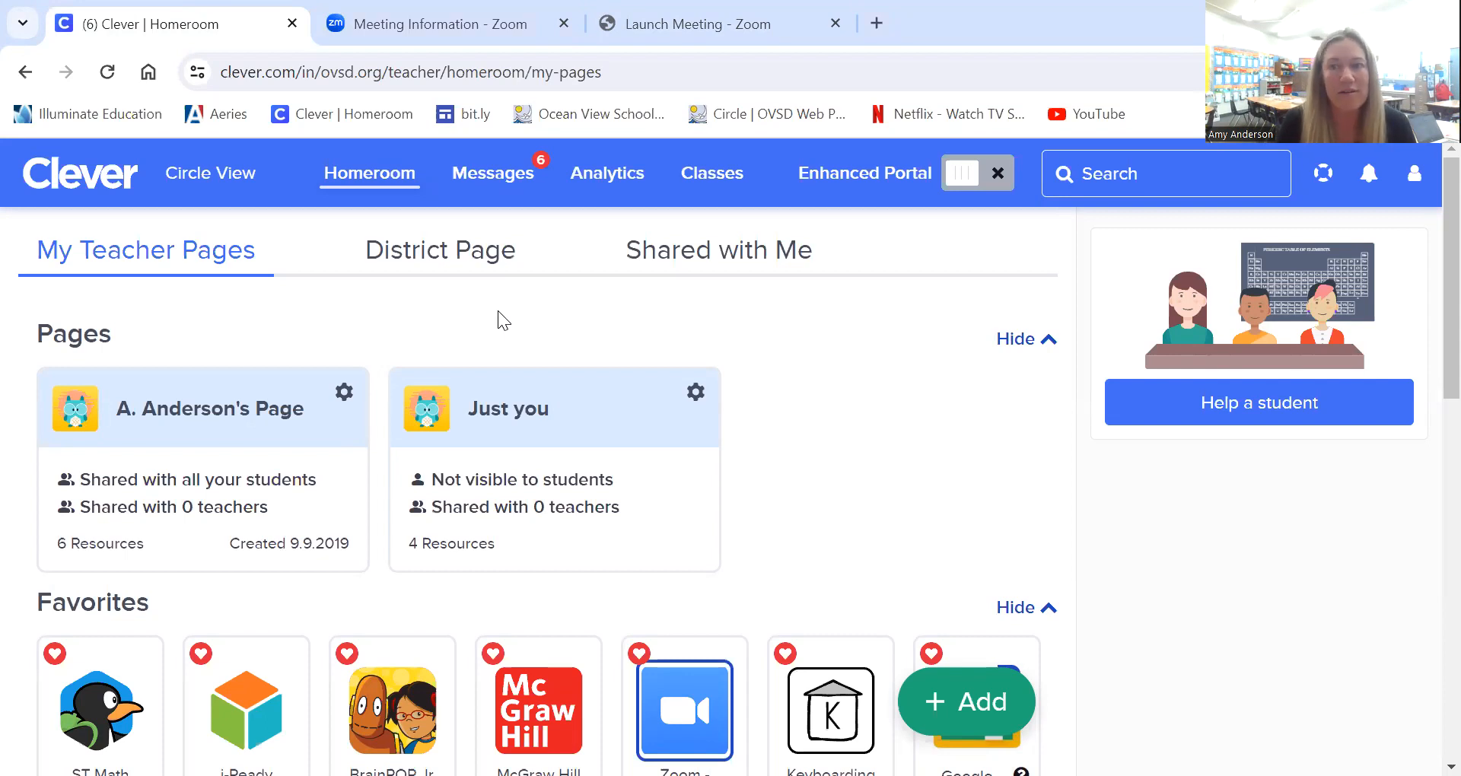
mouse_move(338, 369)
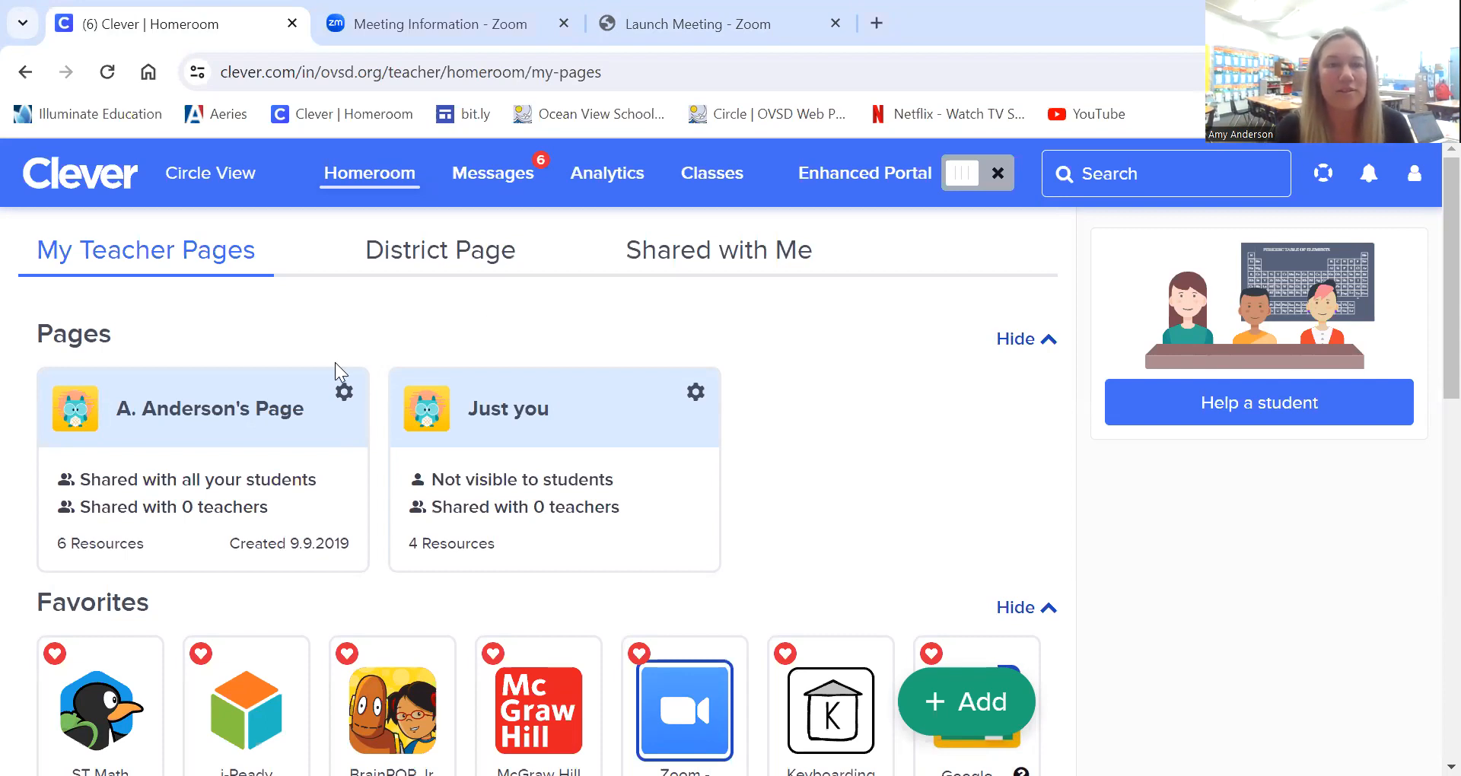
mouse_move(247, 434)
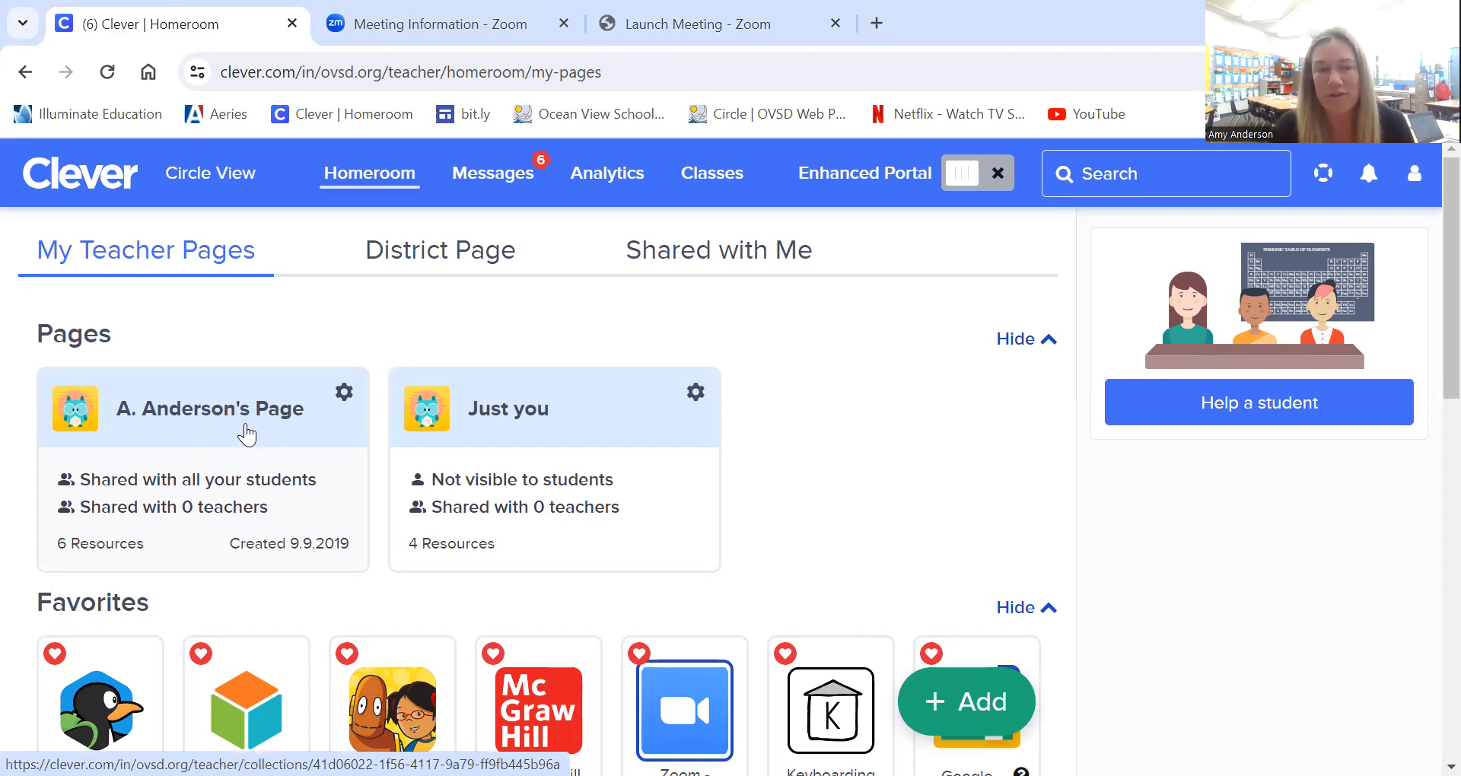
click(210, 408)
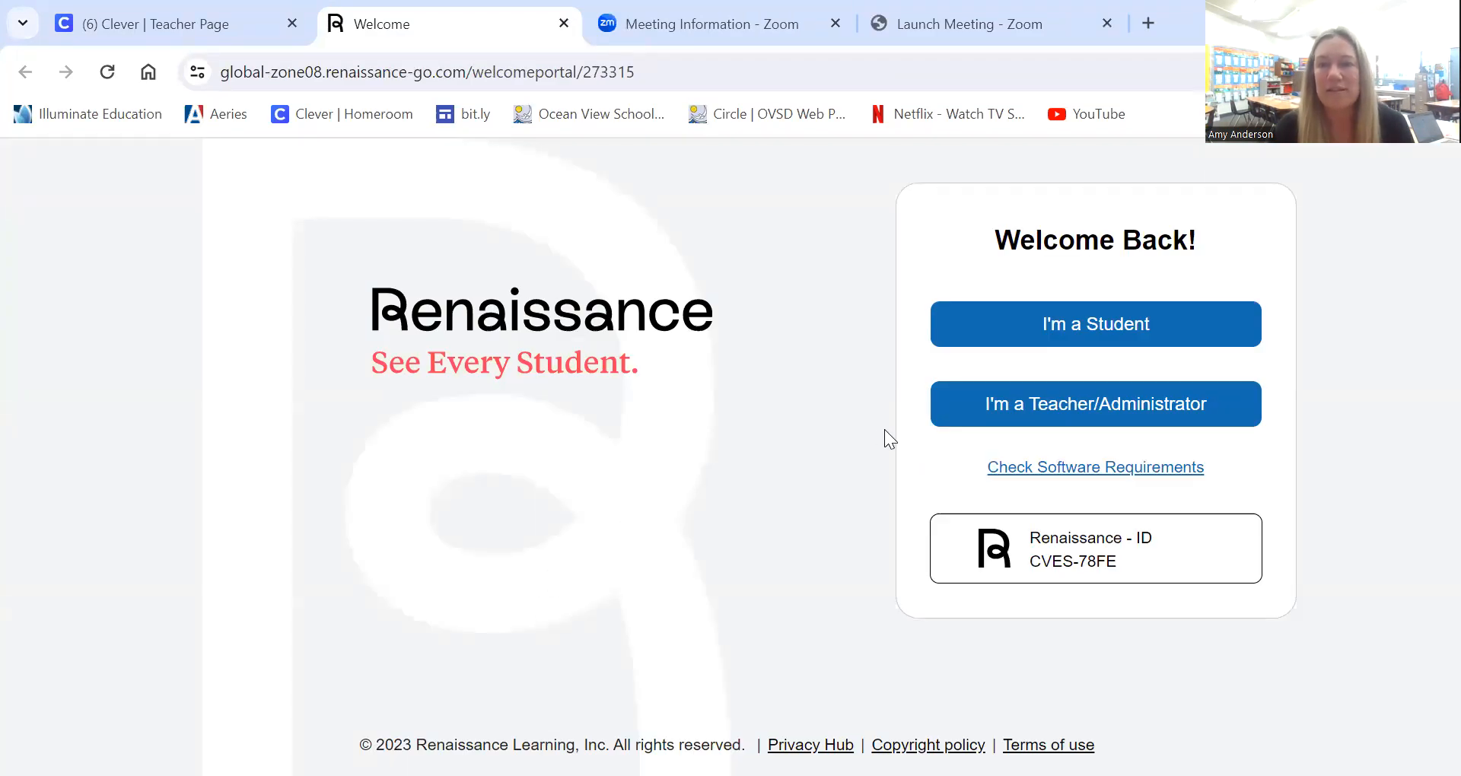
mouse_move(1124, 340)
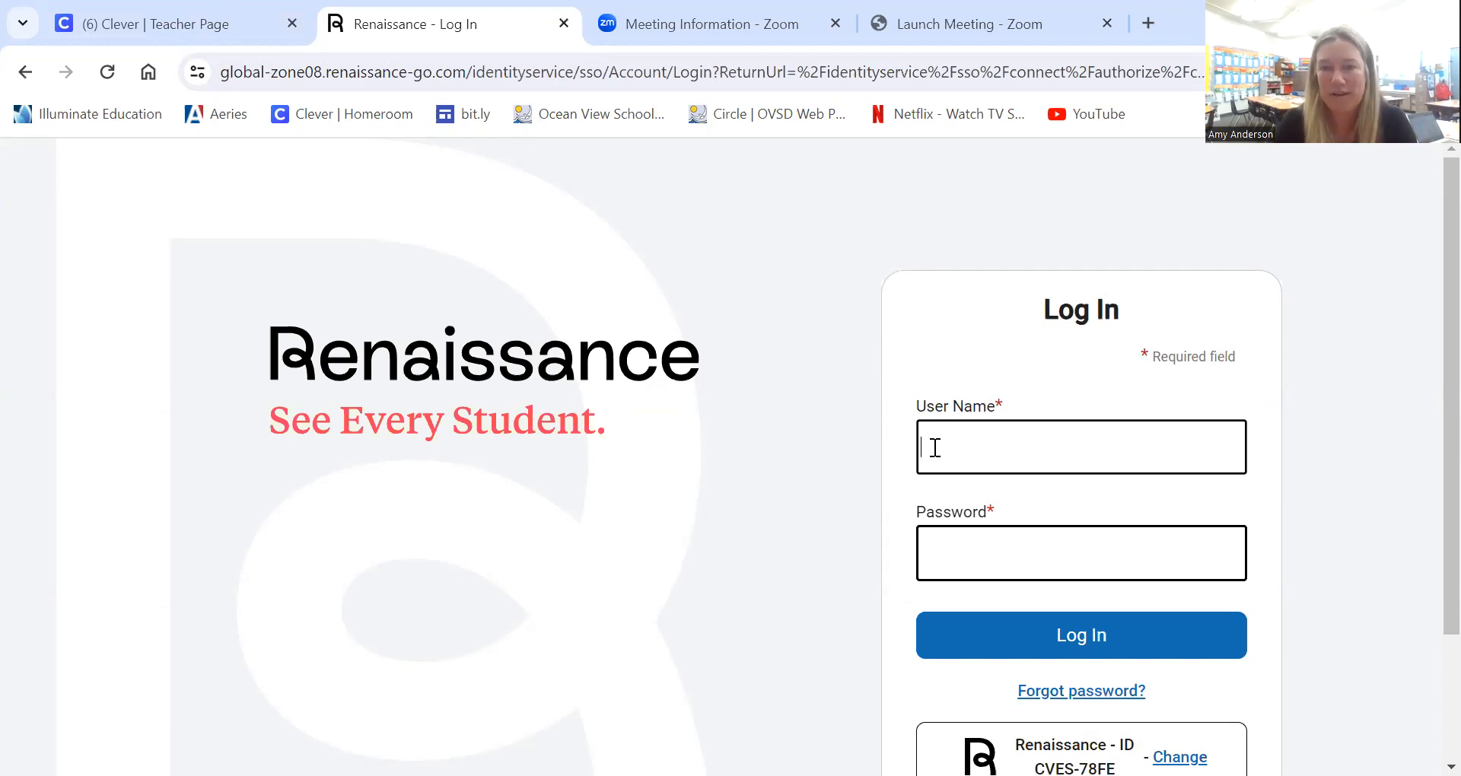
mouse_move(889, 455)
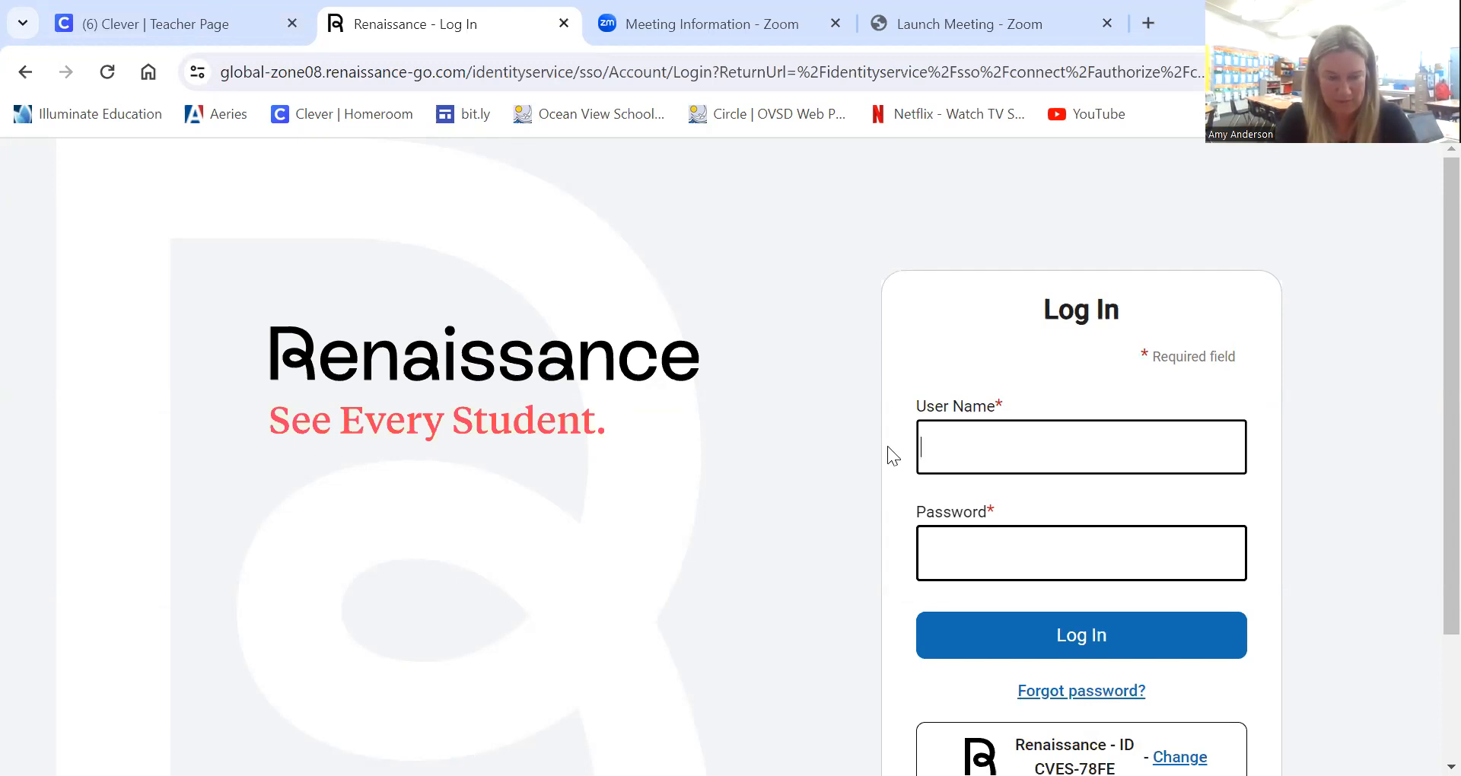
text(aande)
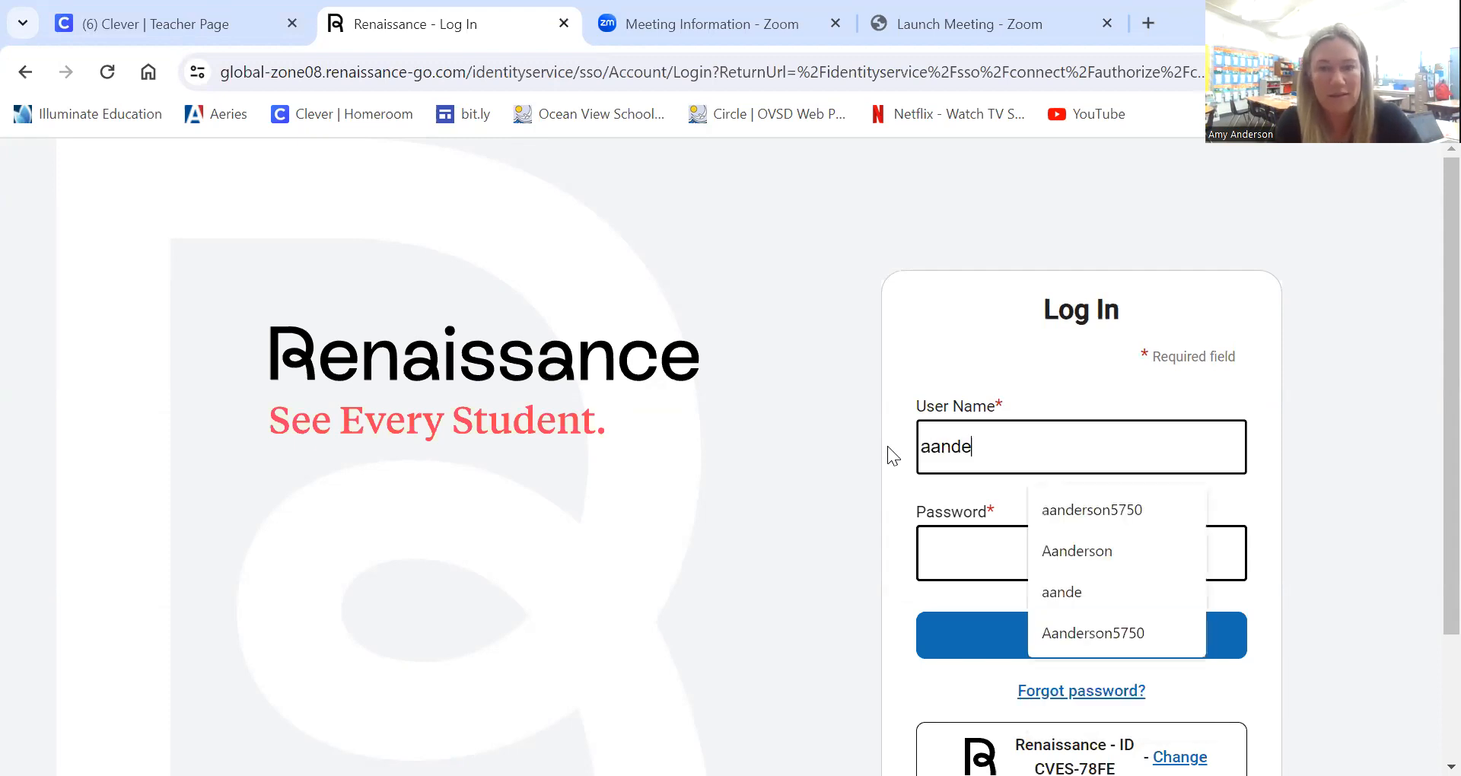
click(1081, 554)
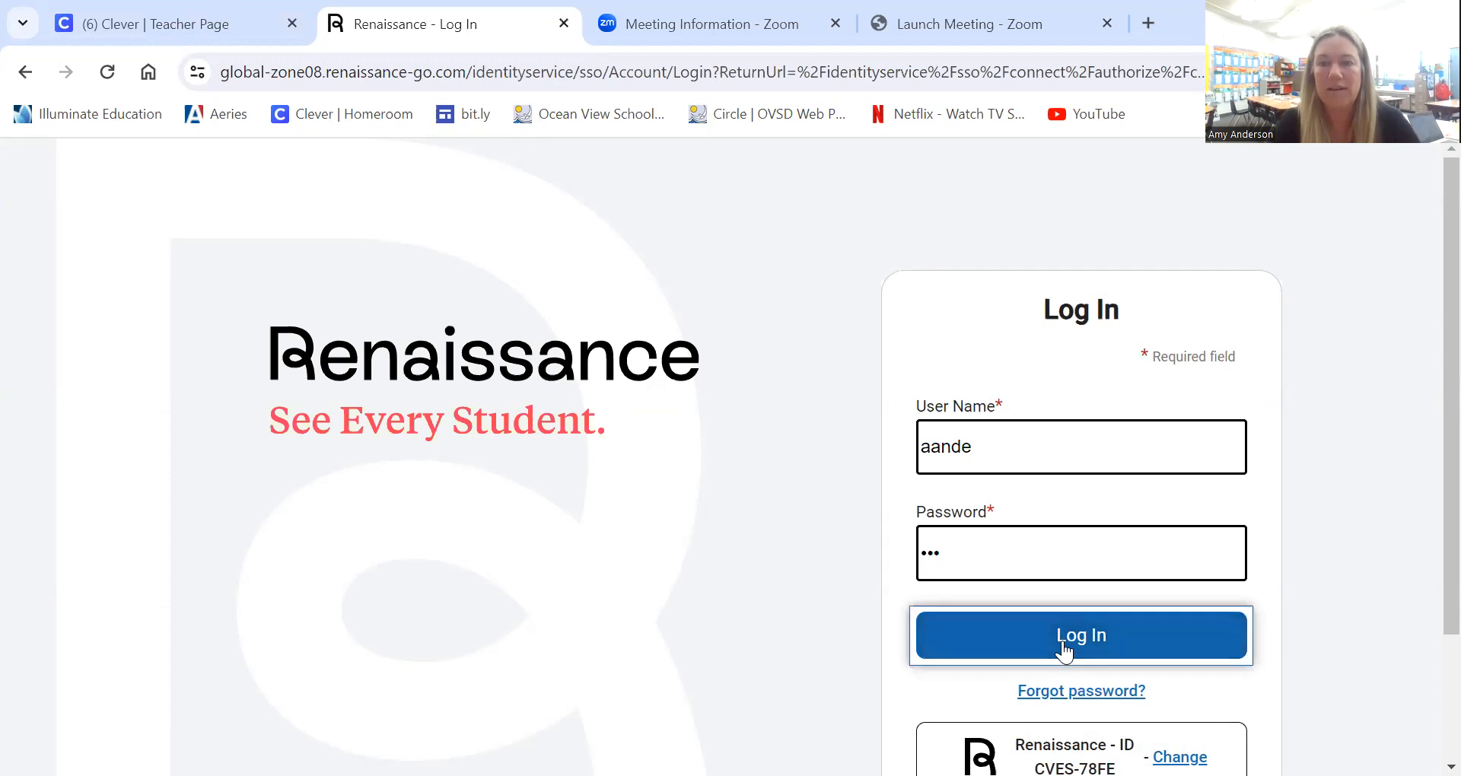
click(1081, 636)
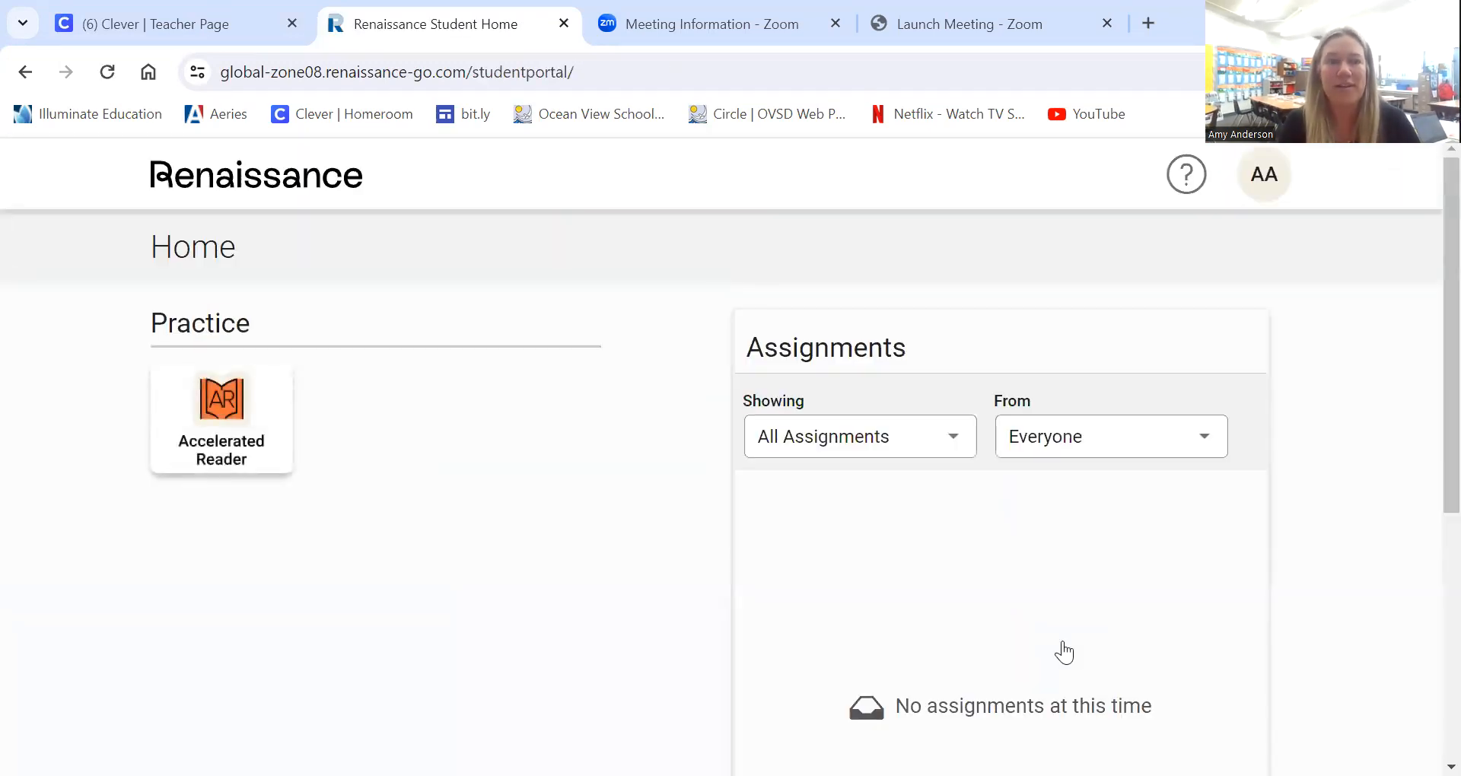
mouse_move(205, 408)
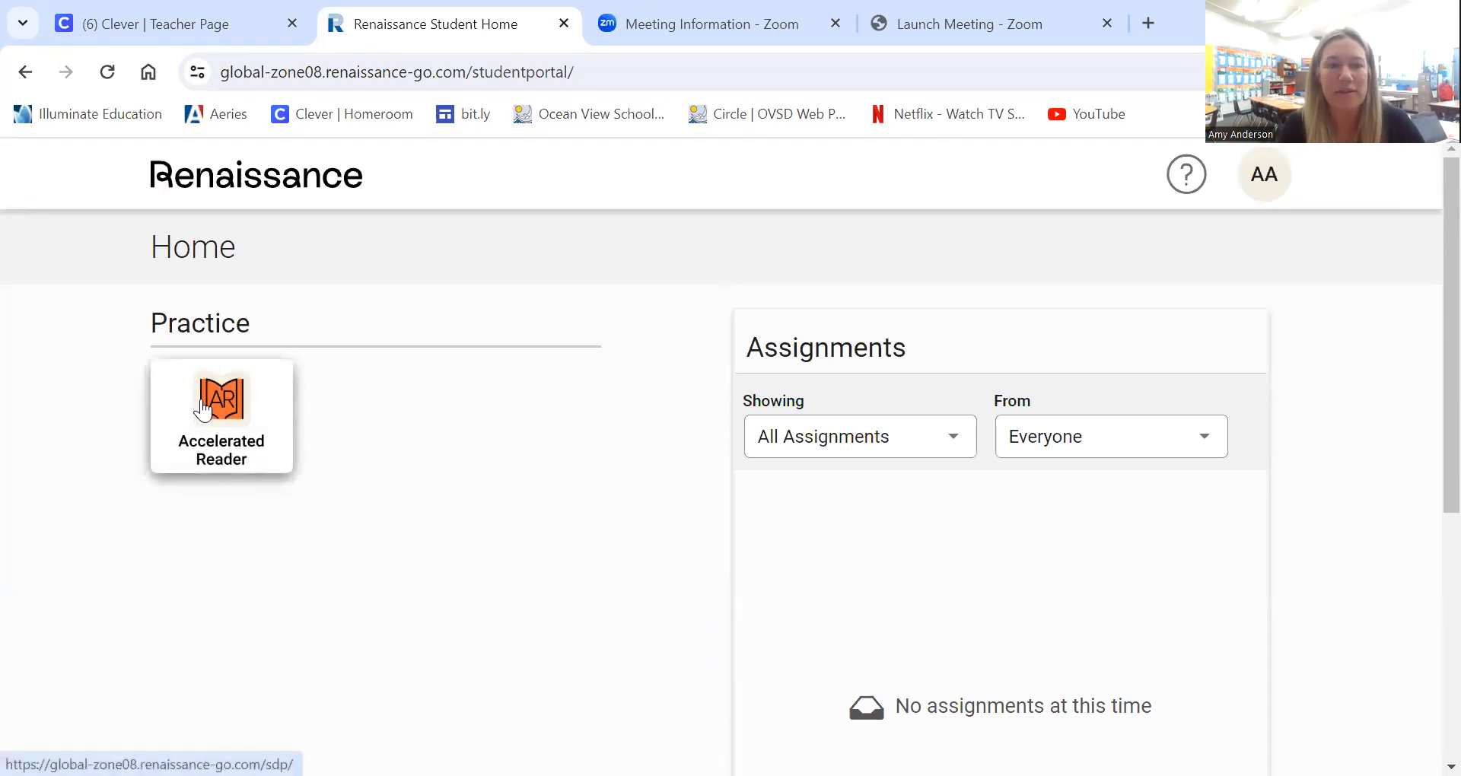
Search Accelerated Reader for quiz number 70384, returning Penguins and Their Chicks.
click(219, 404)
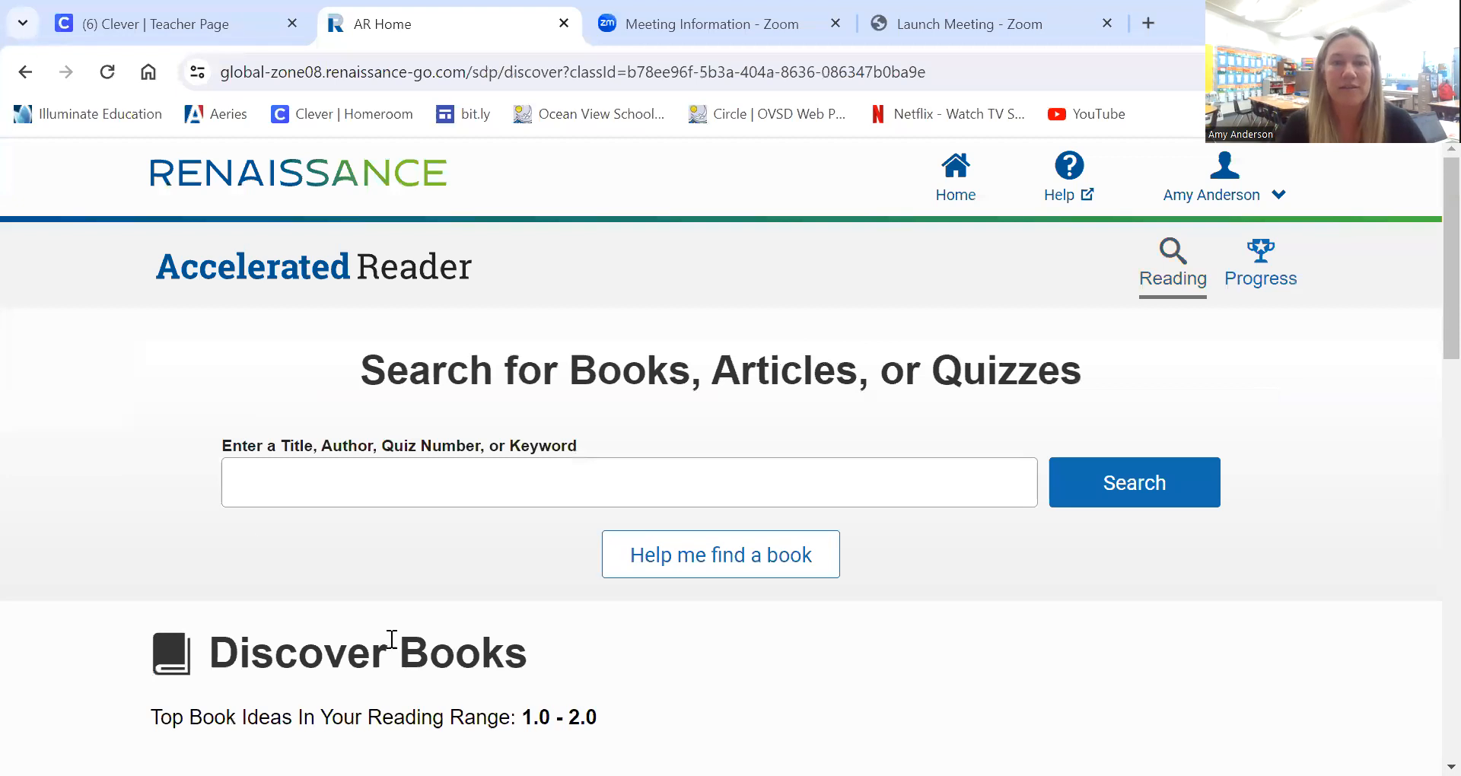
scroll(down, 3)
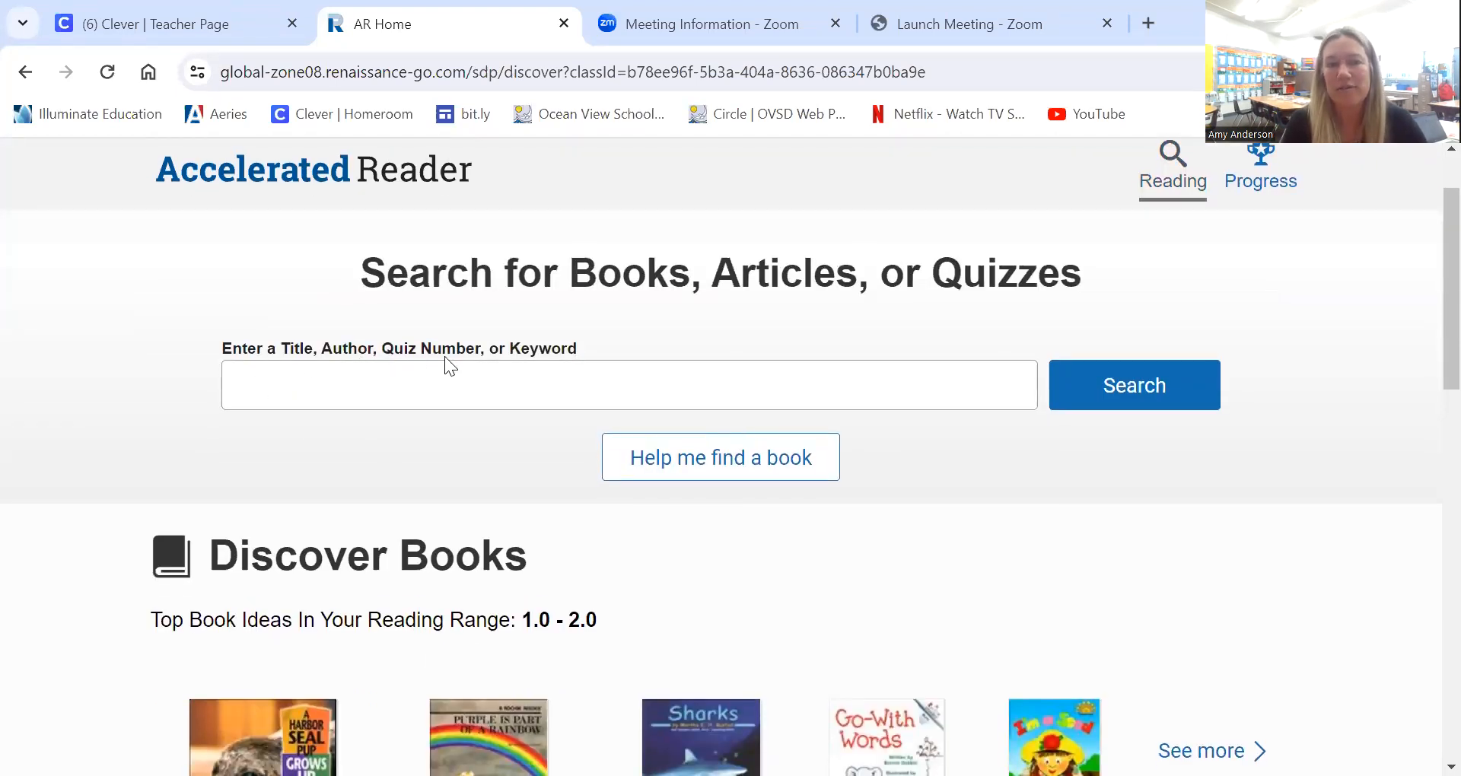
mouse_move(466, 385)
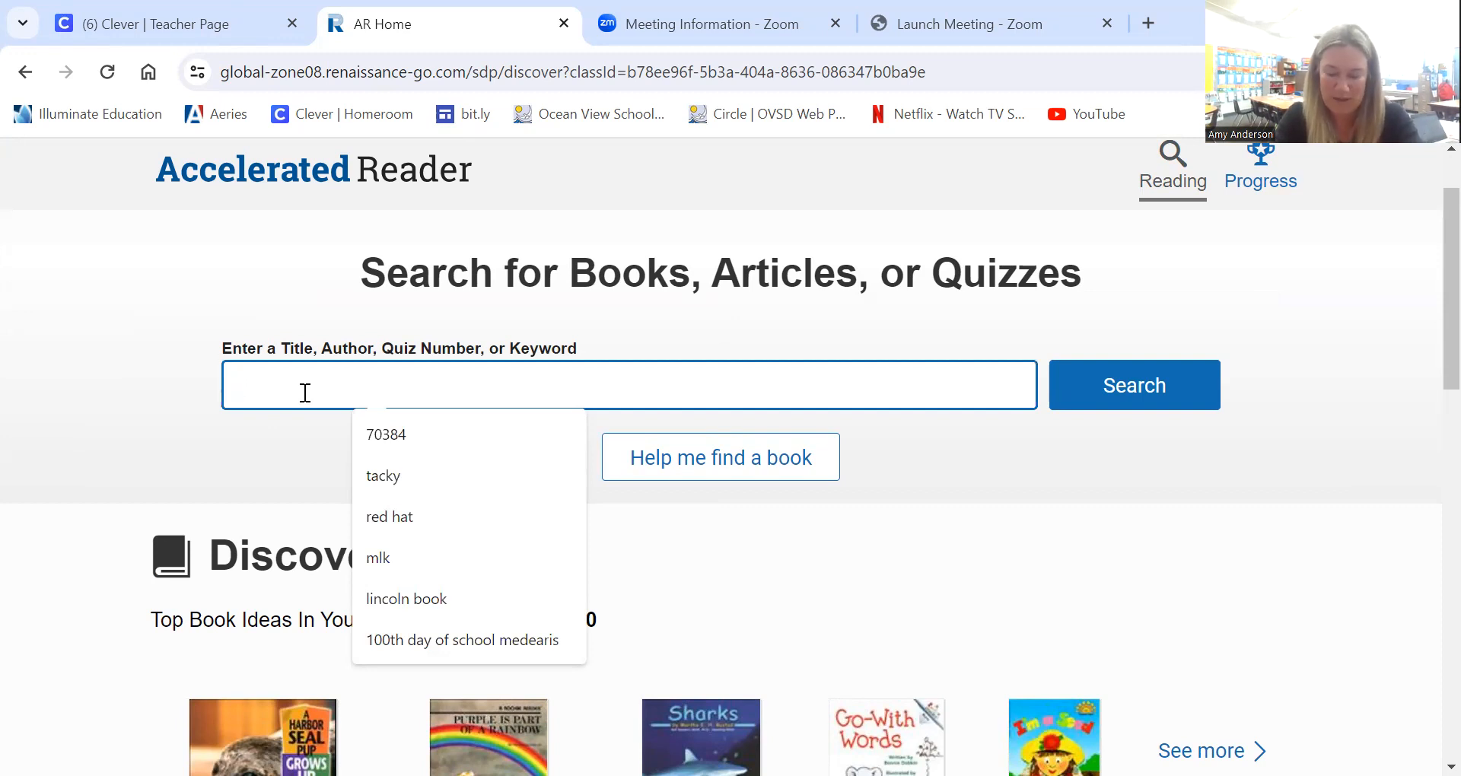
text(70384)
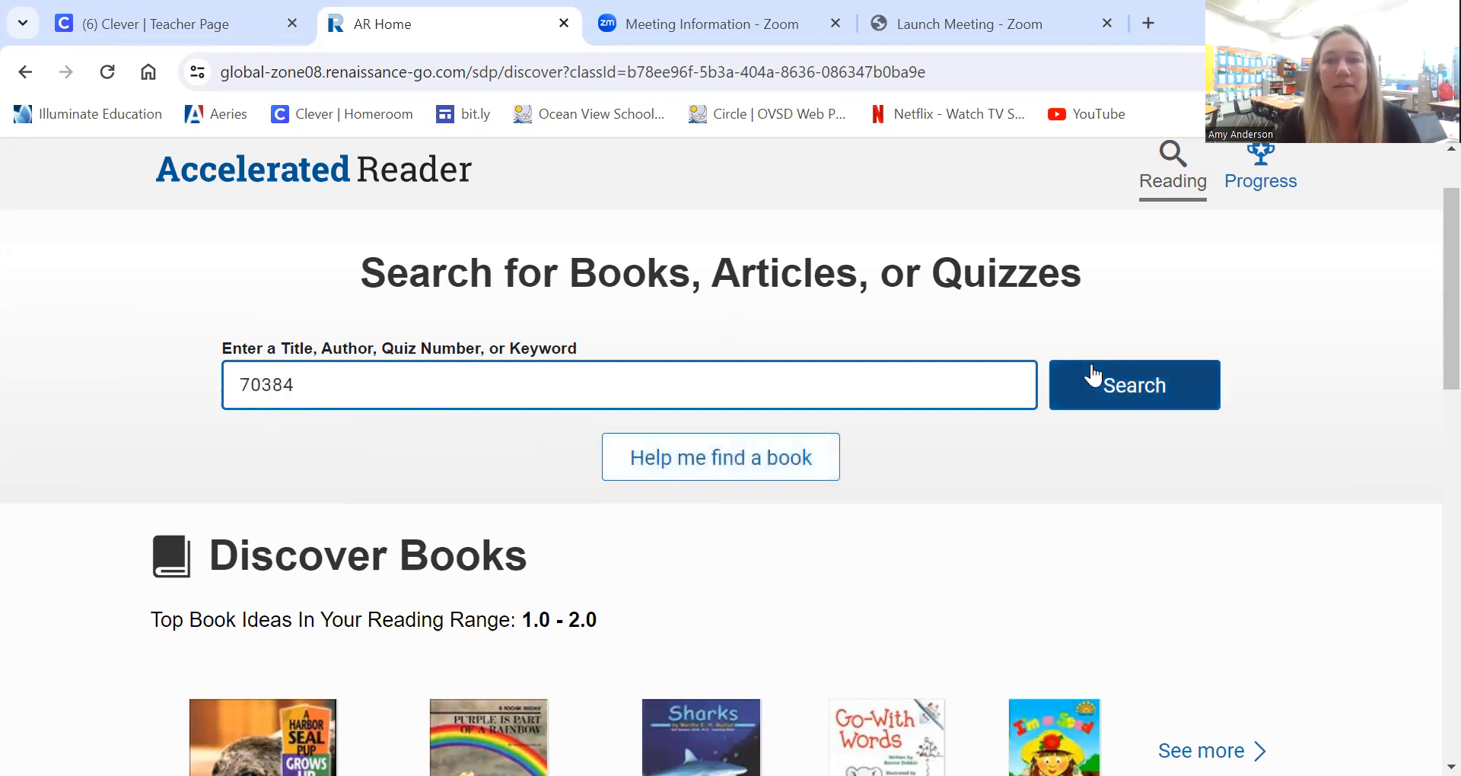
click(1134, 385)
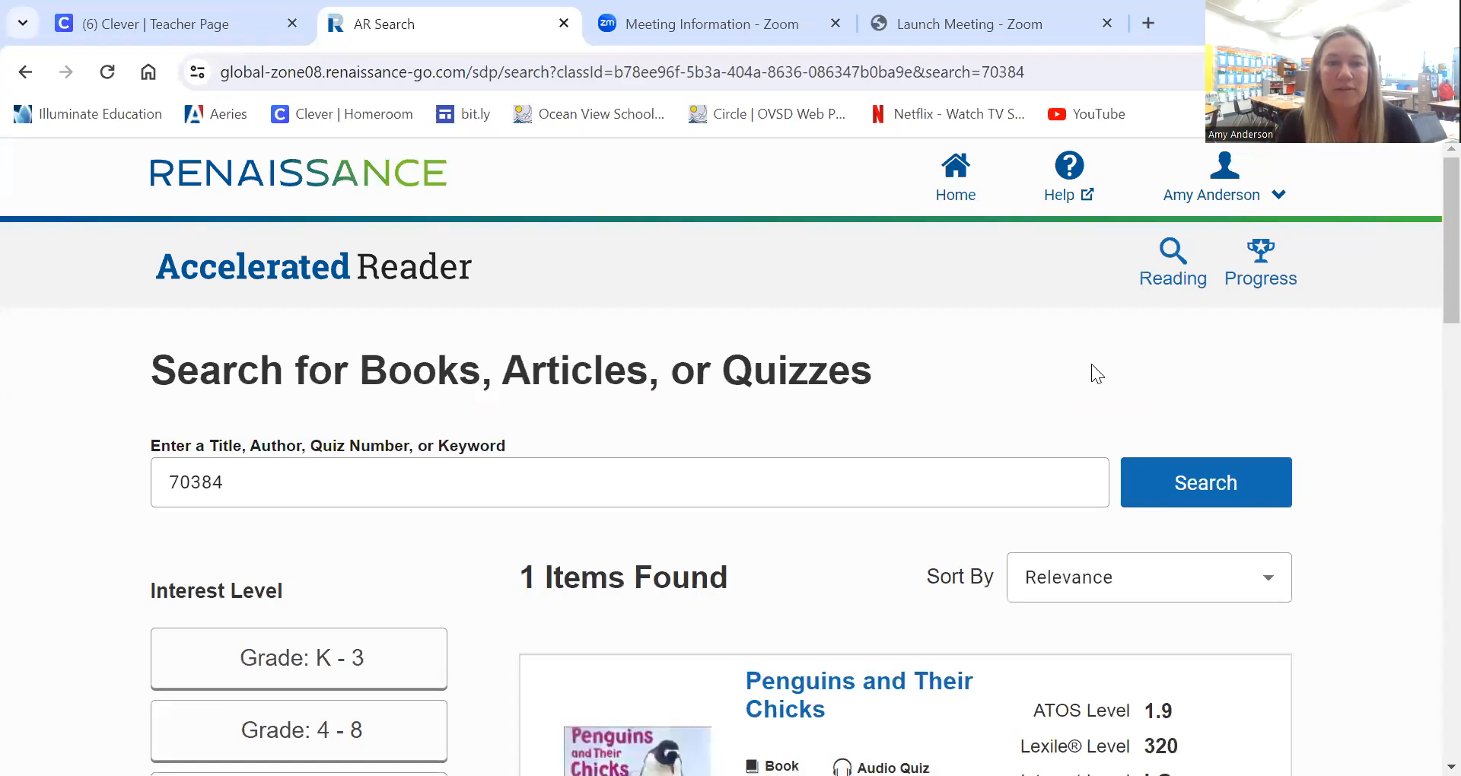
scroll(down, 3)
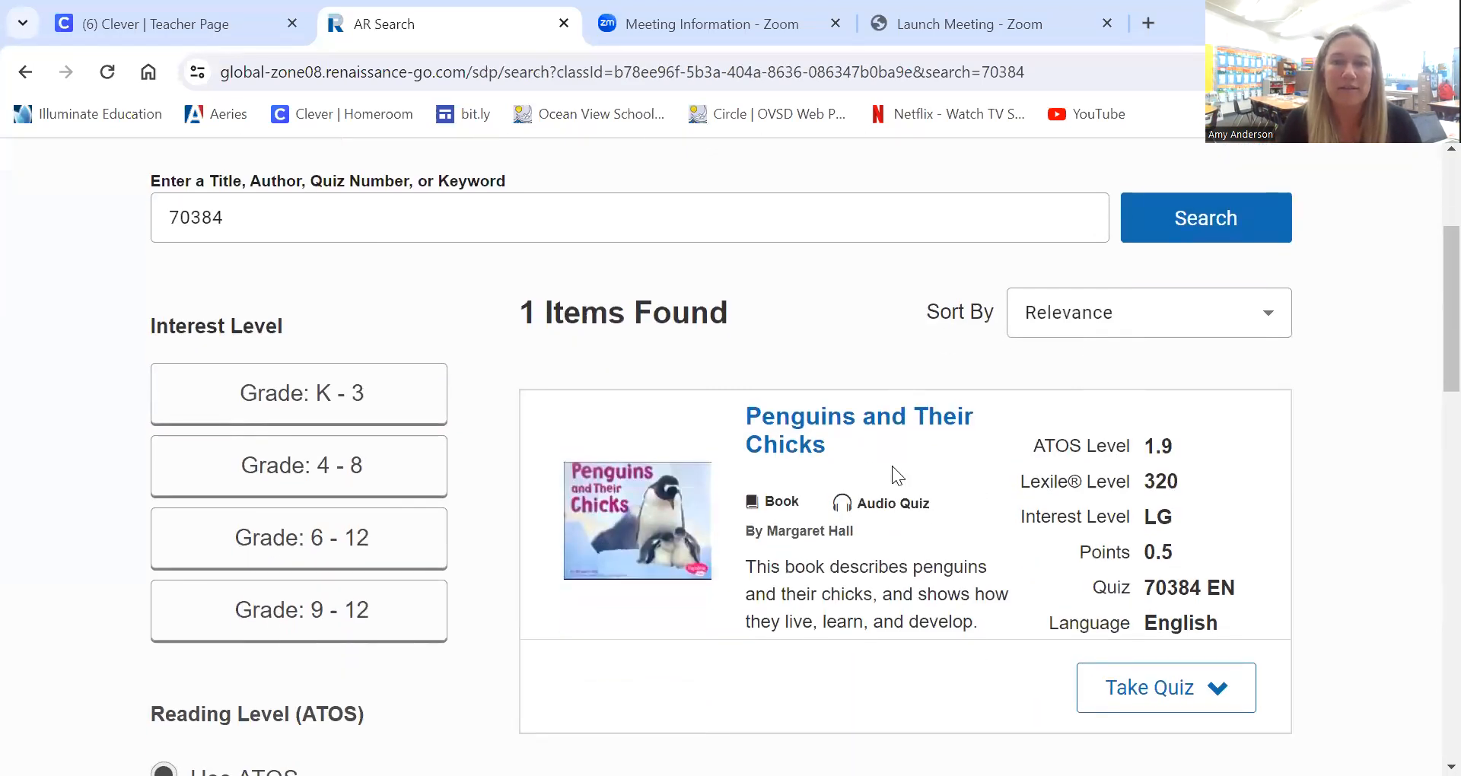
mouse_move(810, 381)
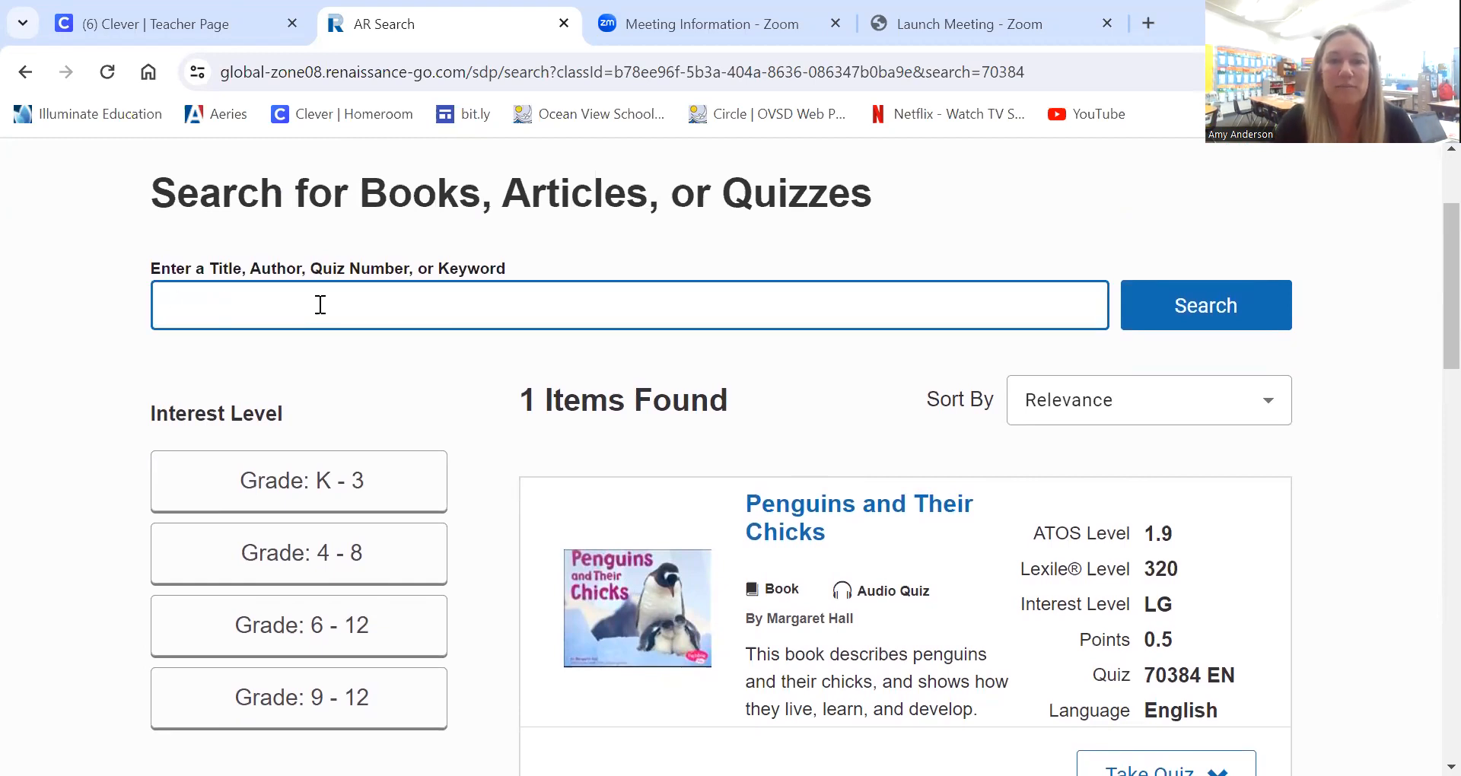
Search by the title 'Penguins and their chicks' and browse the 28 matching books.
text(P)
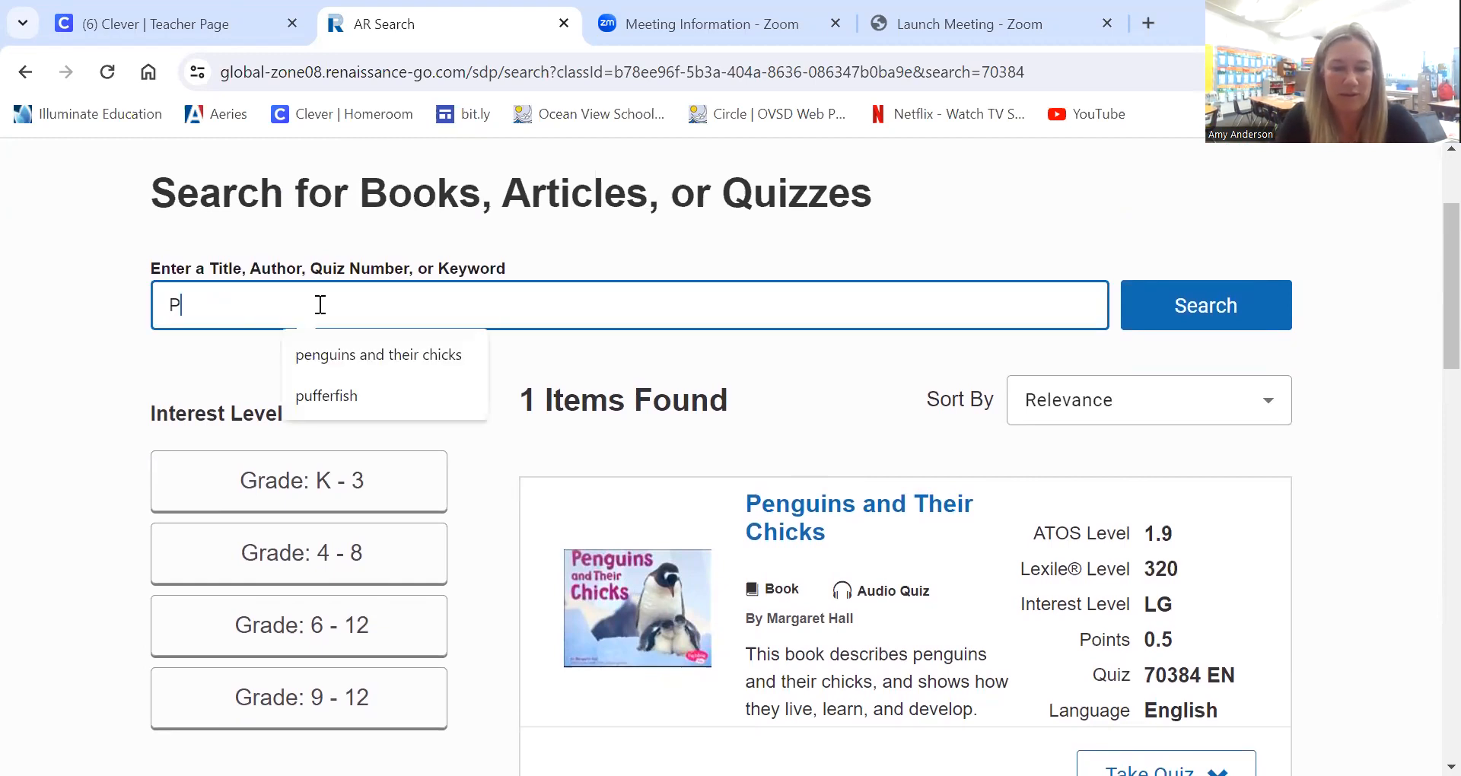
text(Penguins and their chicks)
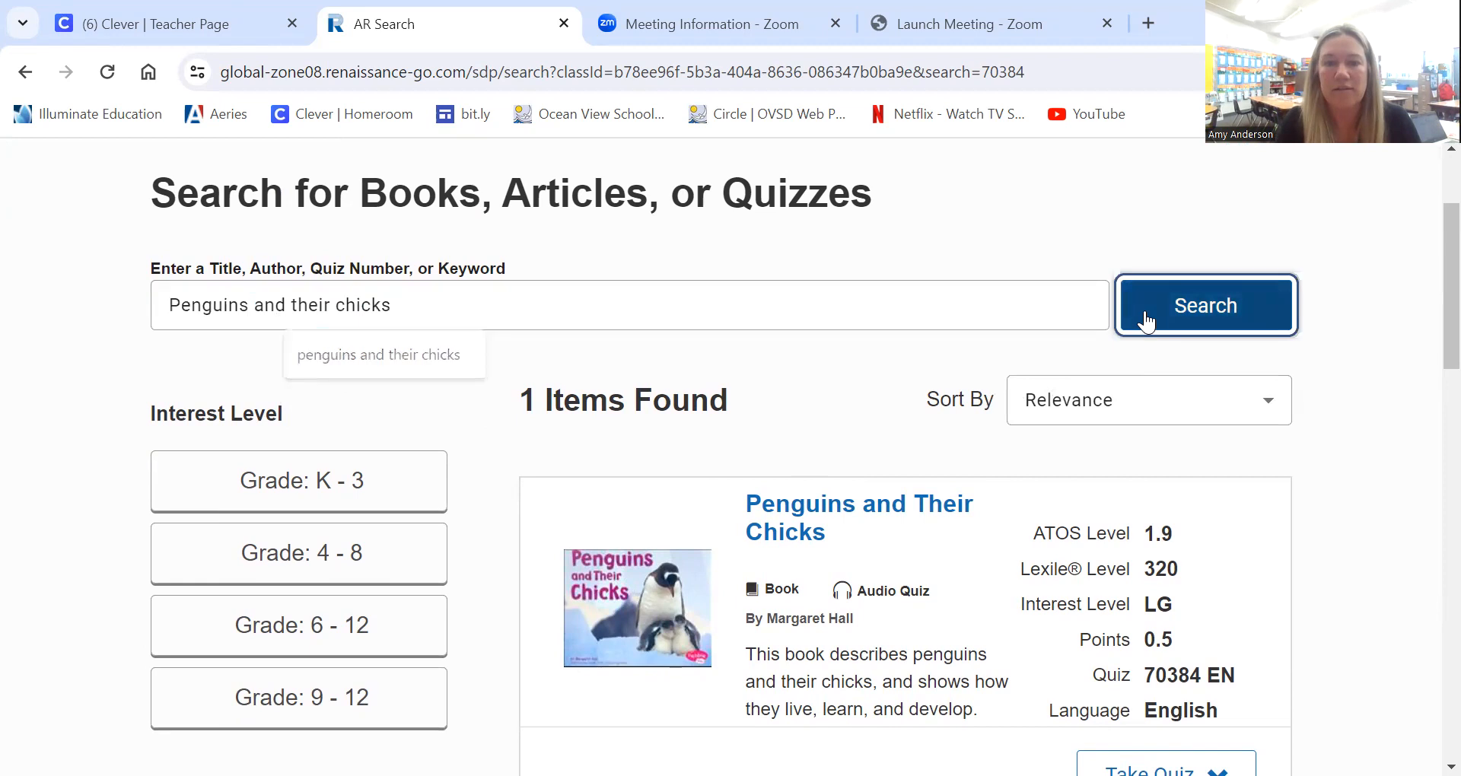
click(1206, 304)
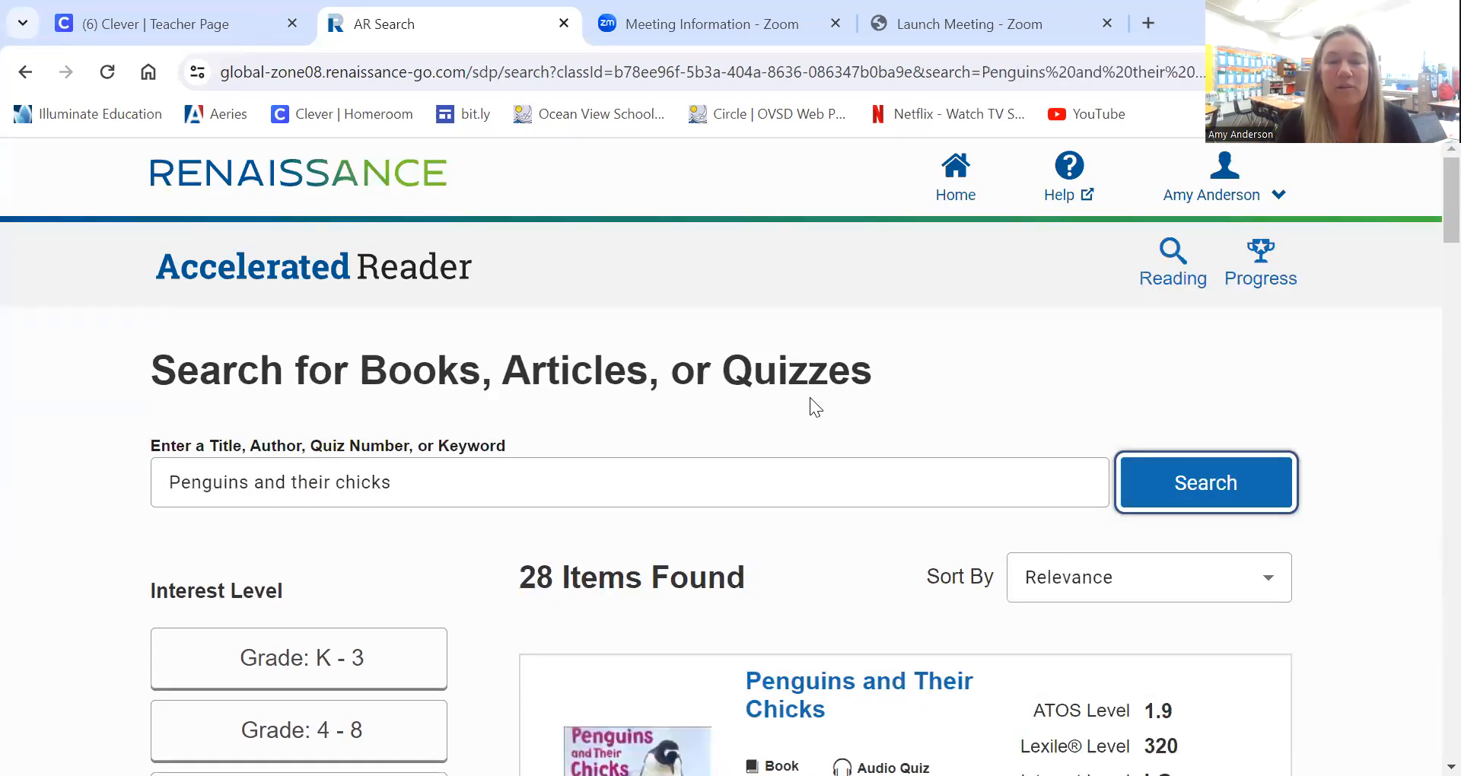
scroll(down, 3)
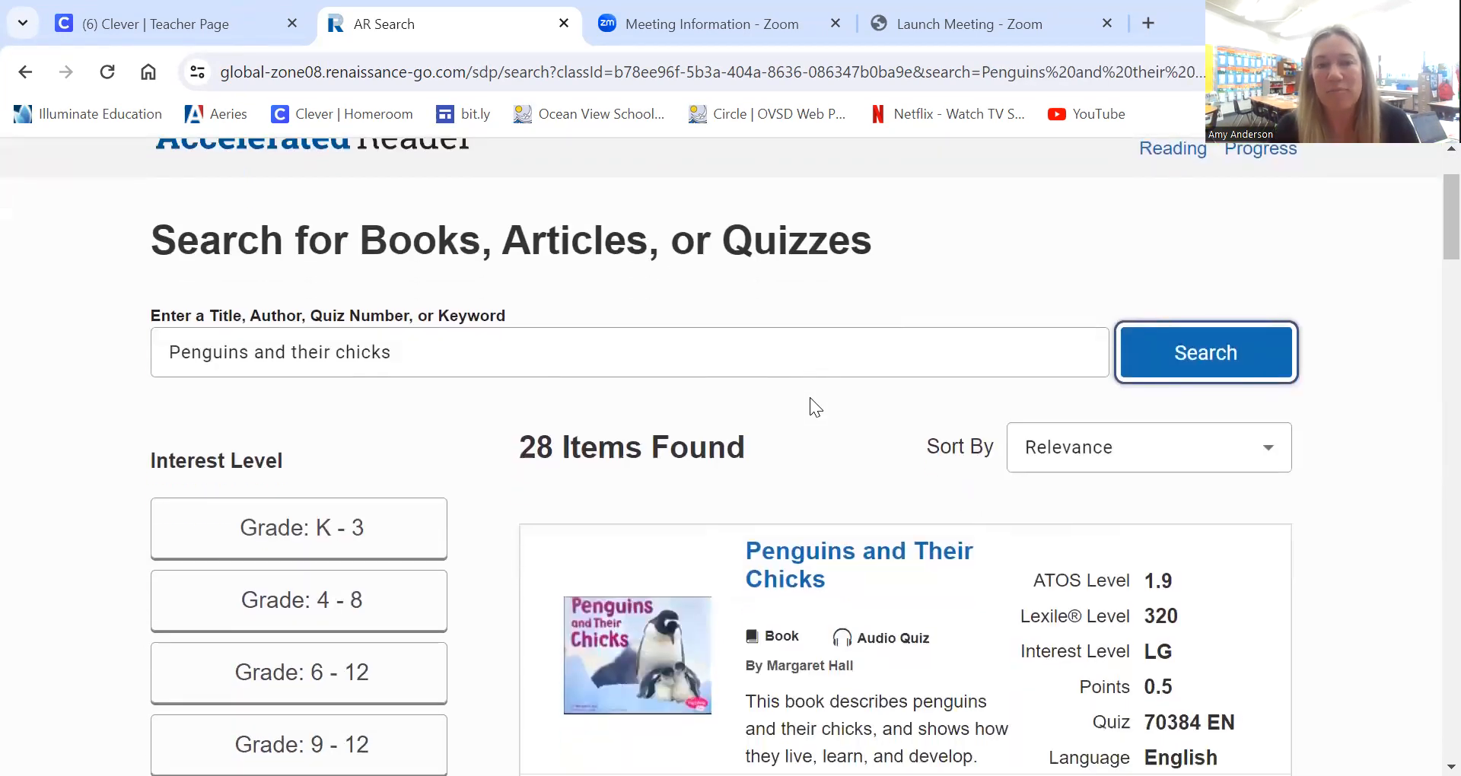
scroll(down, 3)
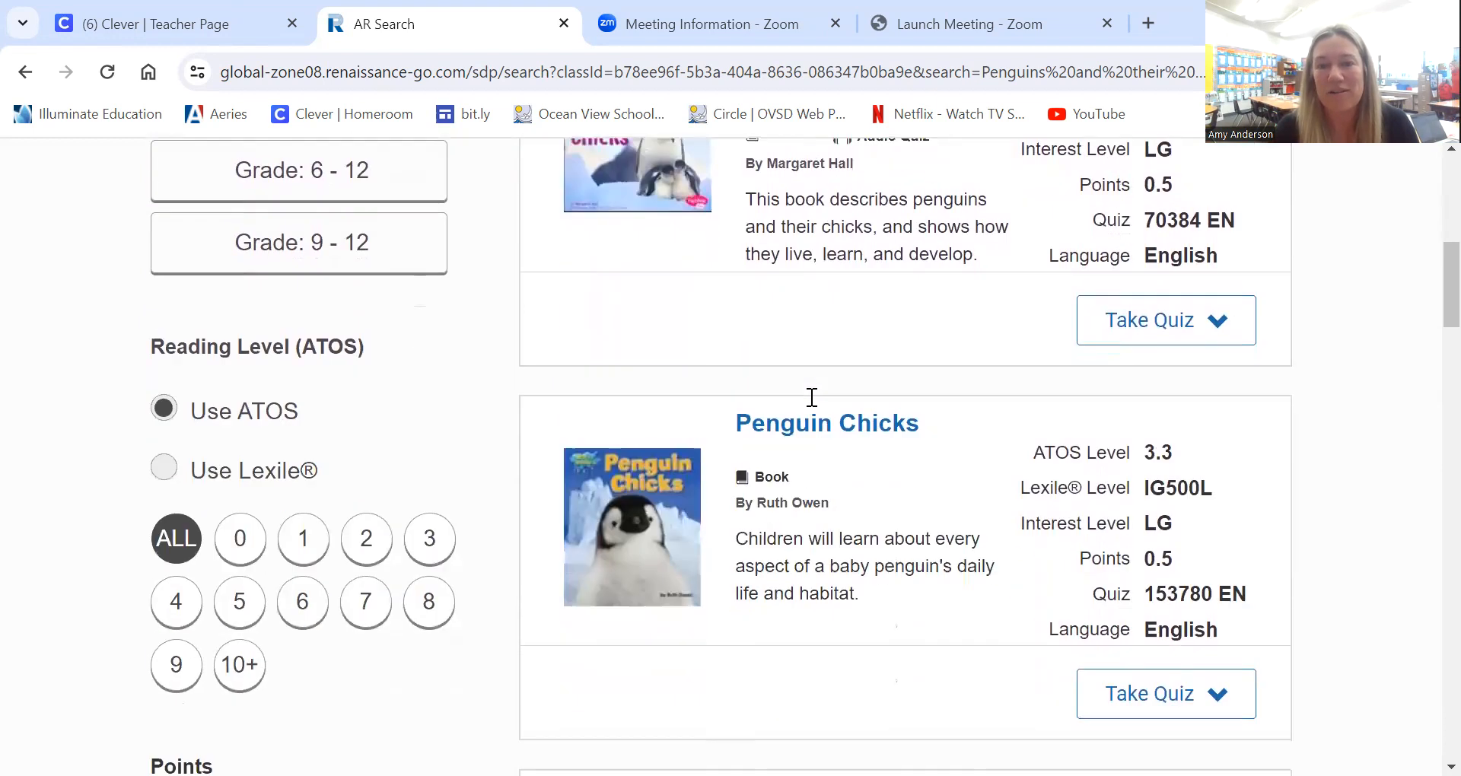
scroll(down, 3)
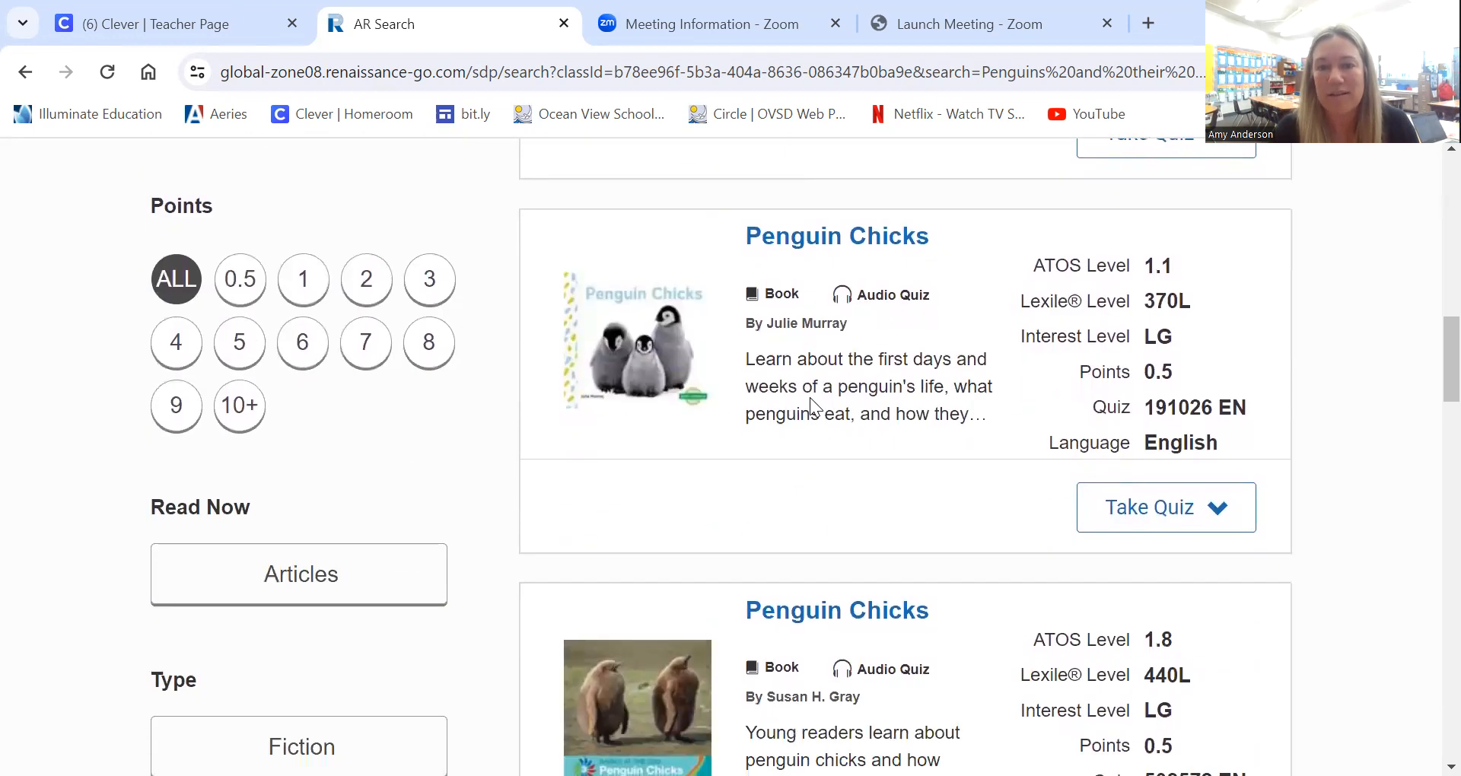
scroll(up, 3)
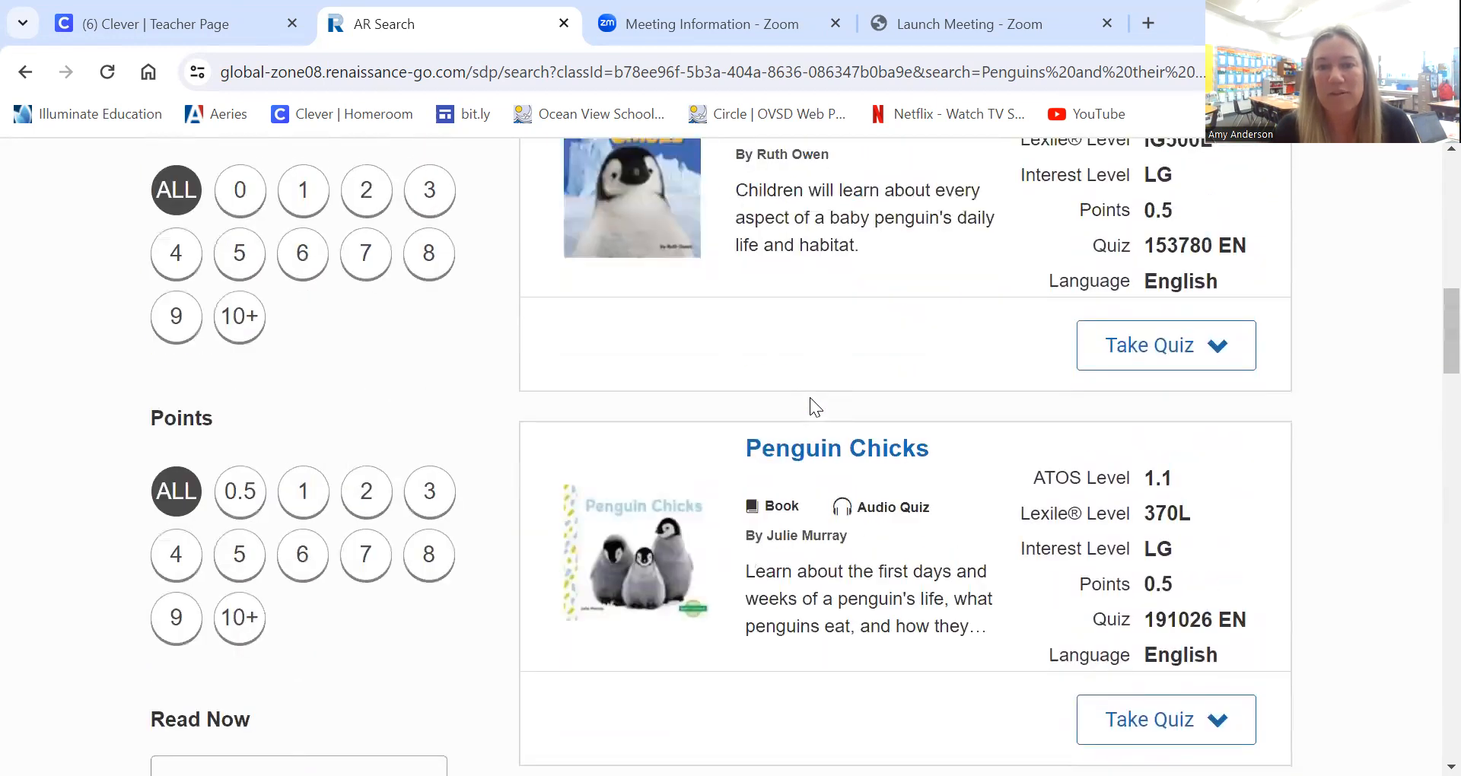
scroll(up, 3)
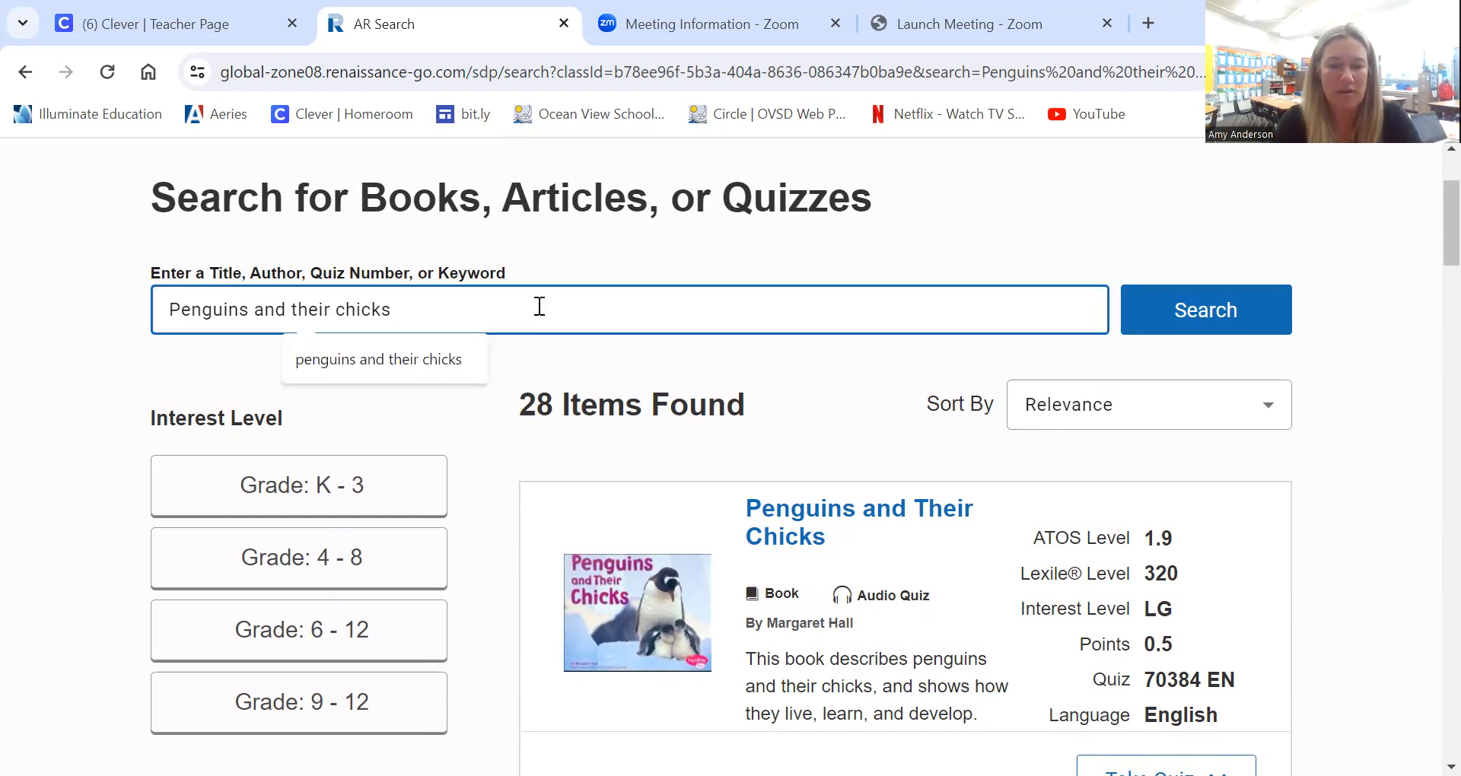
Narrow the search with author 'hall' and show the Take Quiz choices for Penguins and Their Chicks.
text(hall)
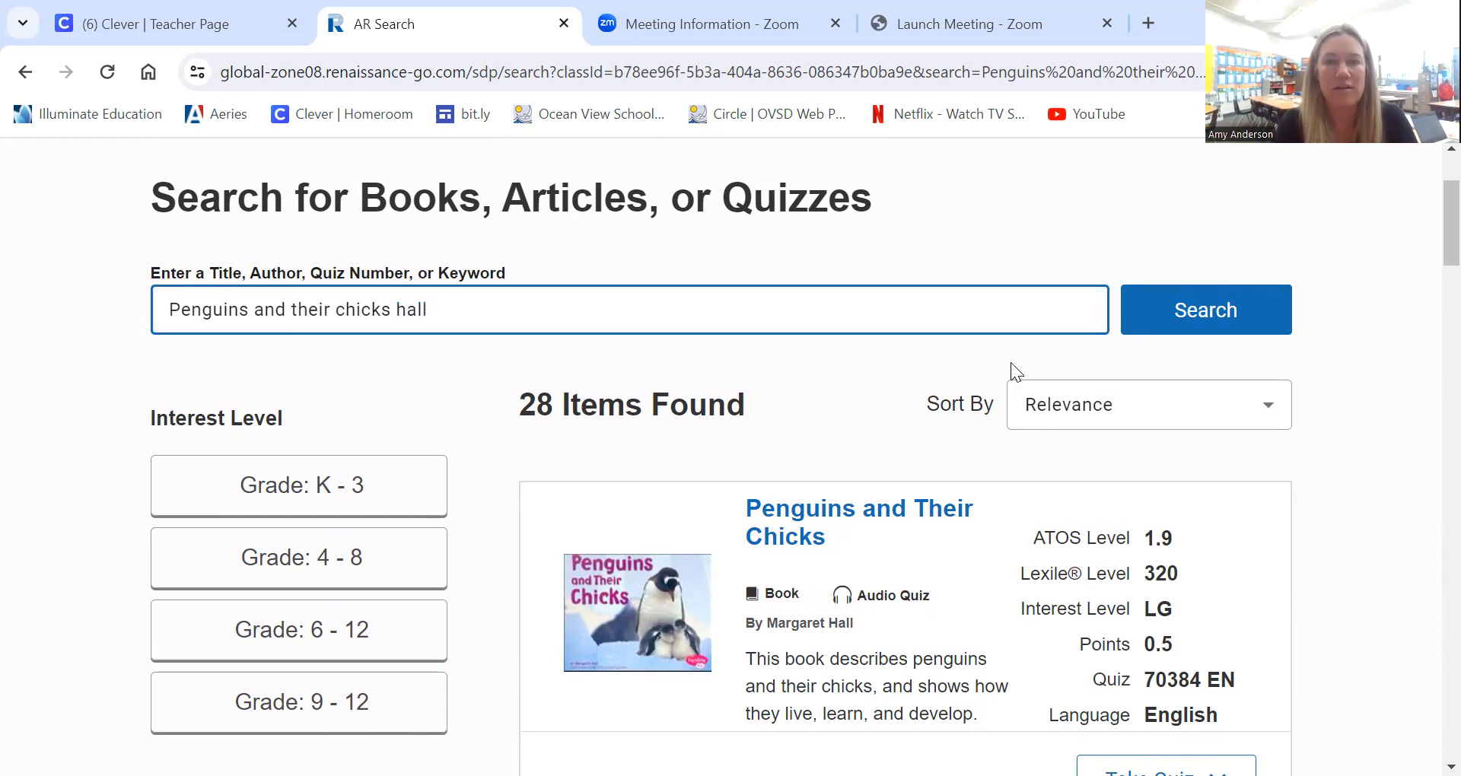
click(1206, 309)
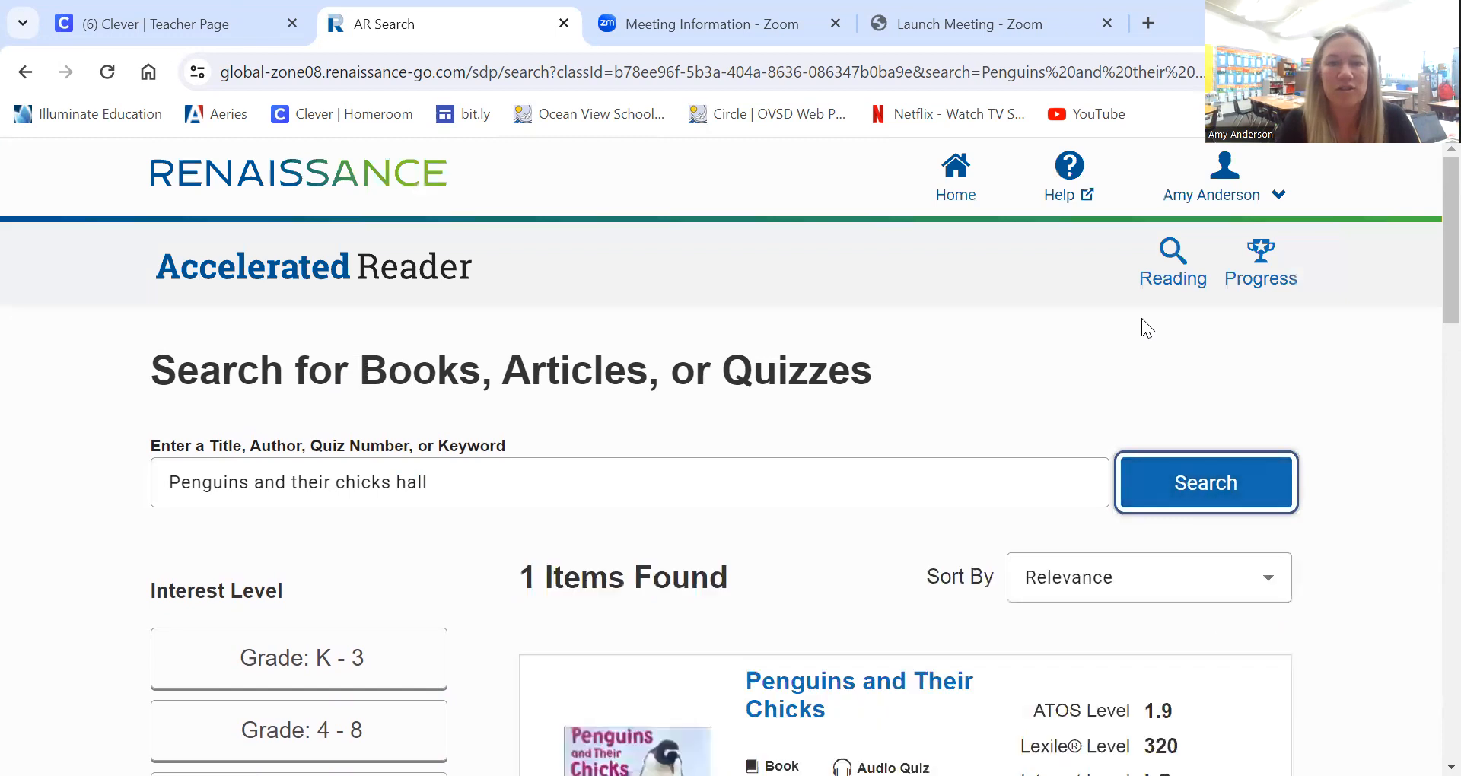
scroll(down, 3)
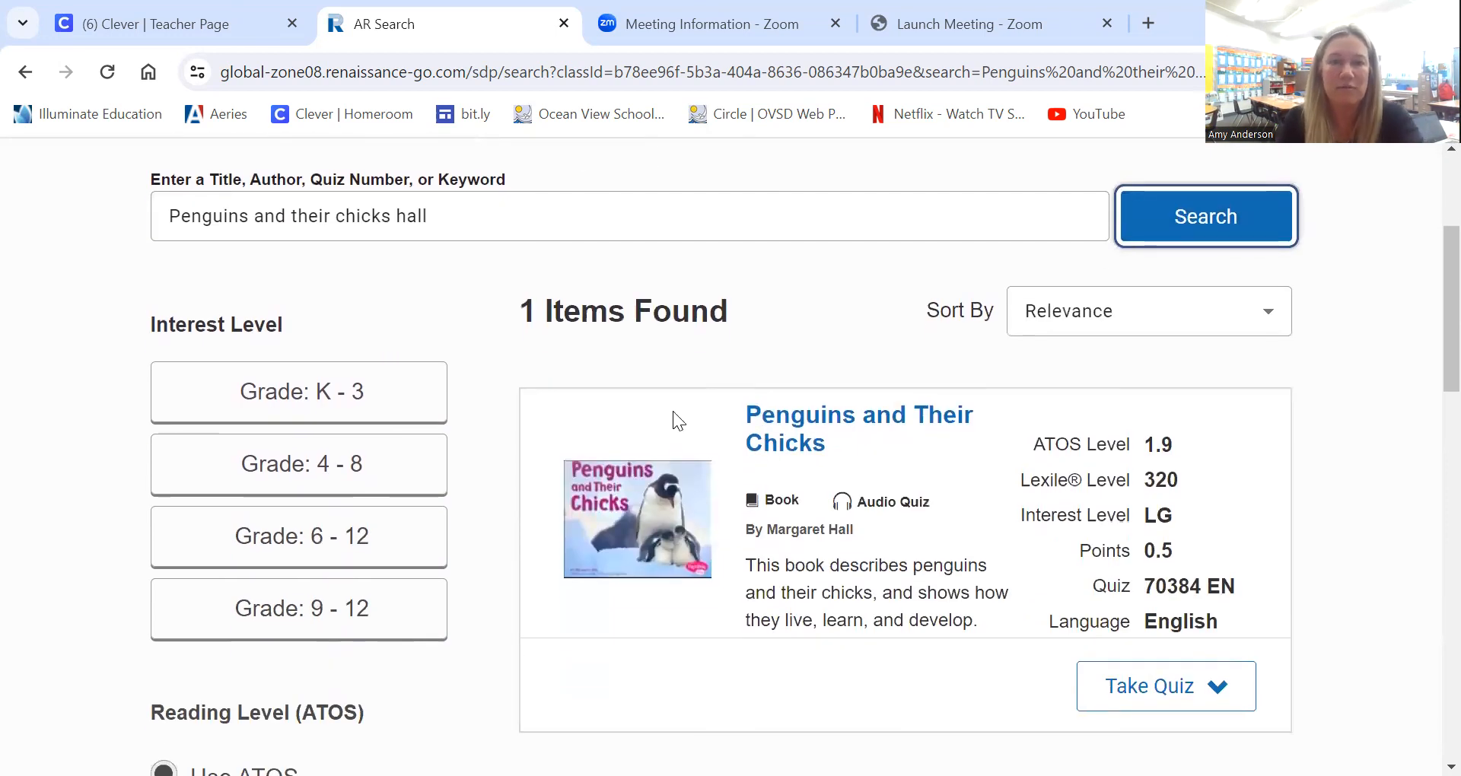
mouse_move(741, 538)
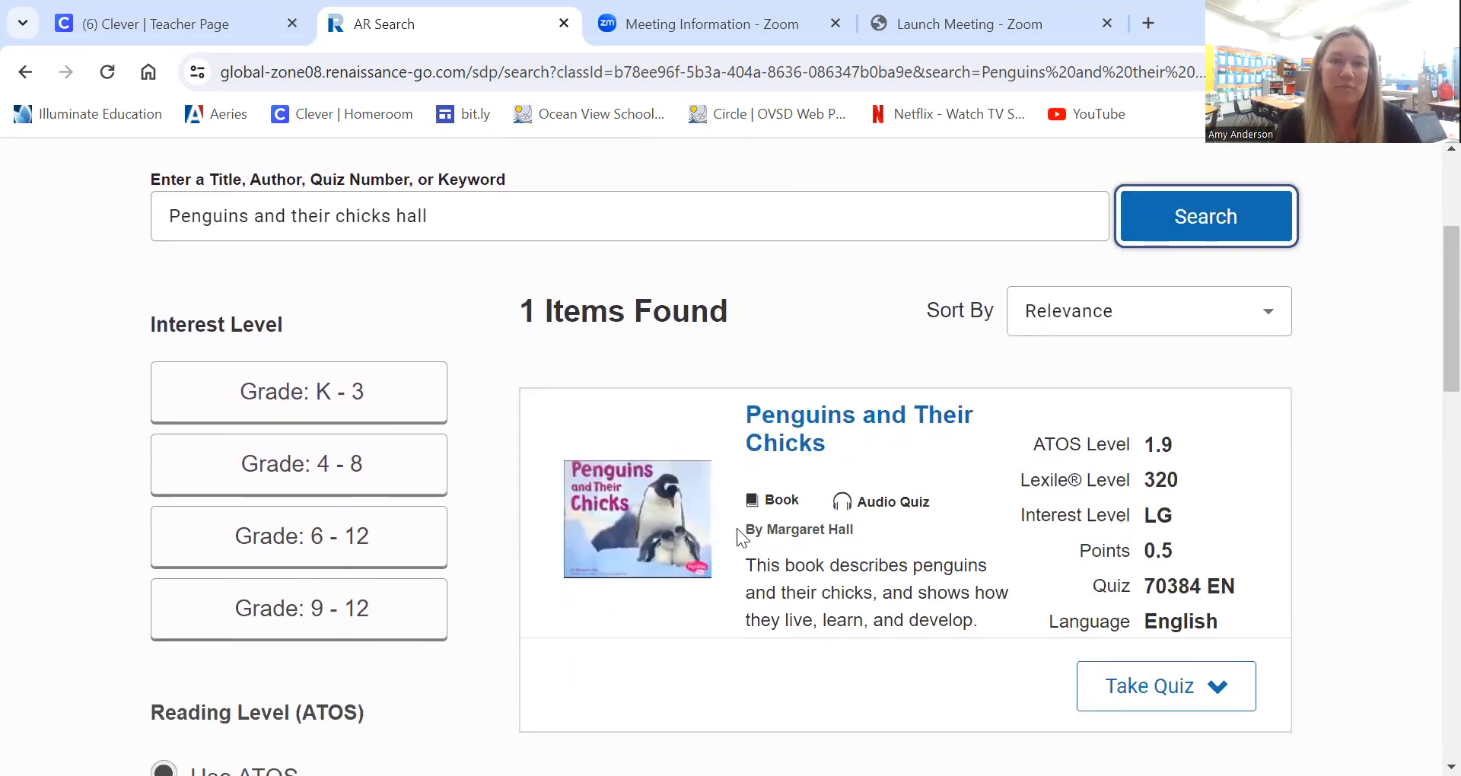
scroll(down, 3)
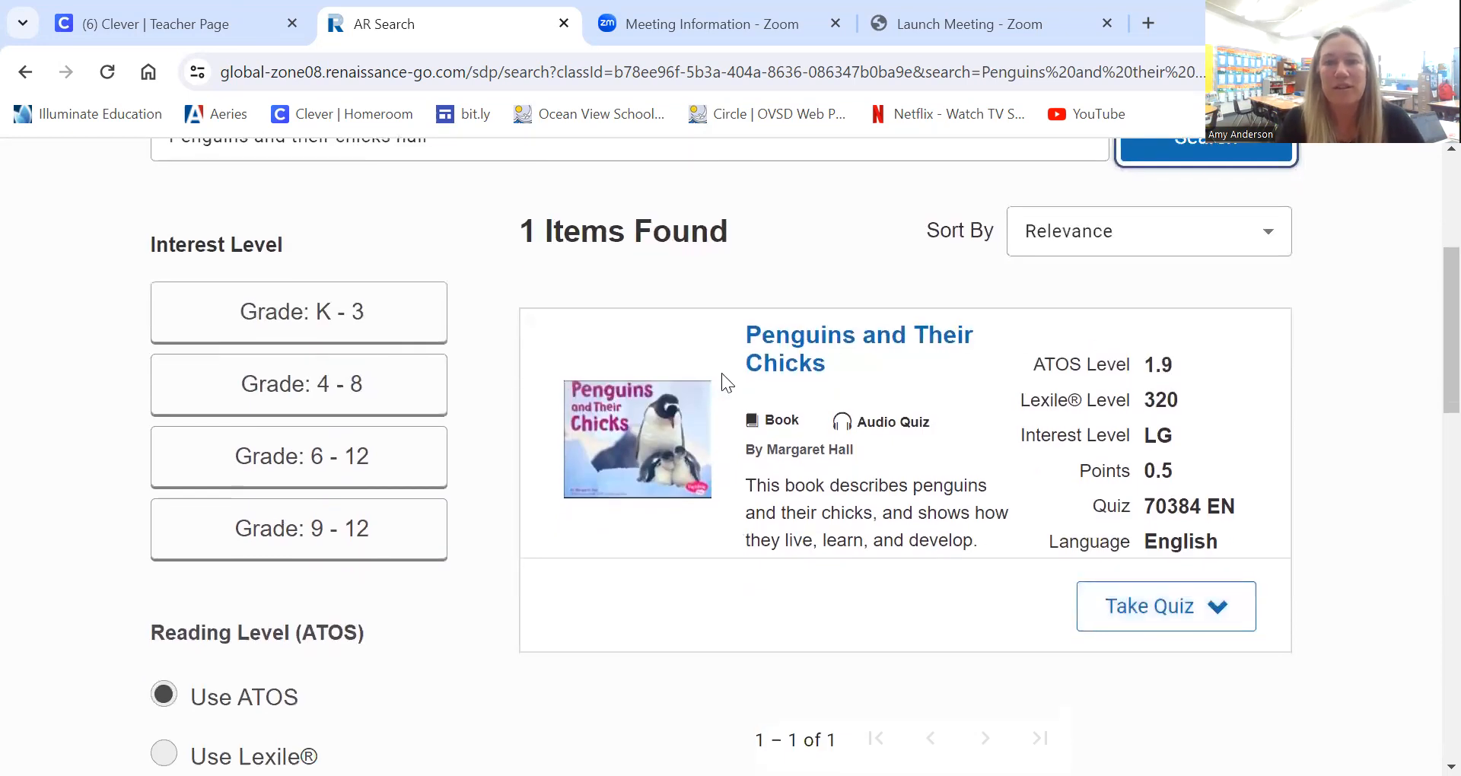
mouse_move(937, 494)
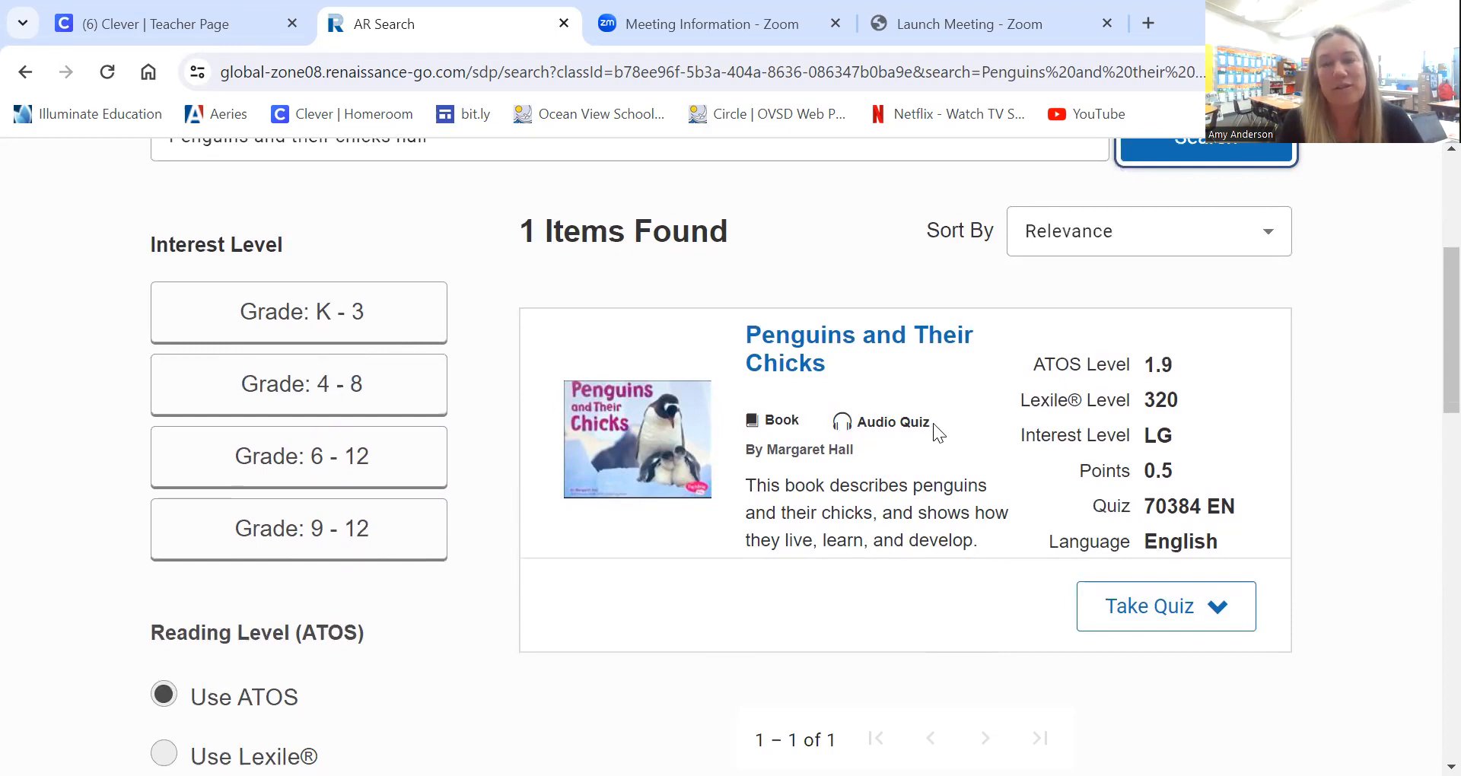
mouse_move(860, 436)
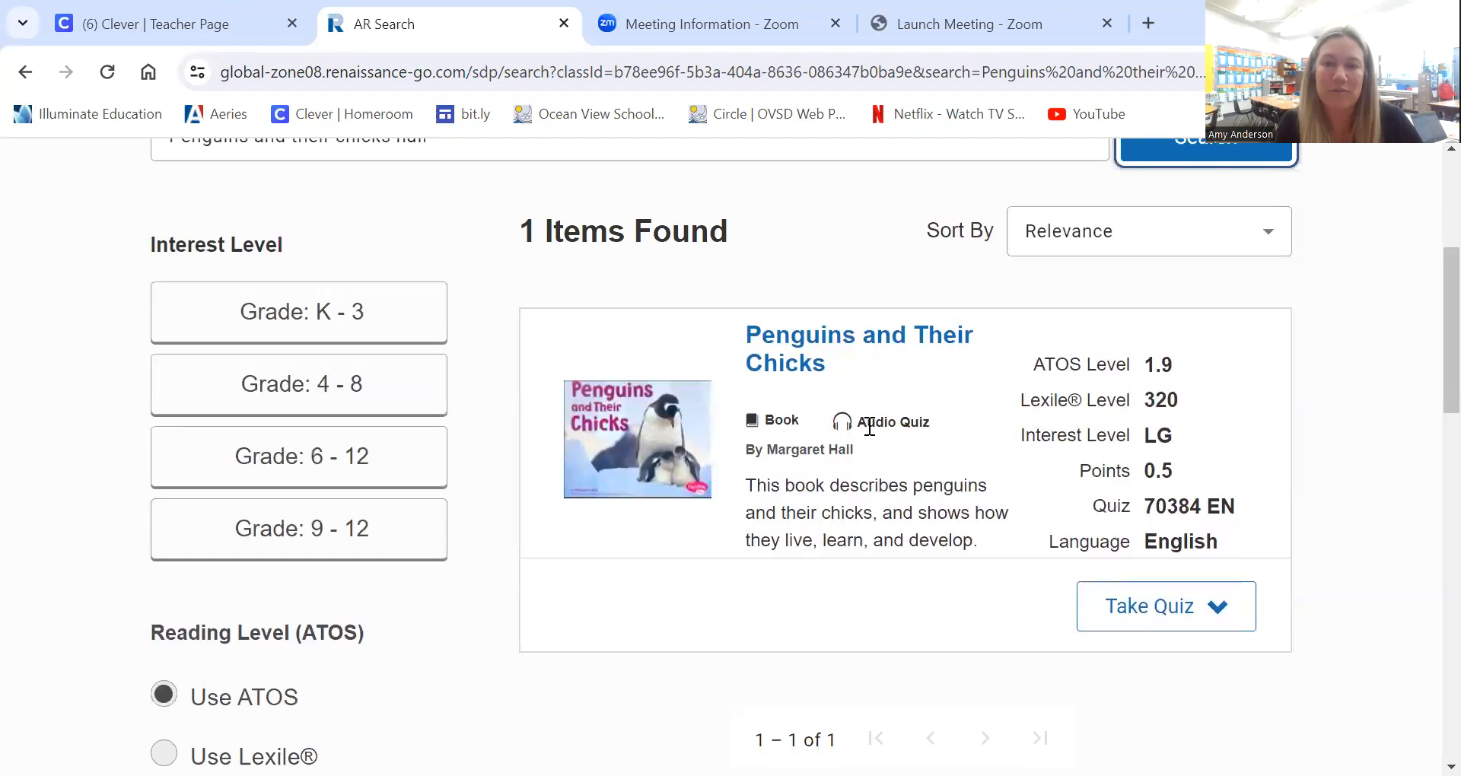
mouse_move(823, 423)
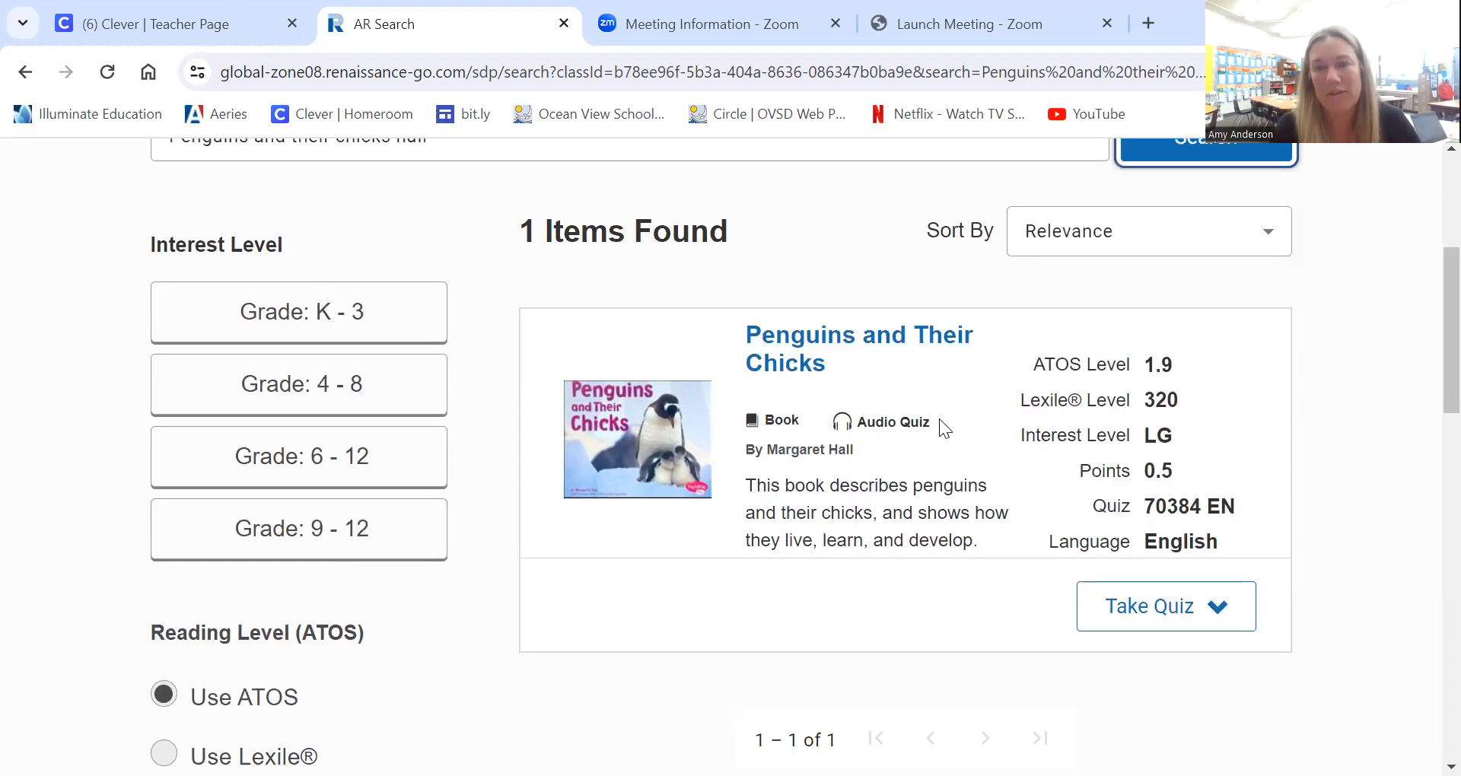
mouse_move(1145, 423)
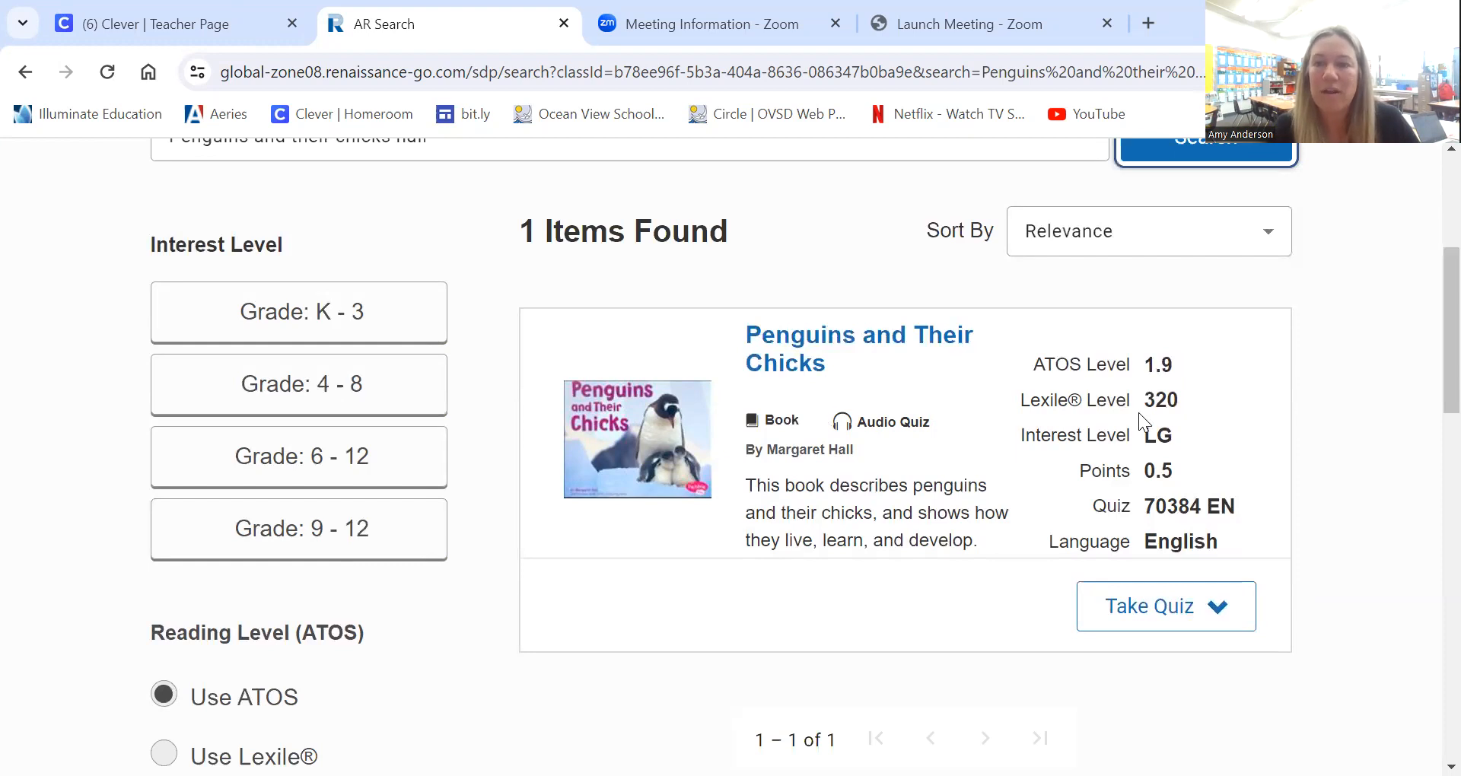
mouse_move(1144, 504)
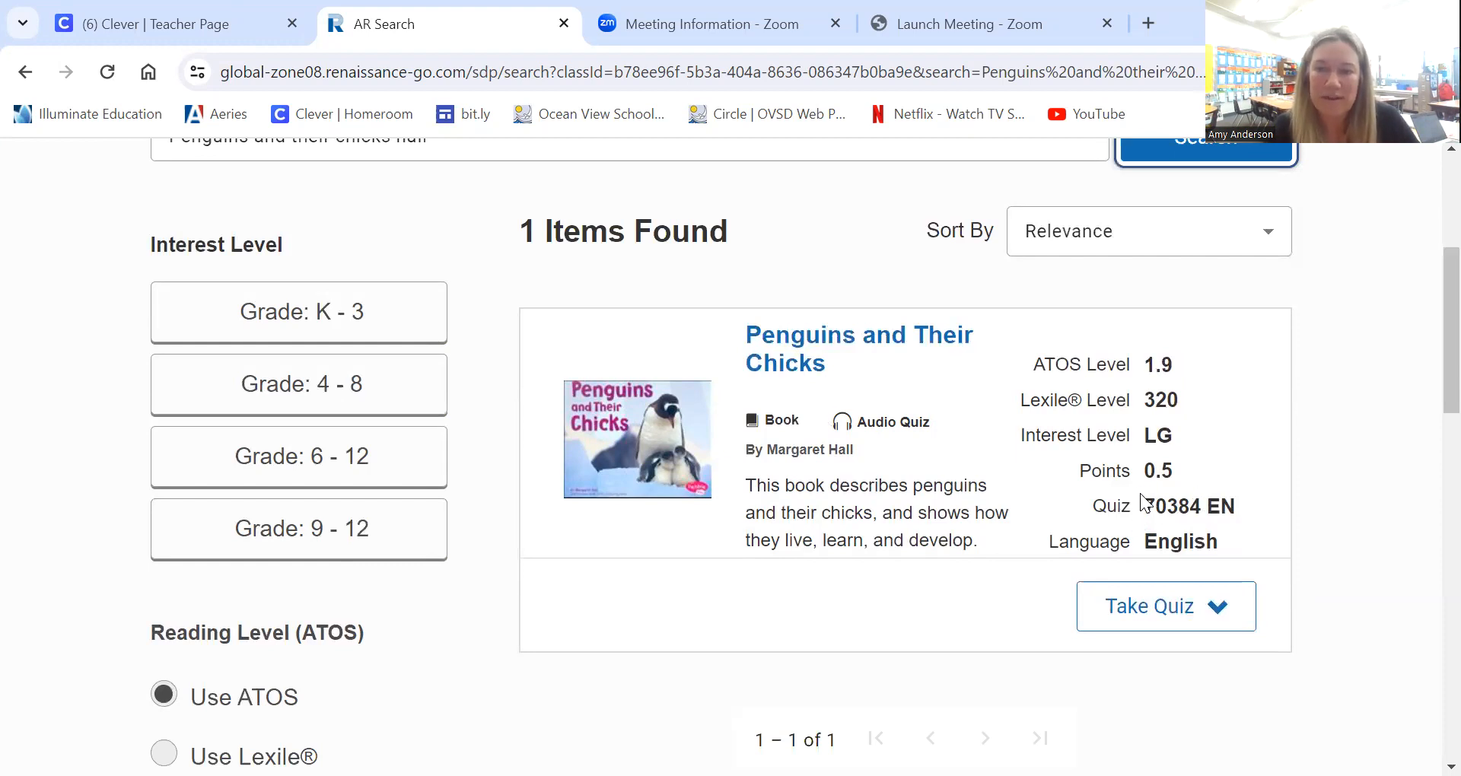
mouse_move(1141, 445)
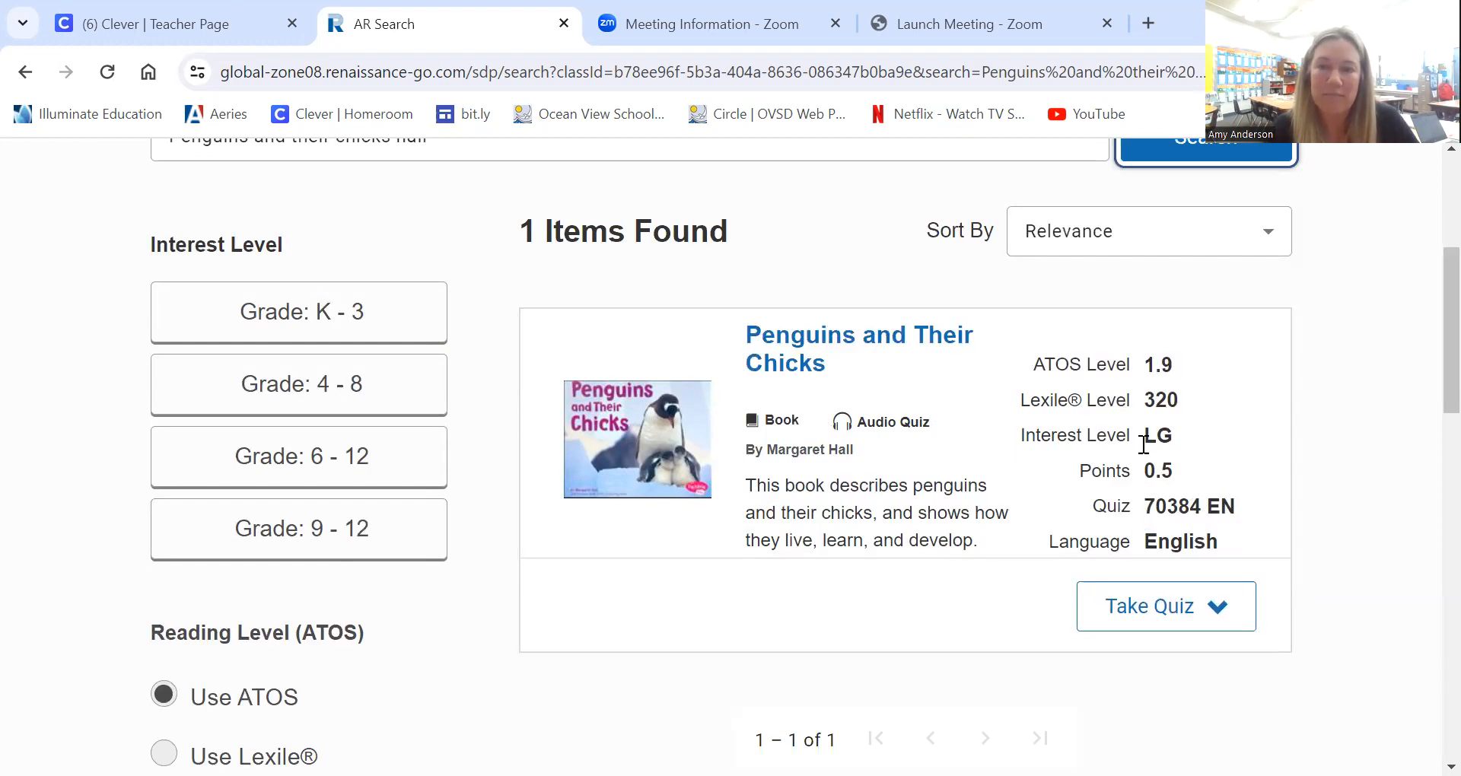
mouse_move(1180, 486)
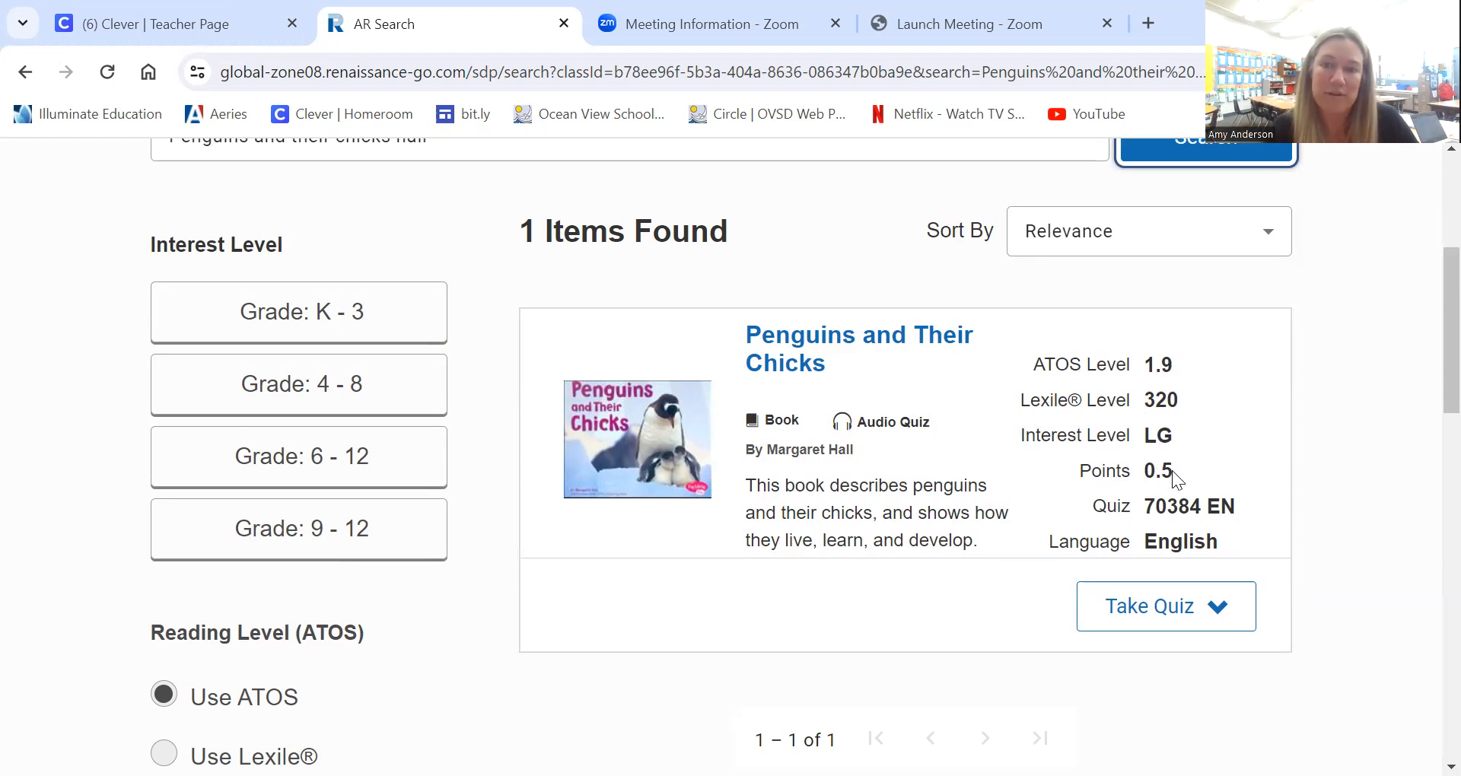
mouse_move(1145, 387)
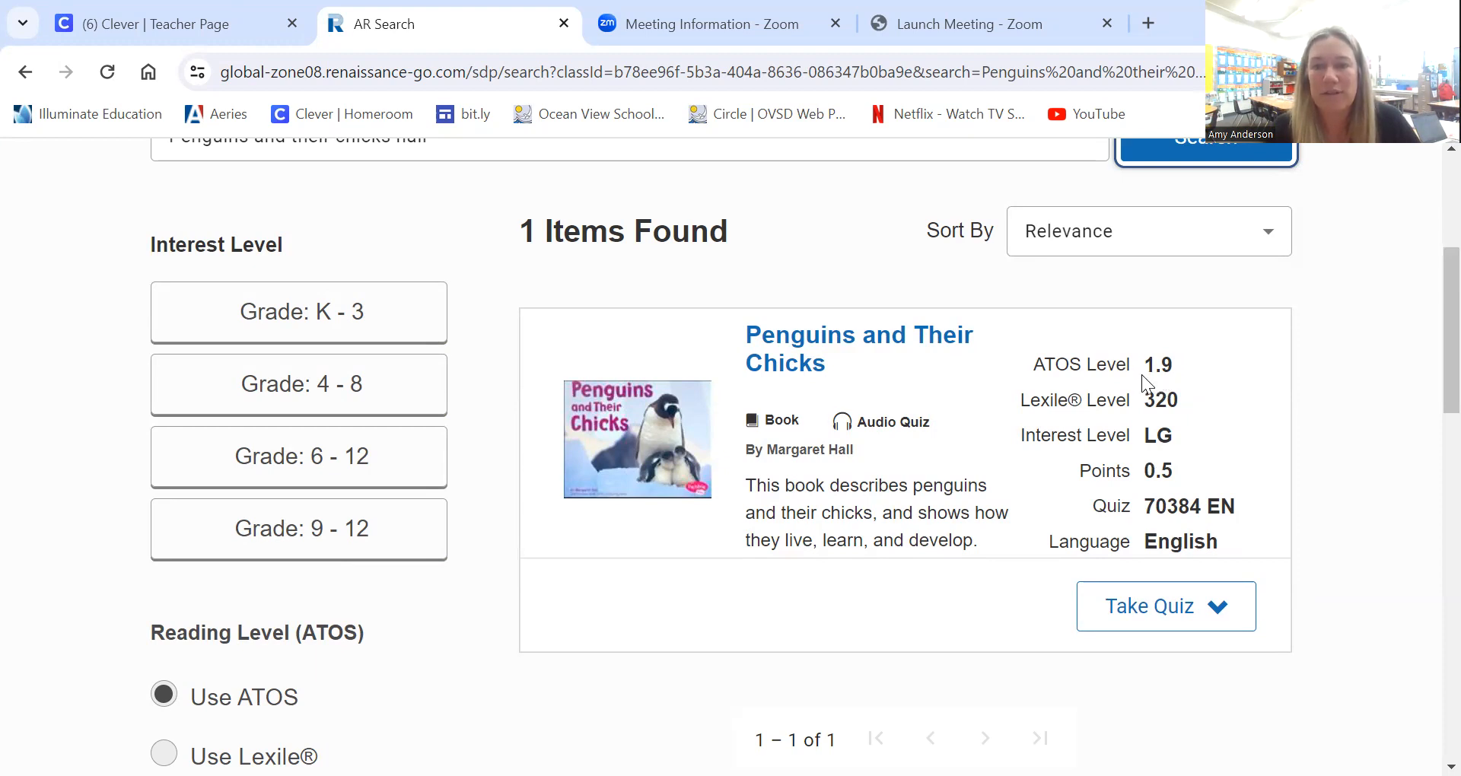
mouse_move(1184, 392)
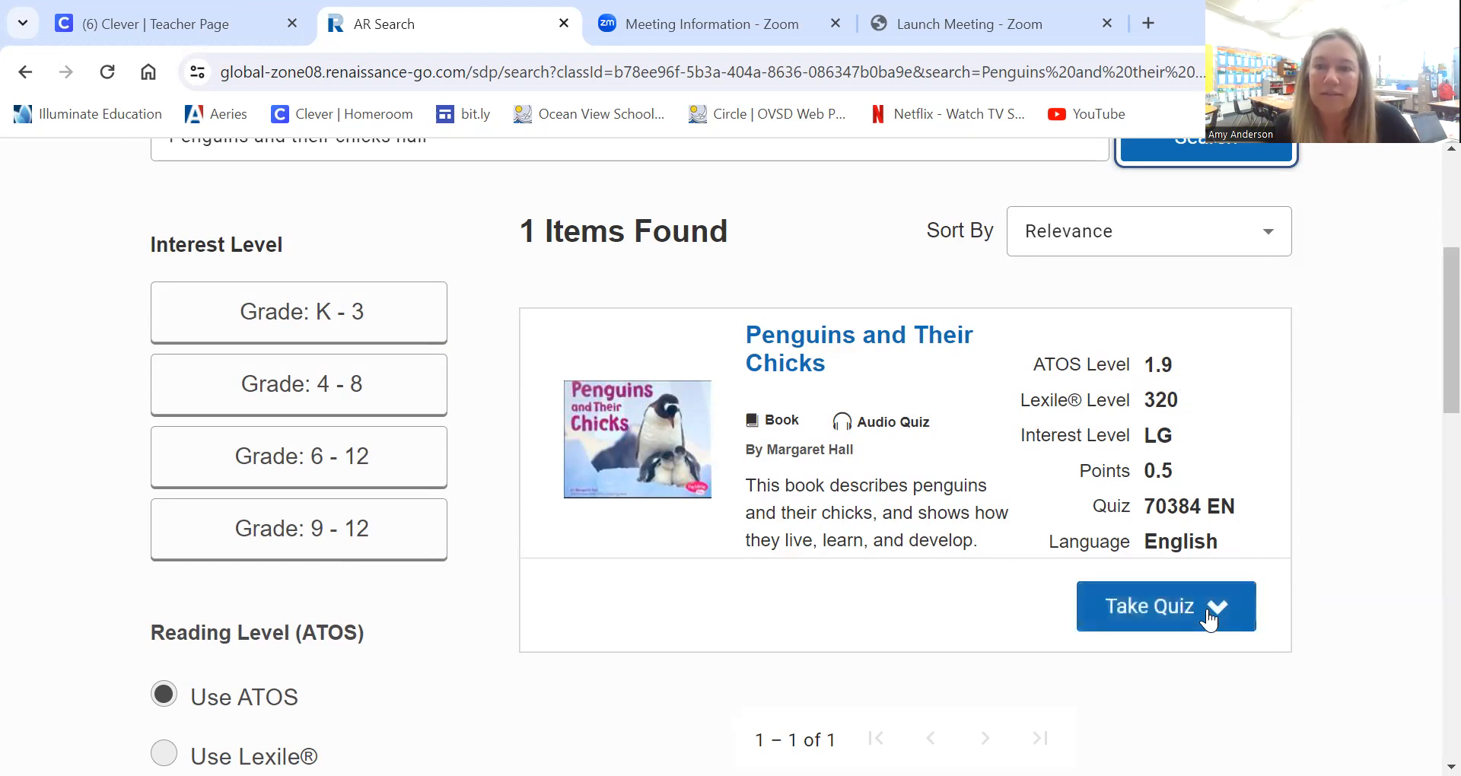
click(1195, 618)
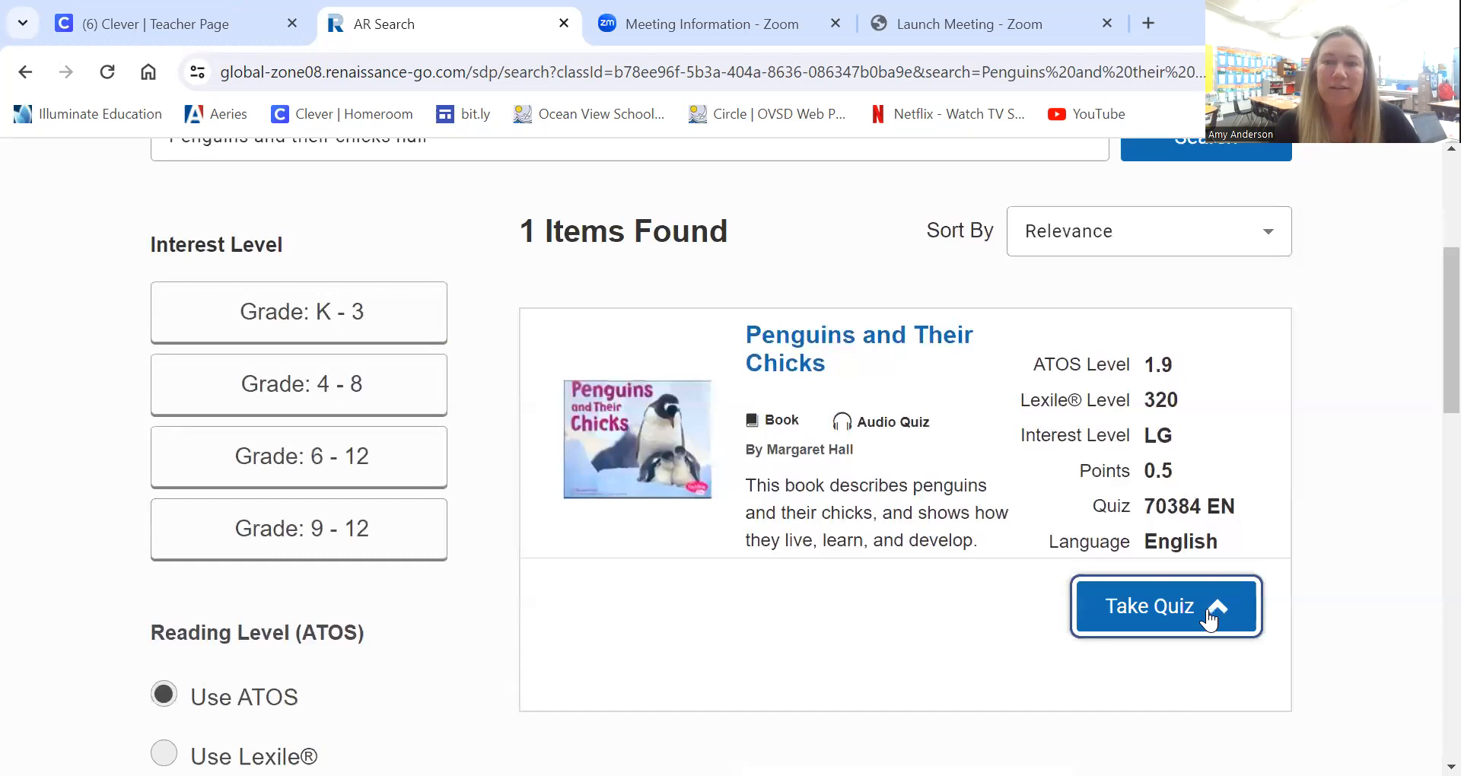
Reveal the Reading Practice quiz option for Penguins and Their Chicks.
click(1166, 606)
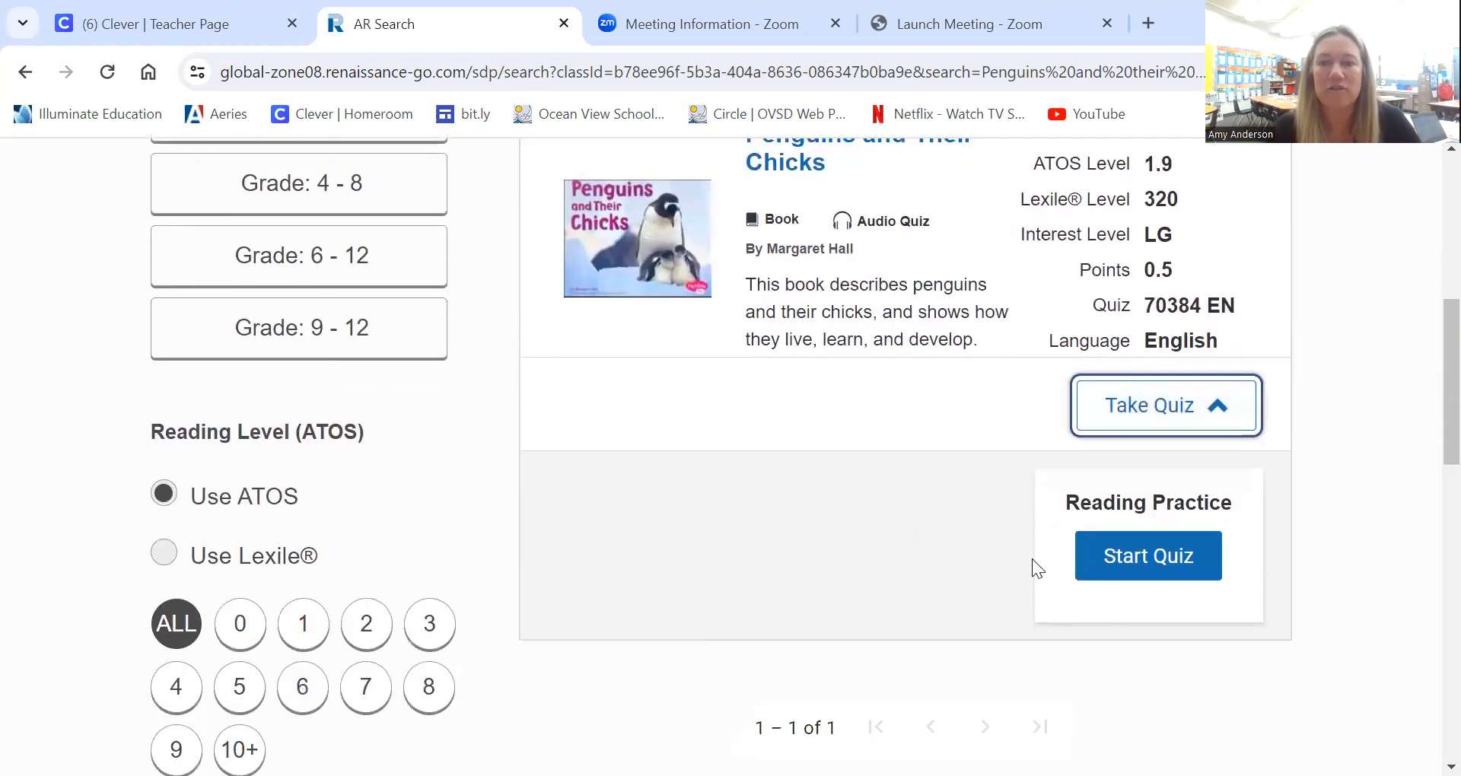
mouse_move(974, 514)
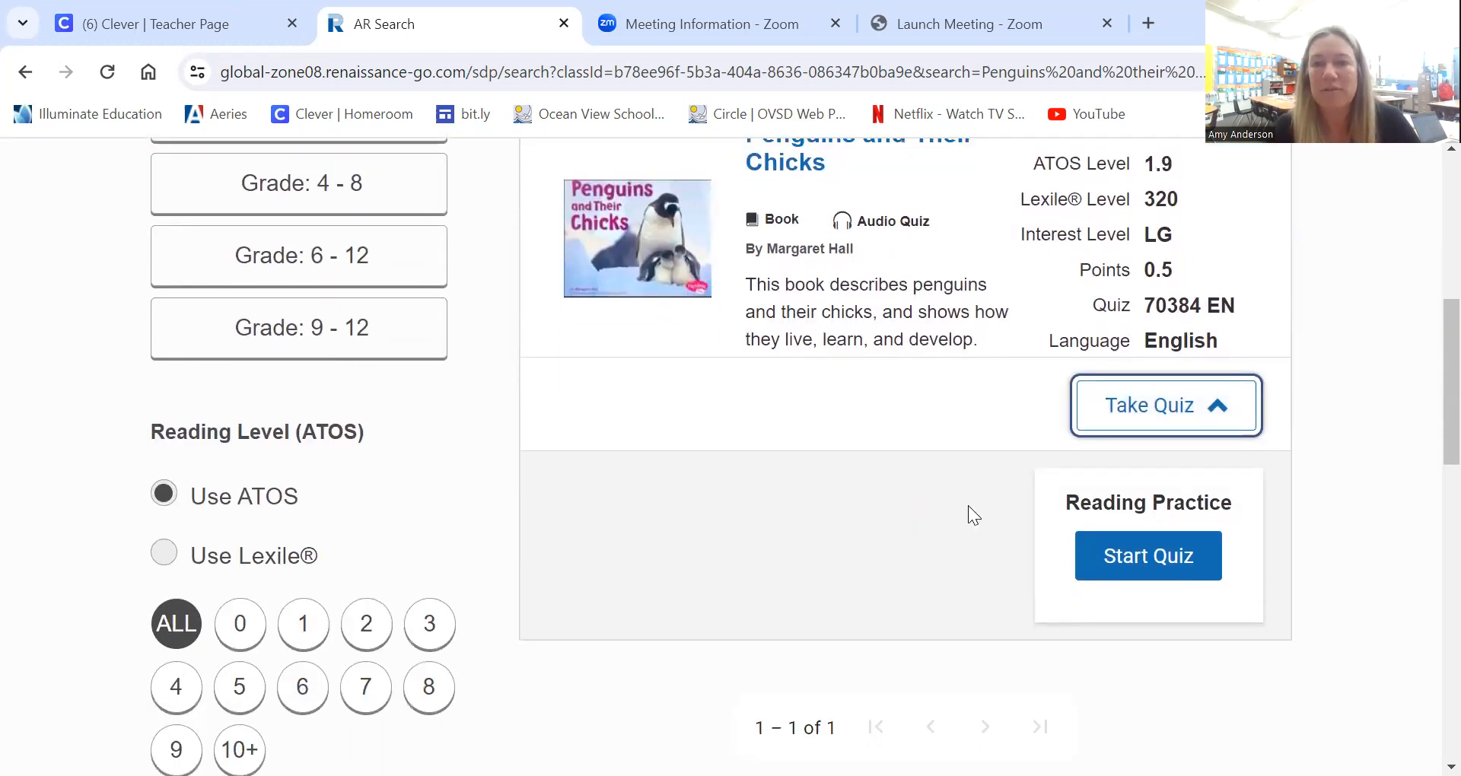
mouse_move(807, 512)
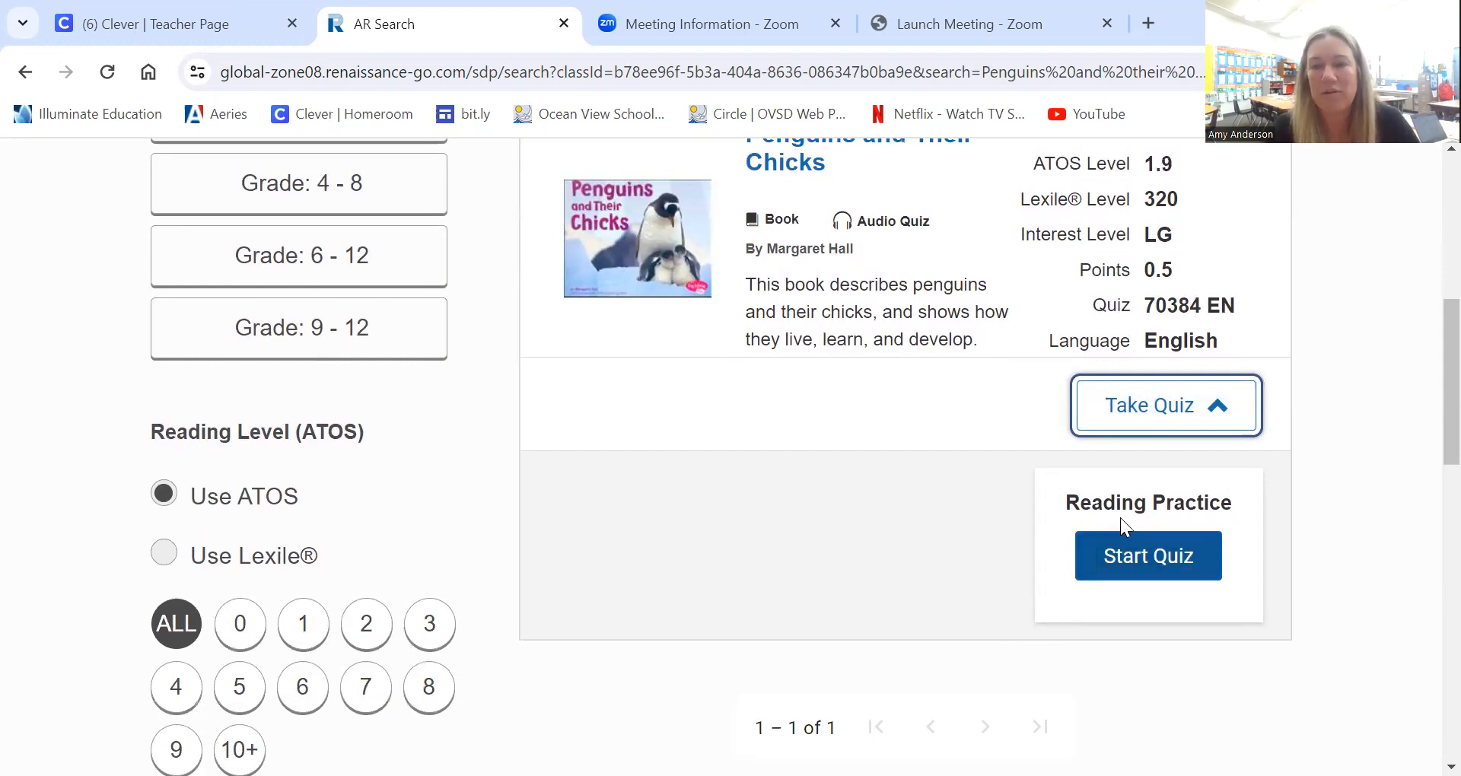
mouse_move(1111, 574)
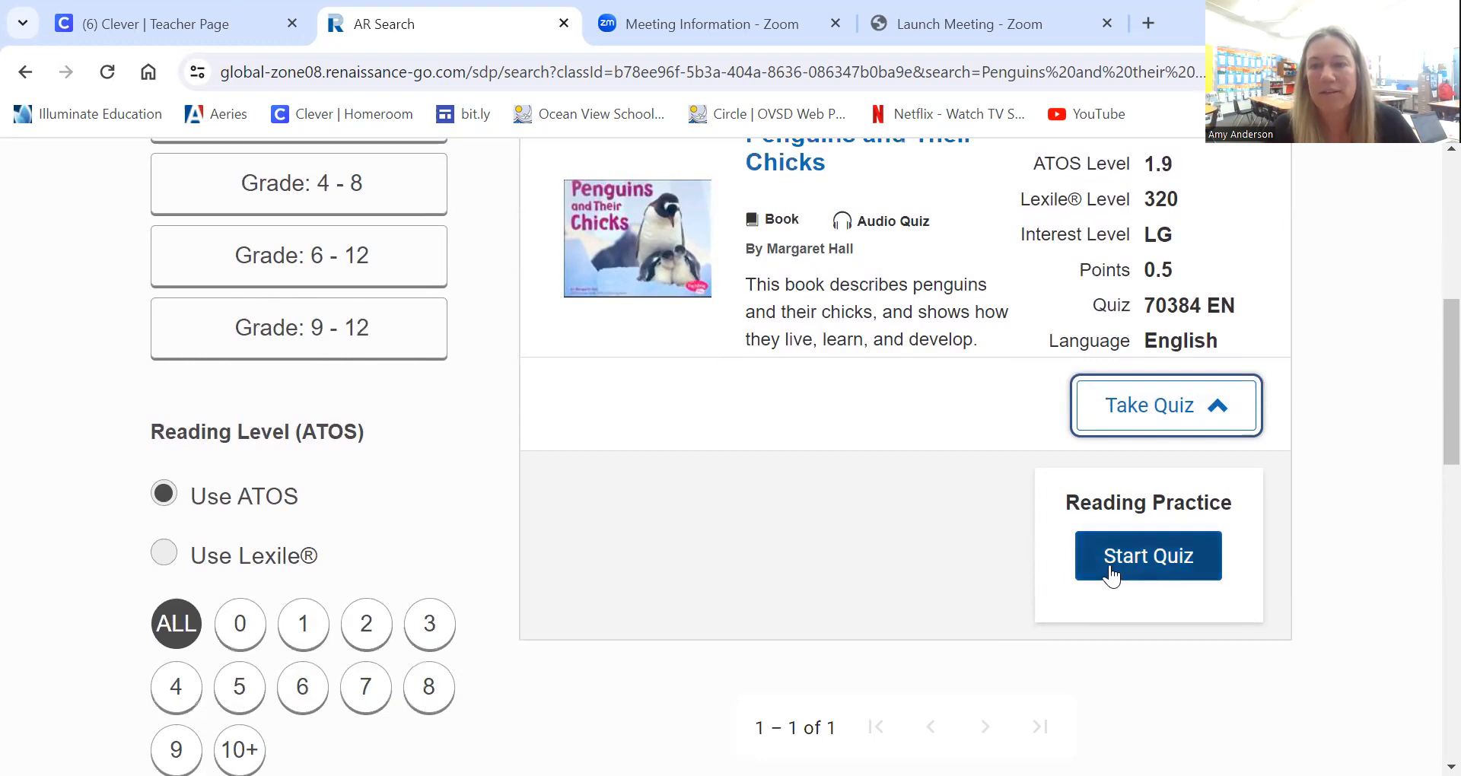
mouse_move(1142, 563)
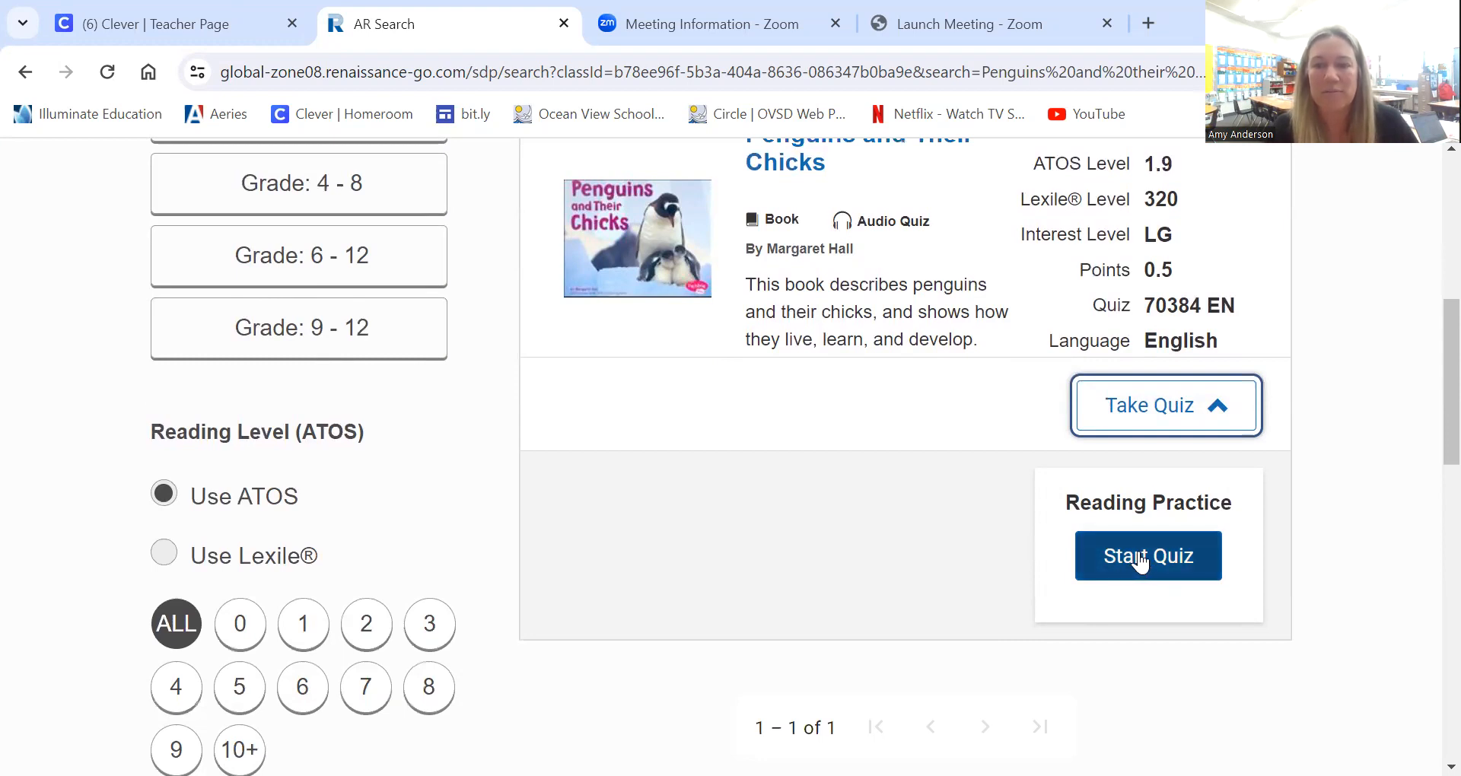
Start the Reading Practice quiz set to 'I listened to the book' with read-aloud off.
click(1147, 555)
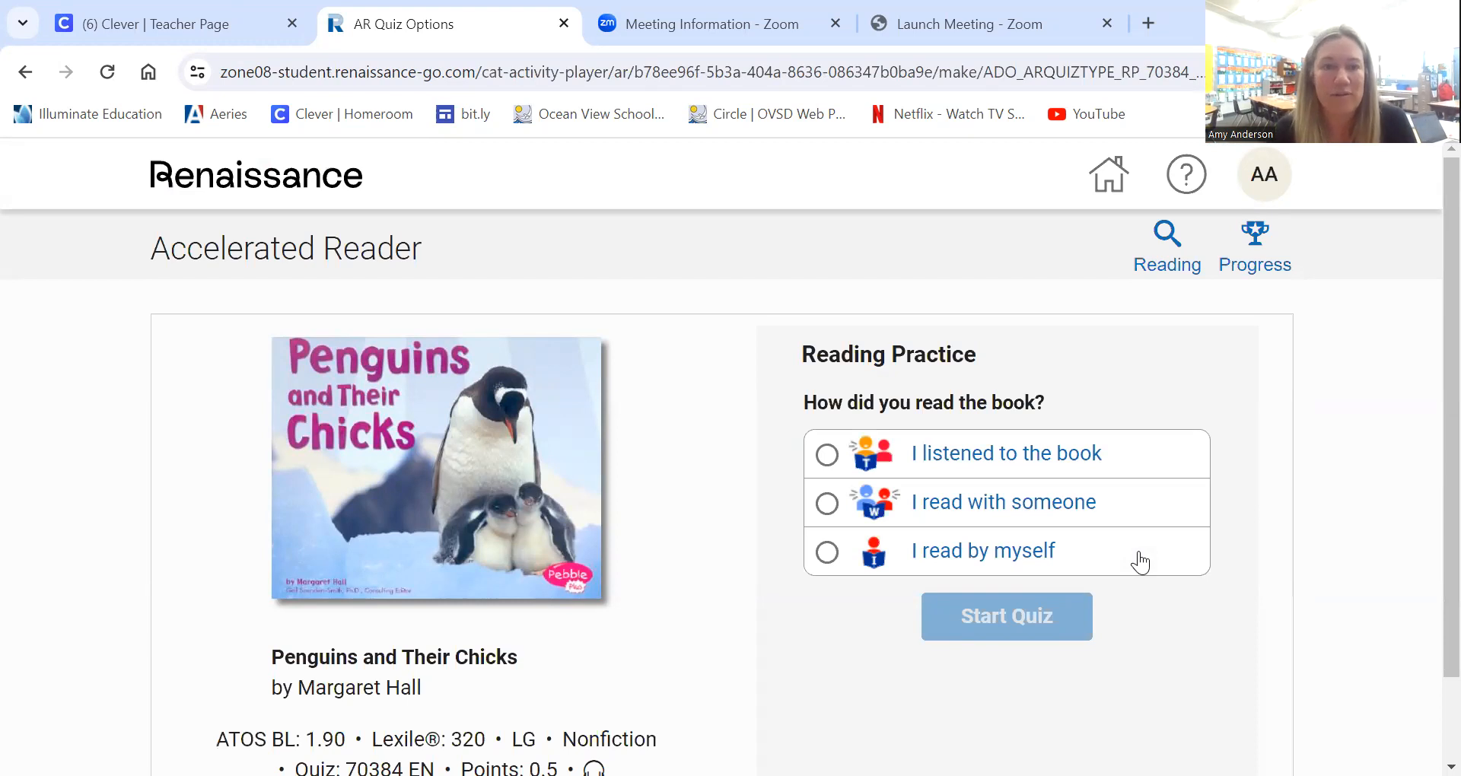
scroll(down, 3)
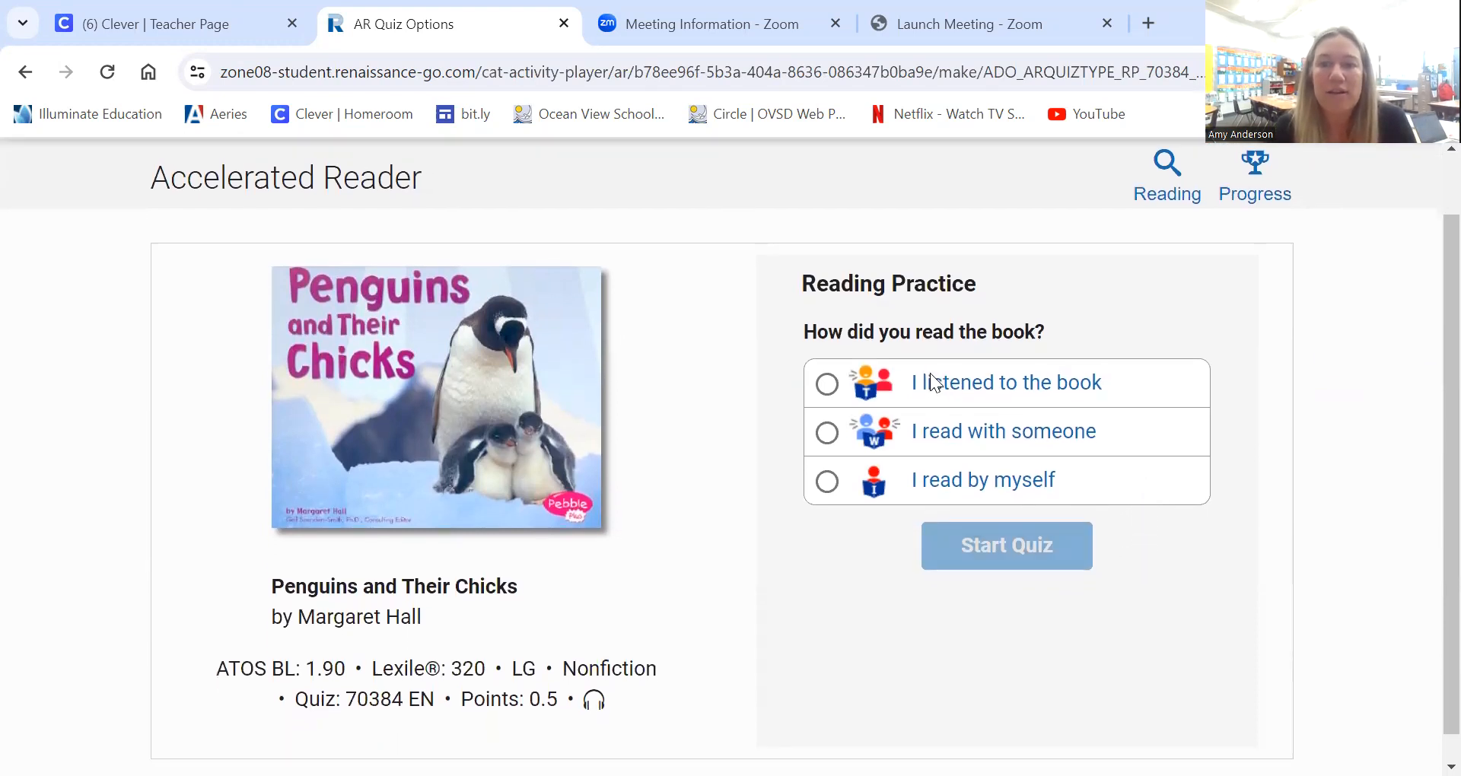
mouse_move(866, 393)
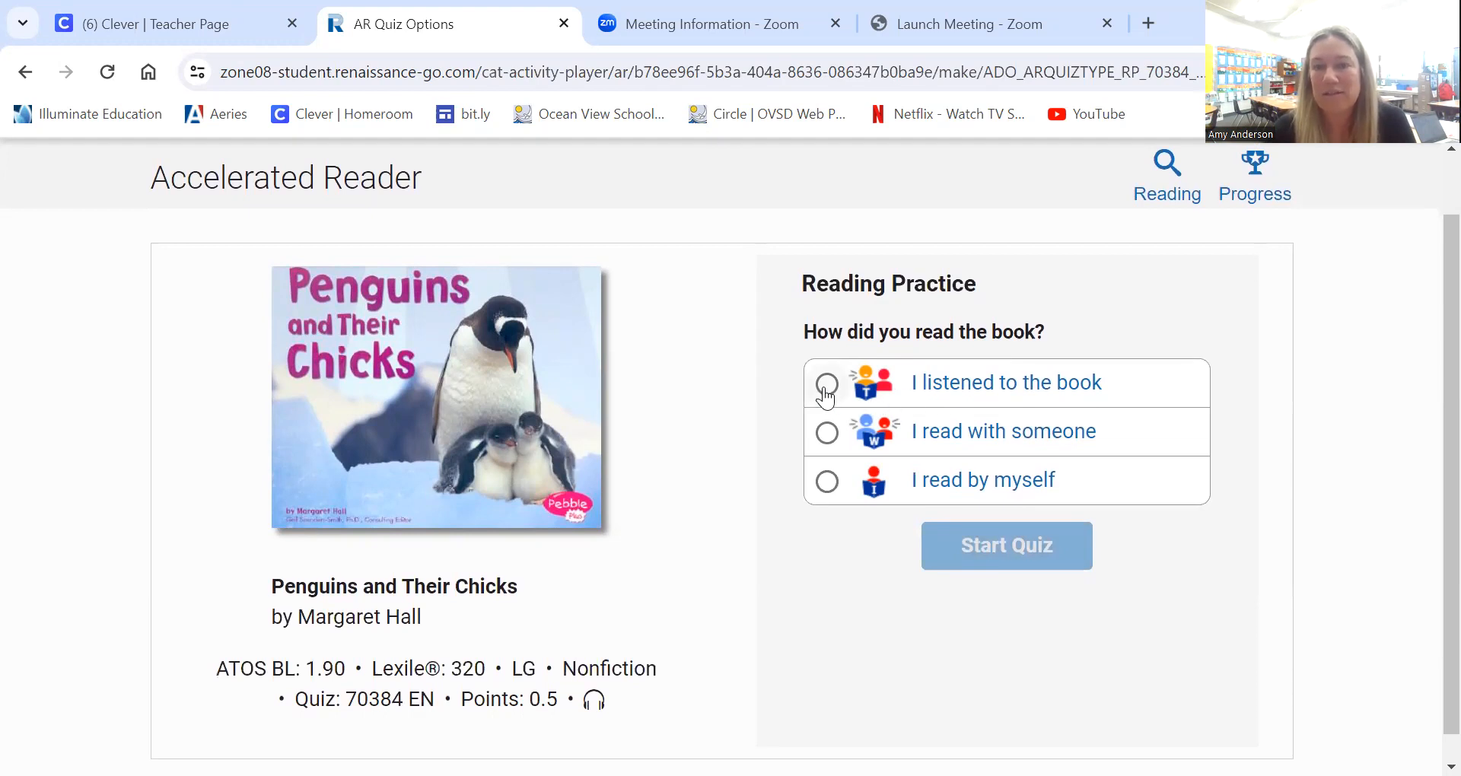
click(827, 385)
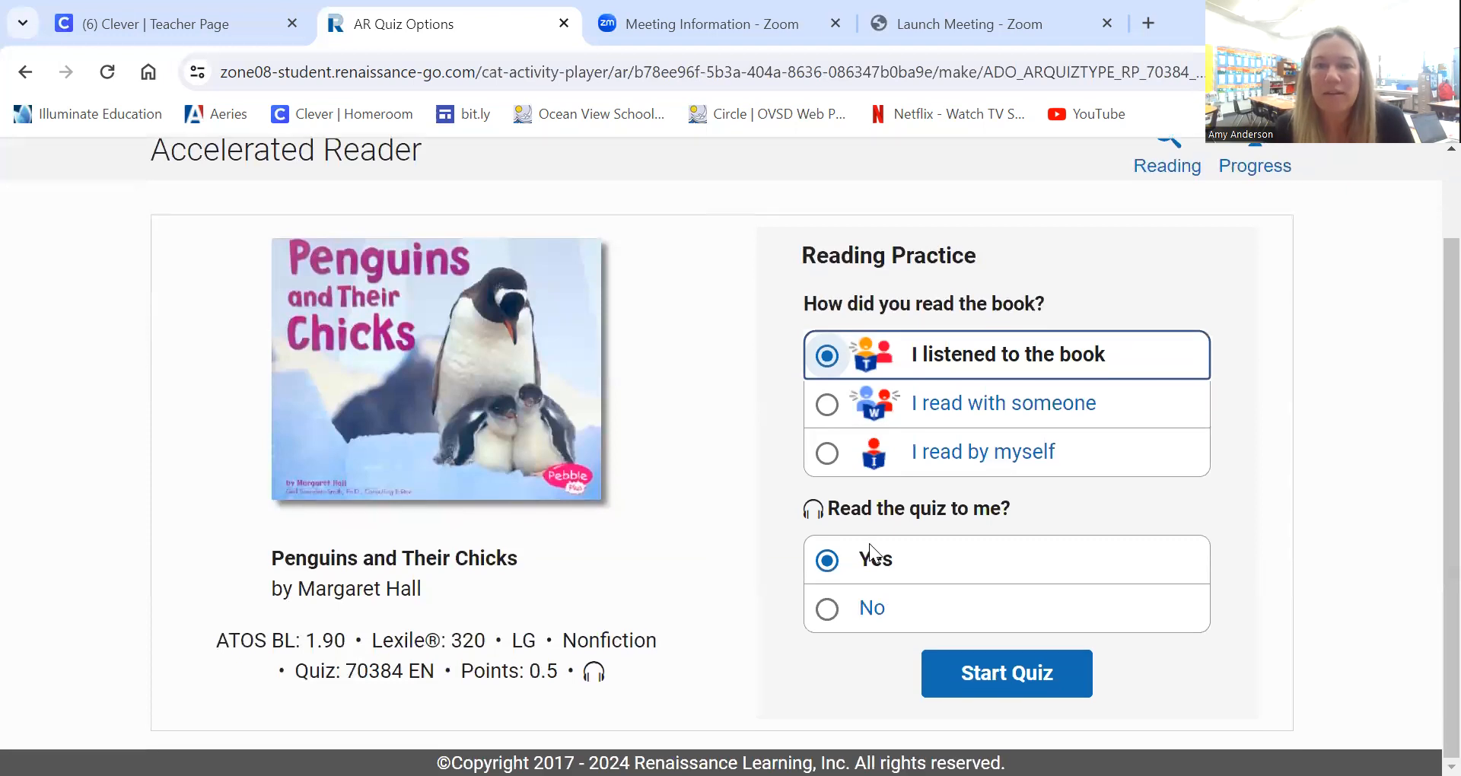
mouse_move(945, 536)
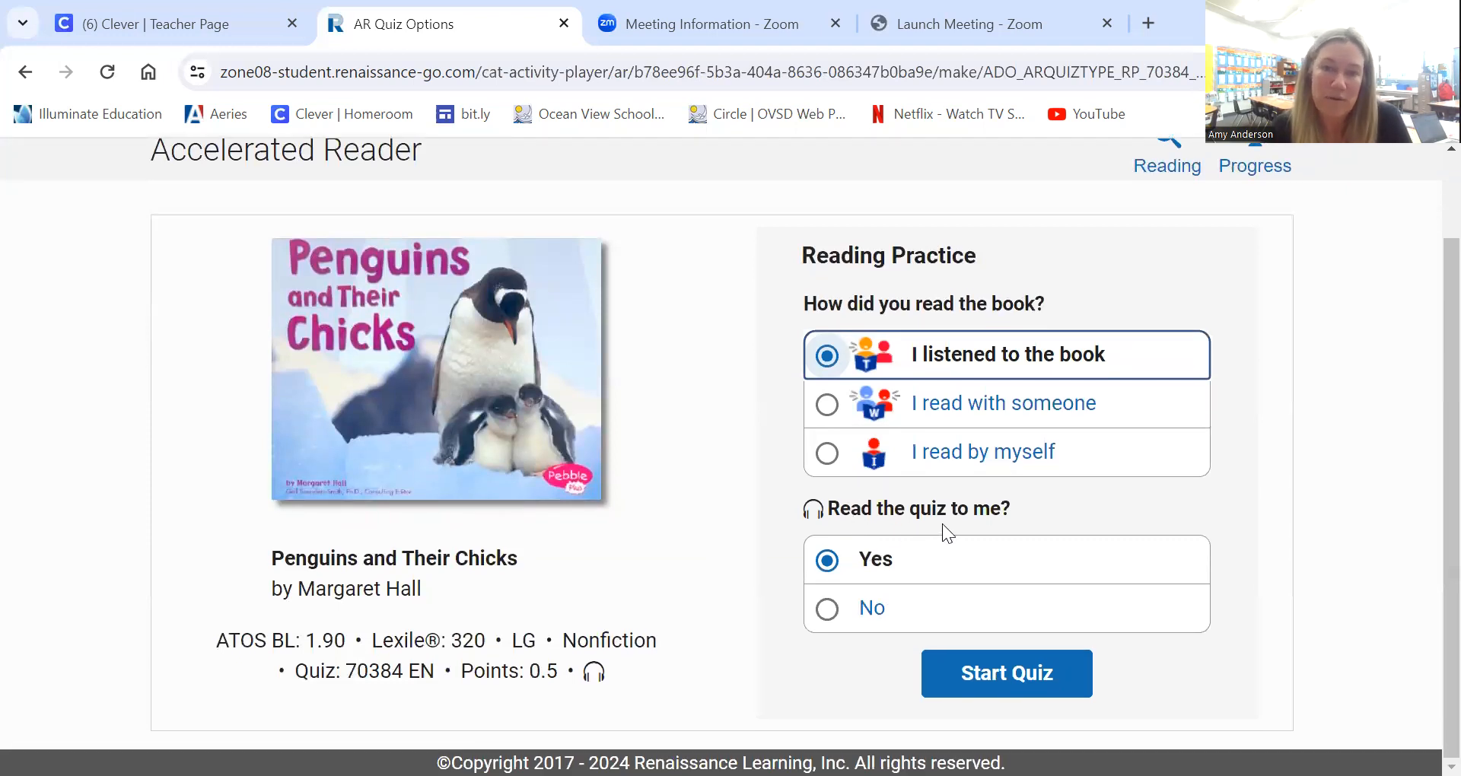
mouse_move(1014, 539)
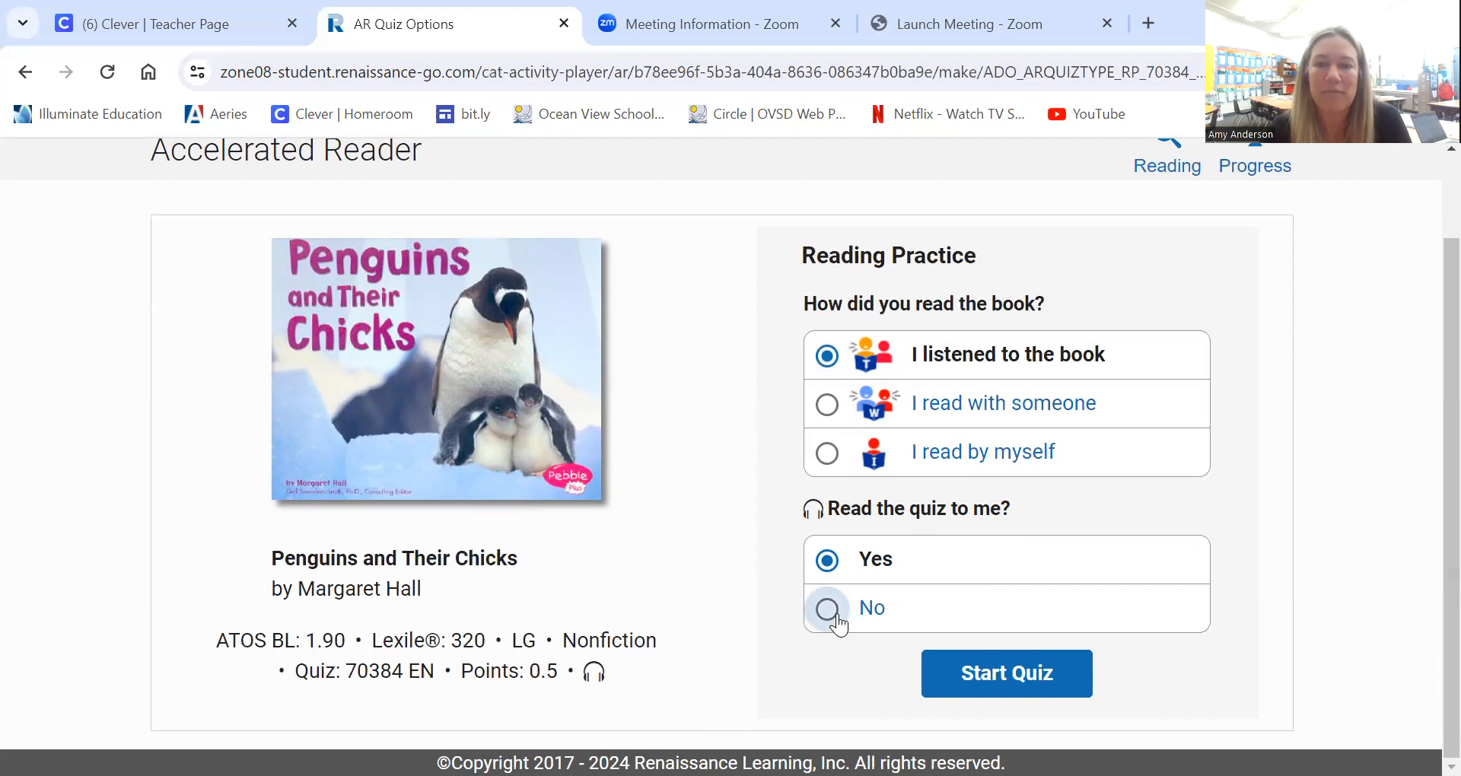
click(826, 609)
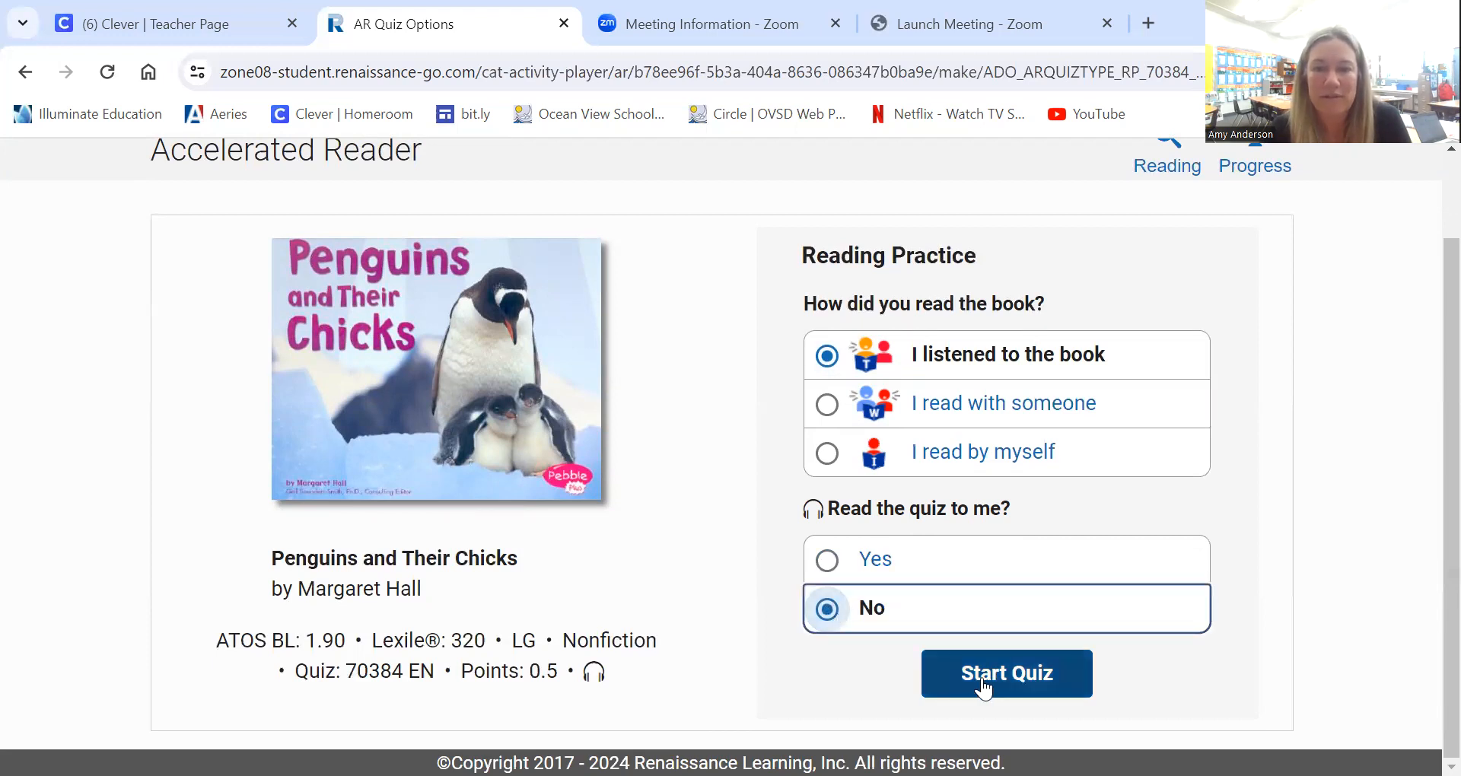
click(1008, 672)
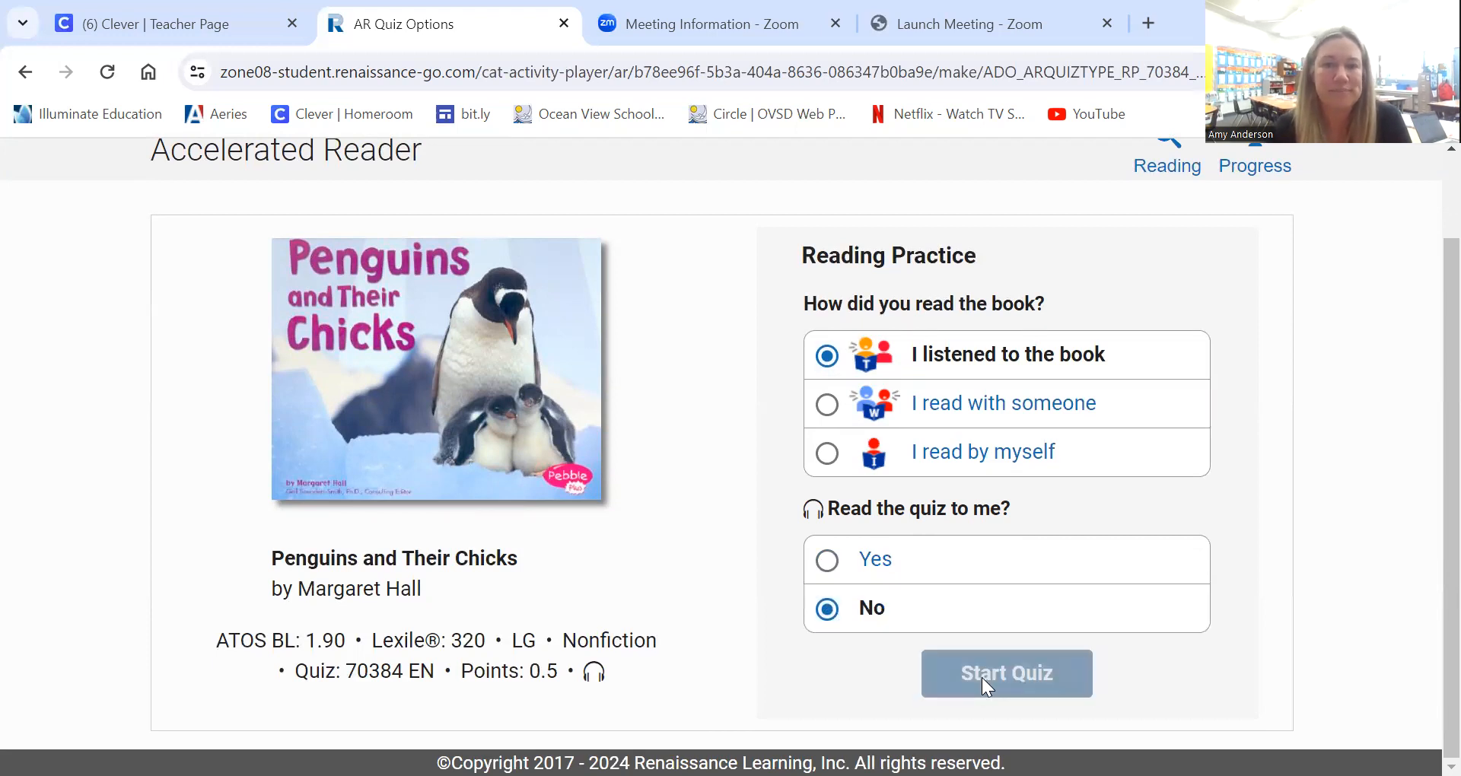
Answer the three quiz questions: swim, on their feet, and to keep warm.
click(1007, 673)
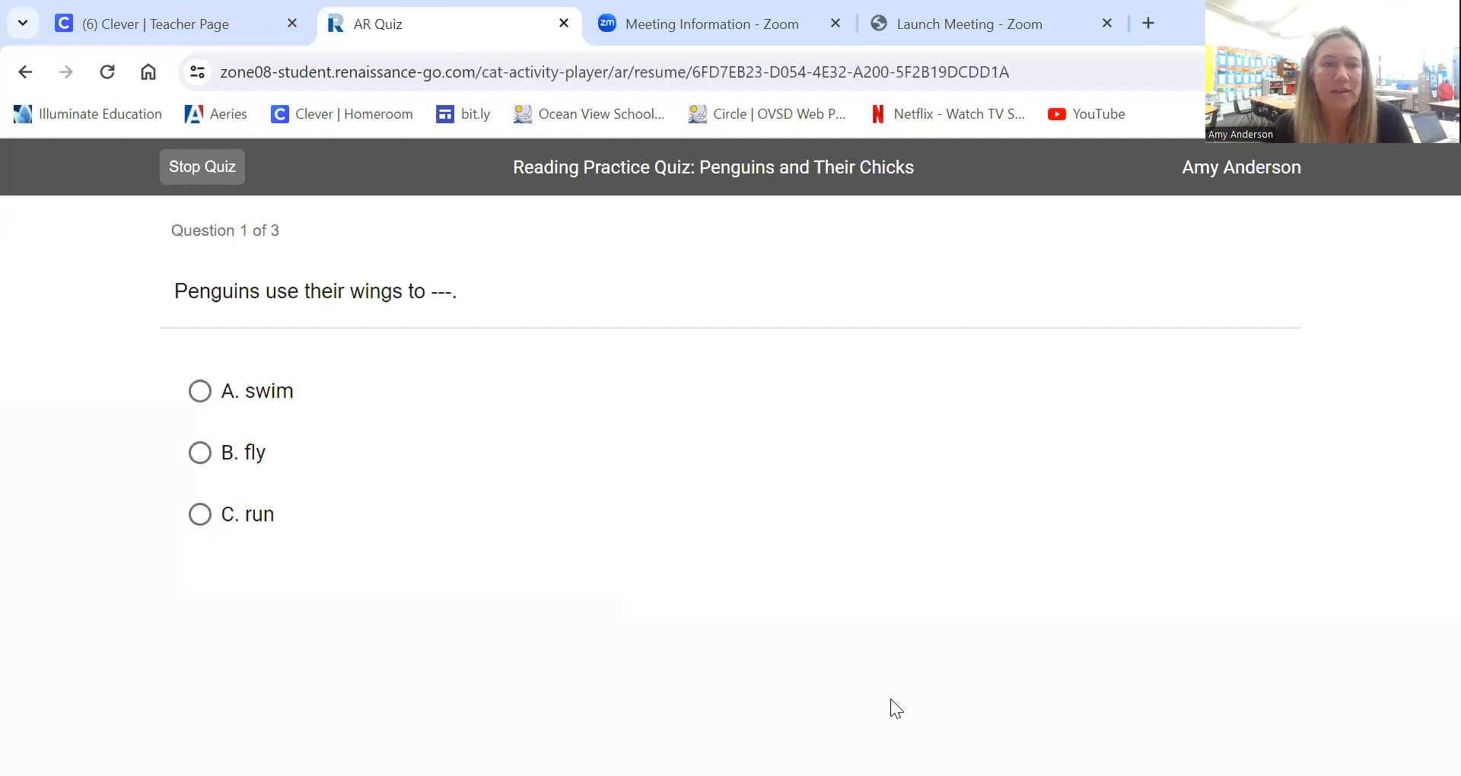
mouse_move(419, 301)
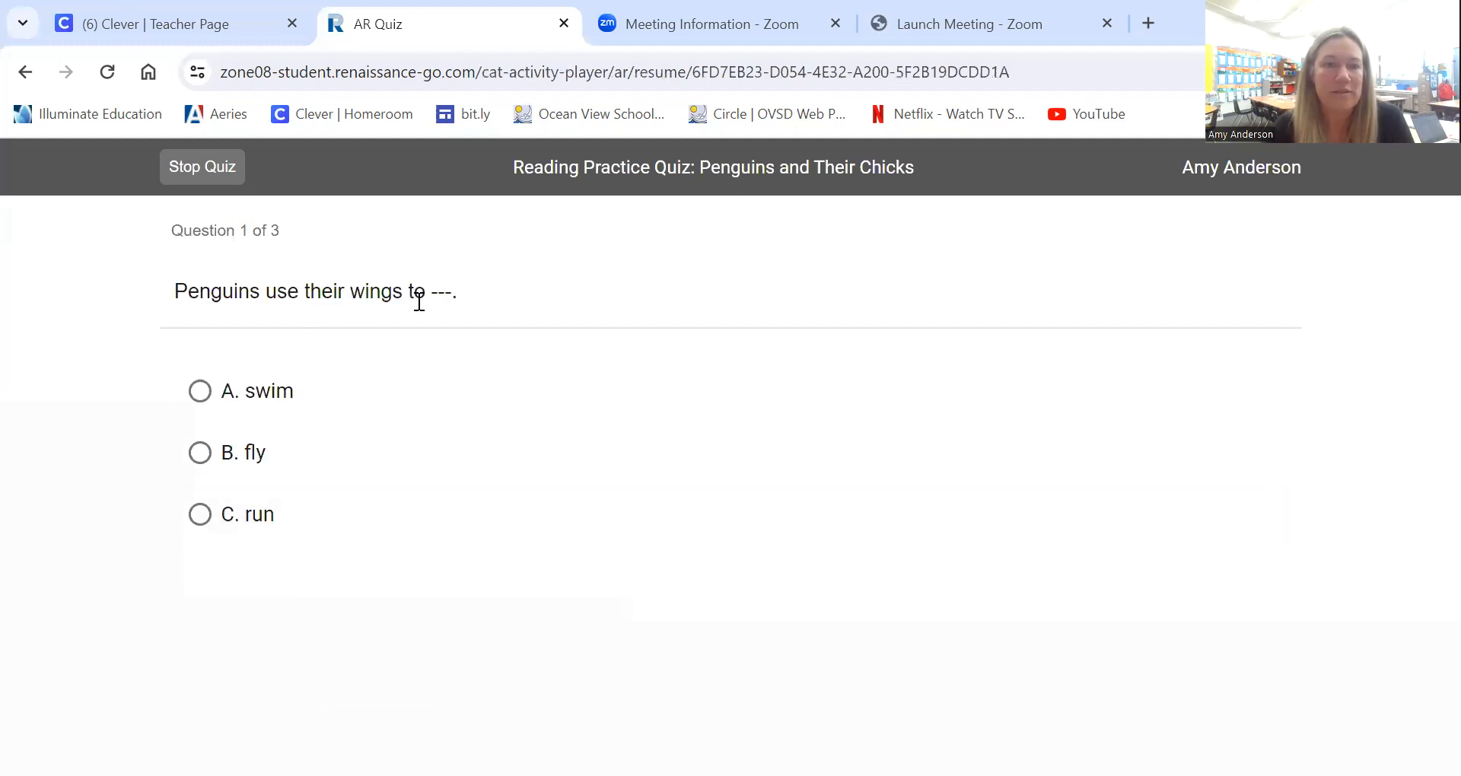
click(201, 391)
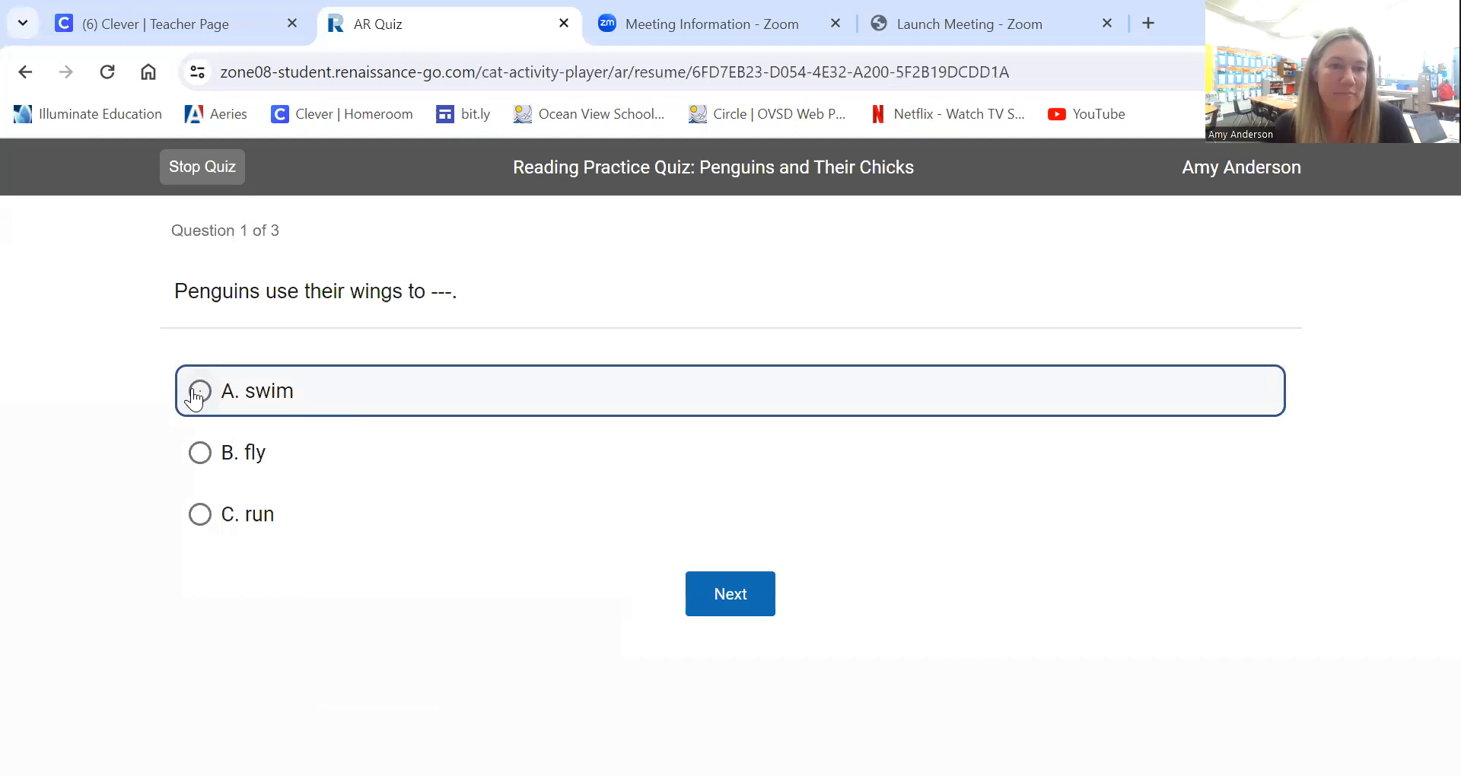
click(199, 391)
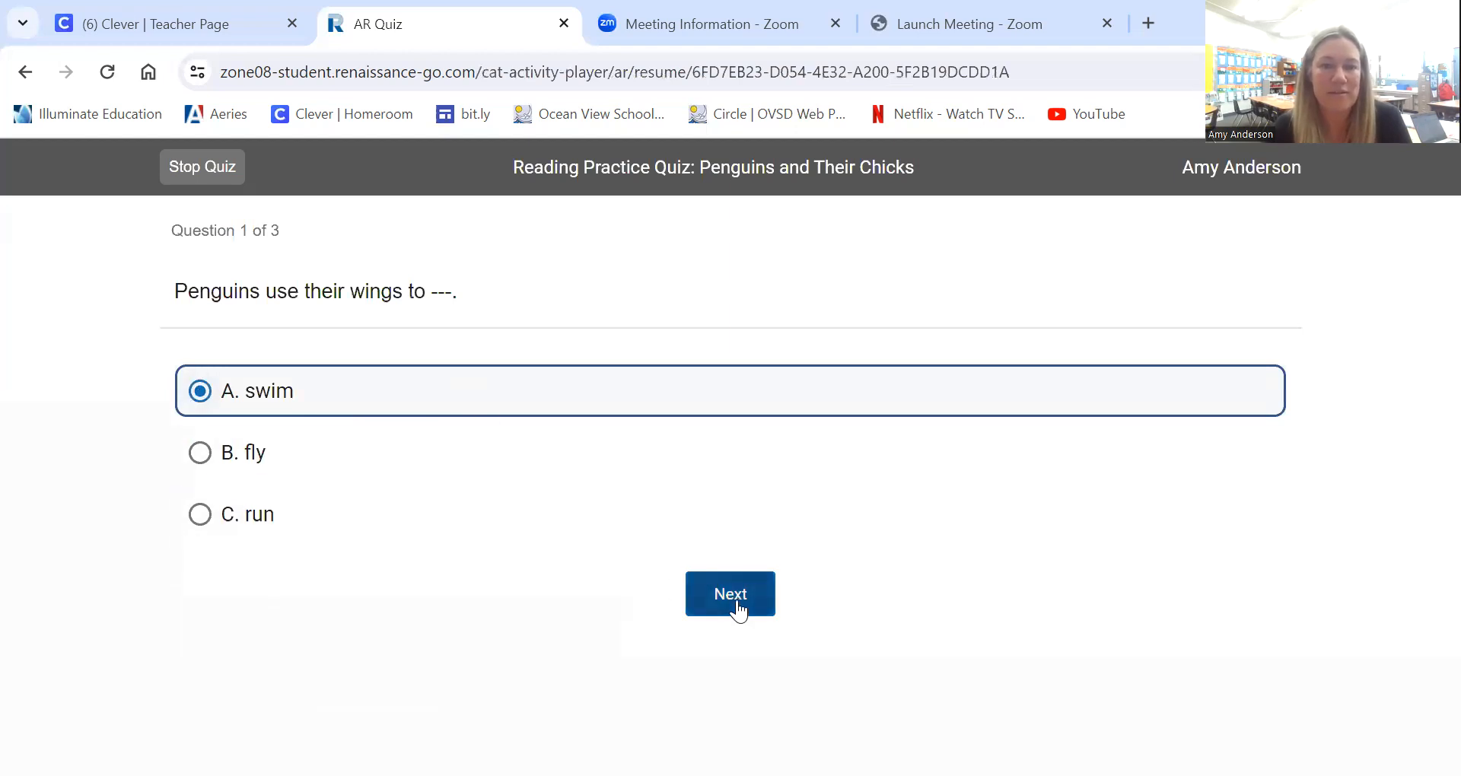
click(731, 593)
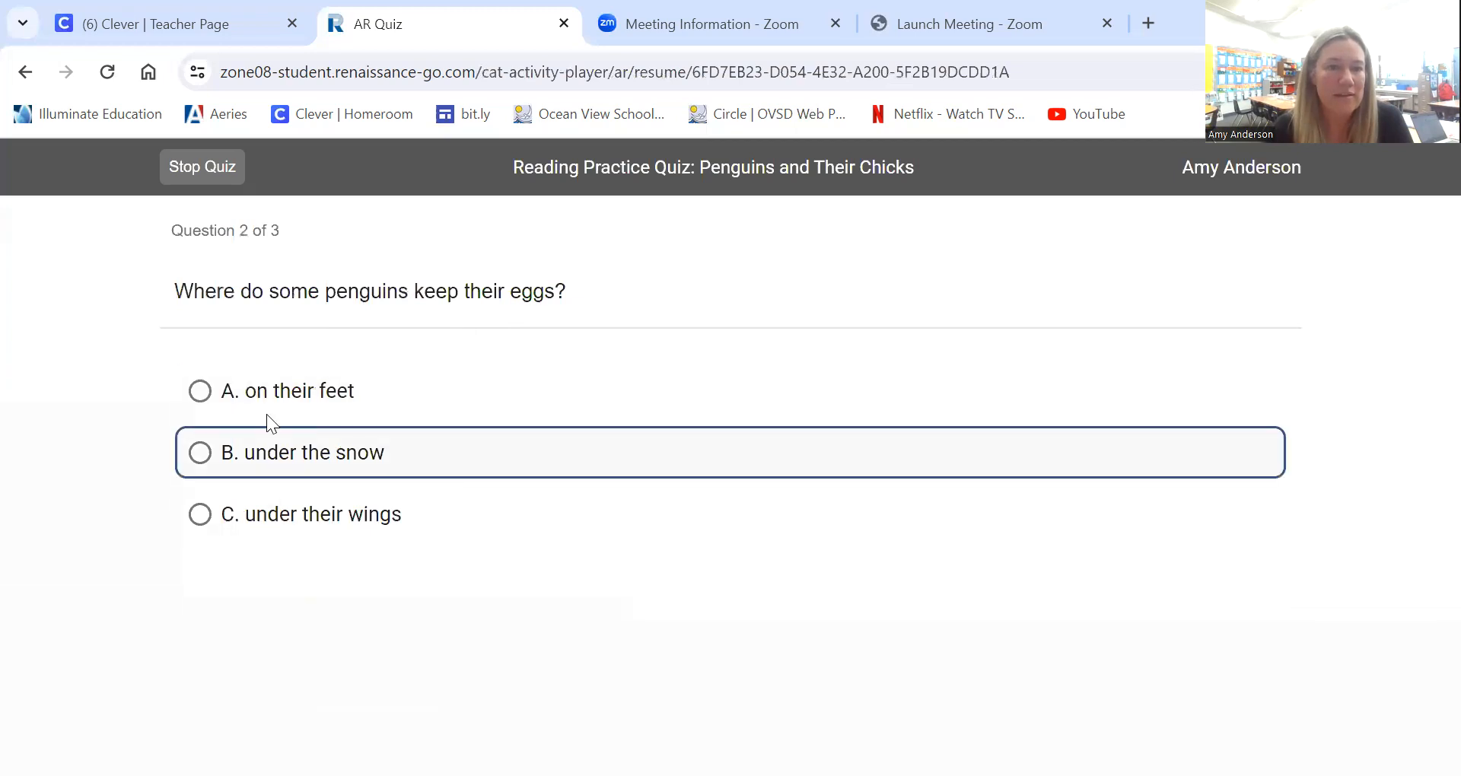
click(199, 391)
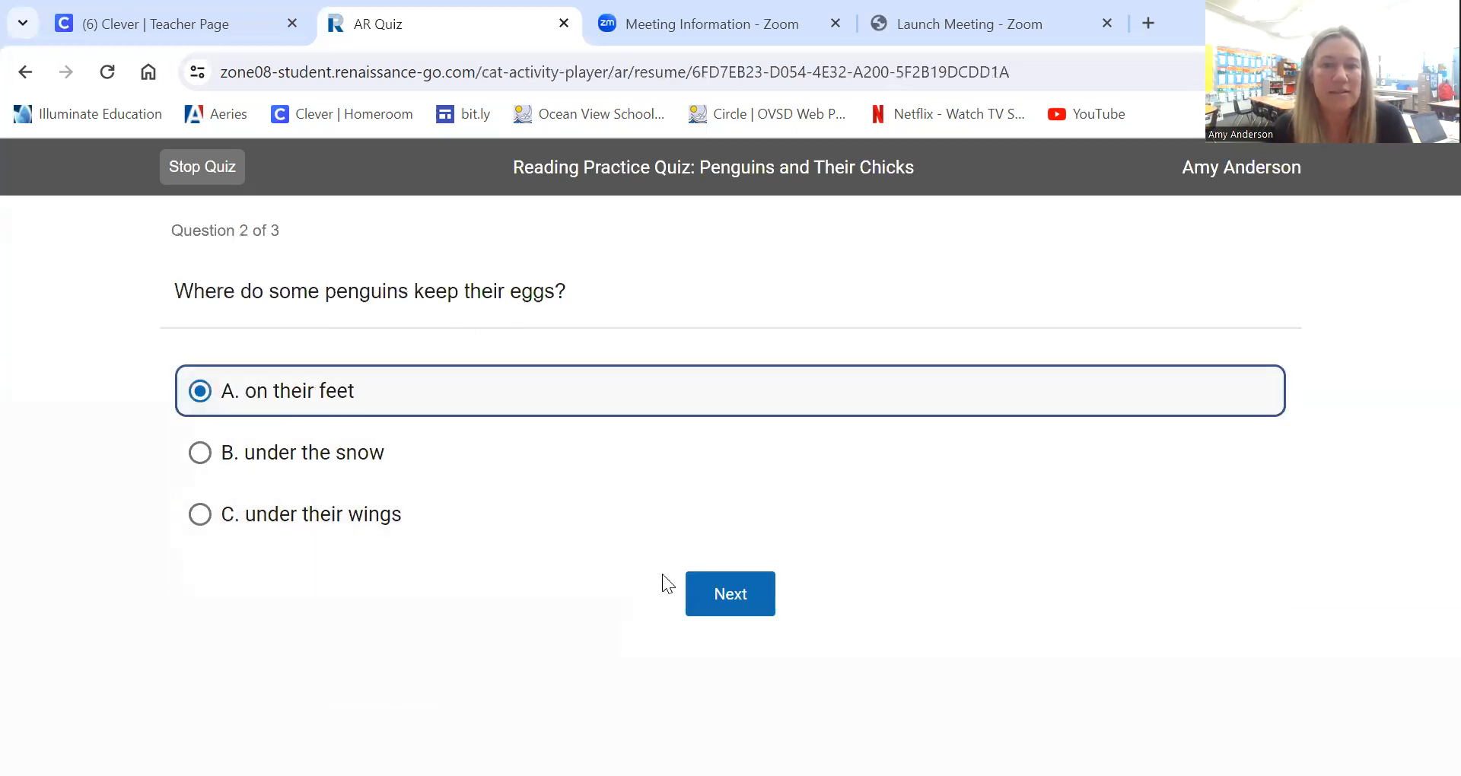
click(731, 594)
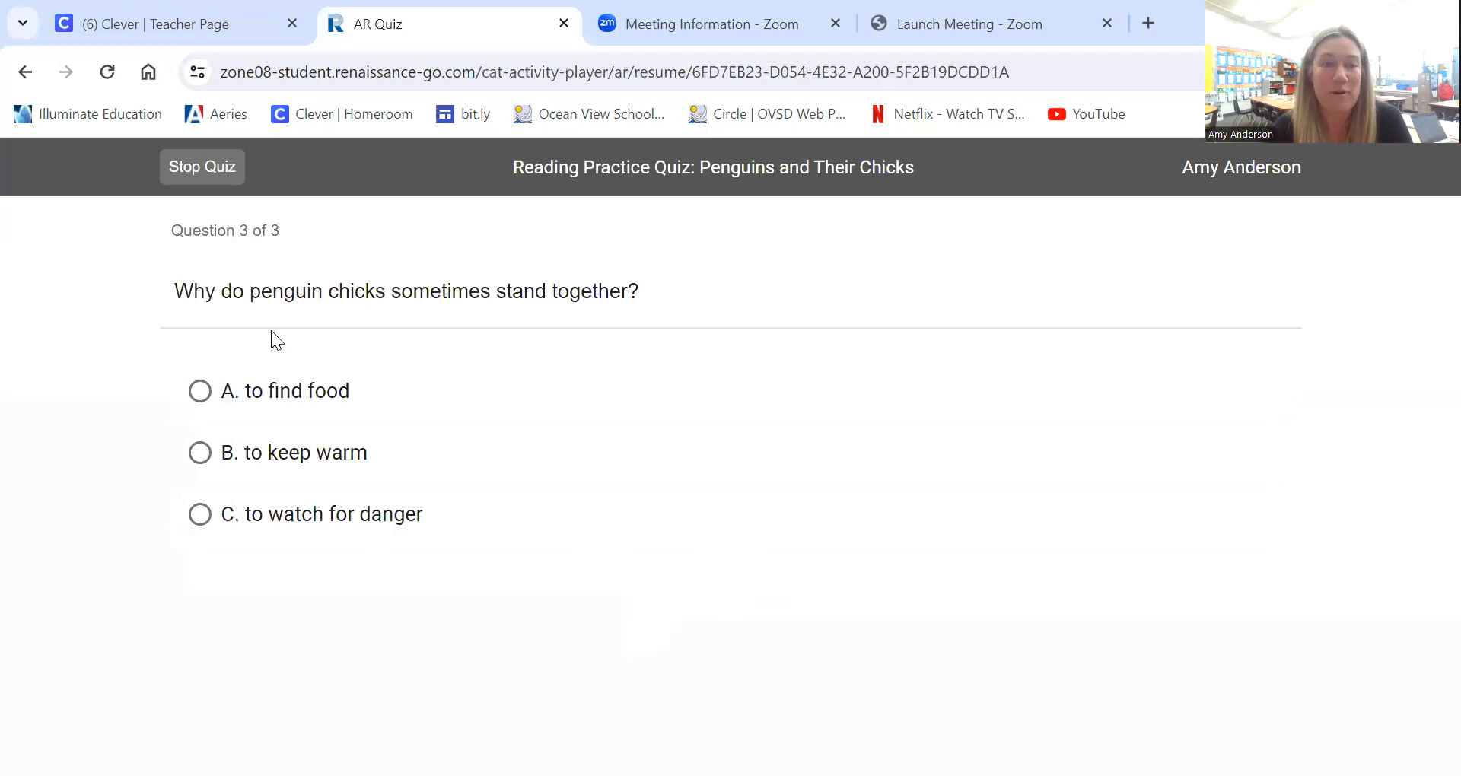
mouse_move(545, 330)
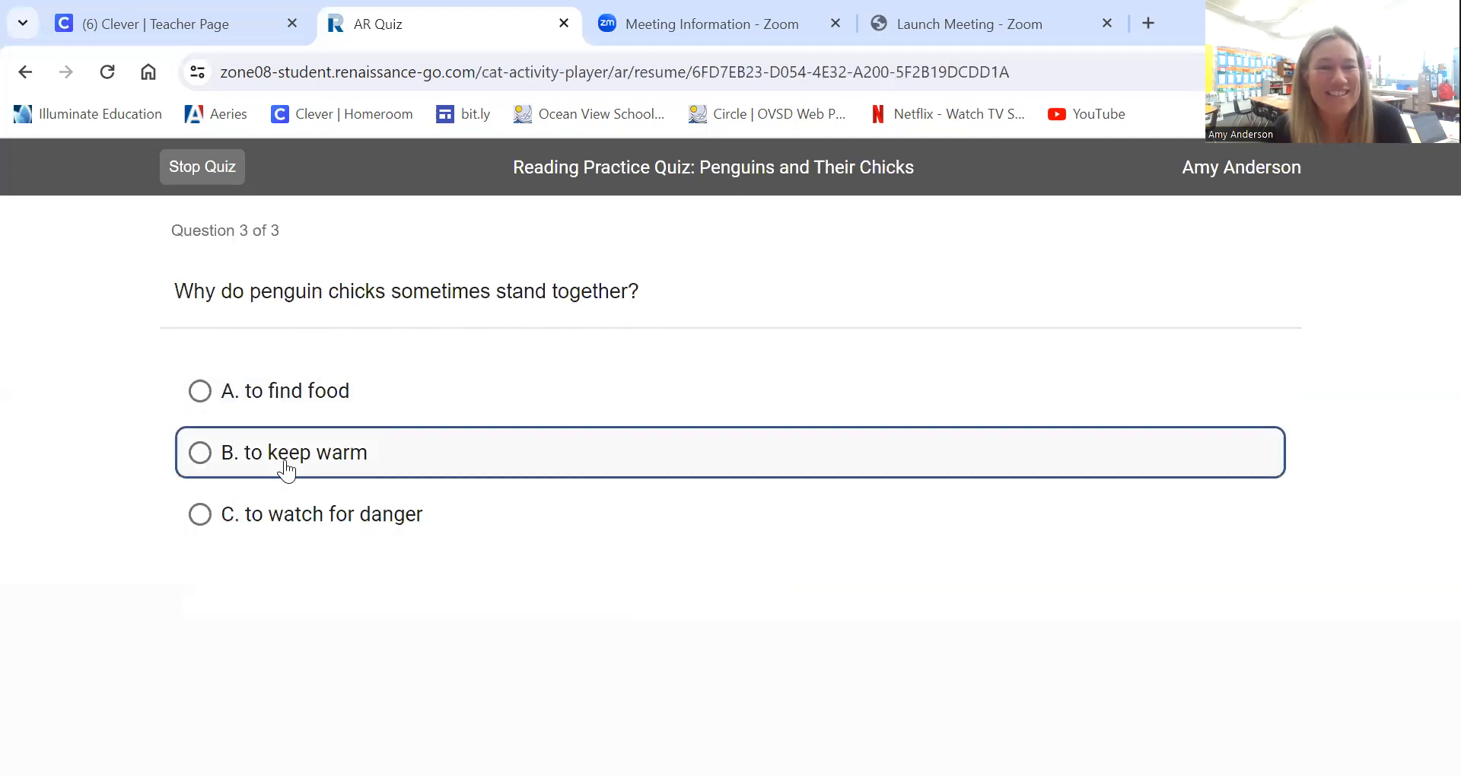
click(200, 452)
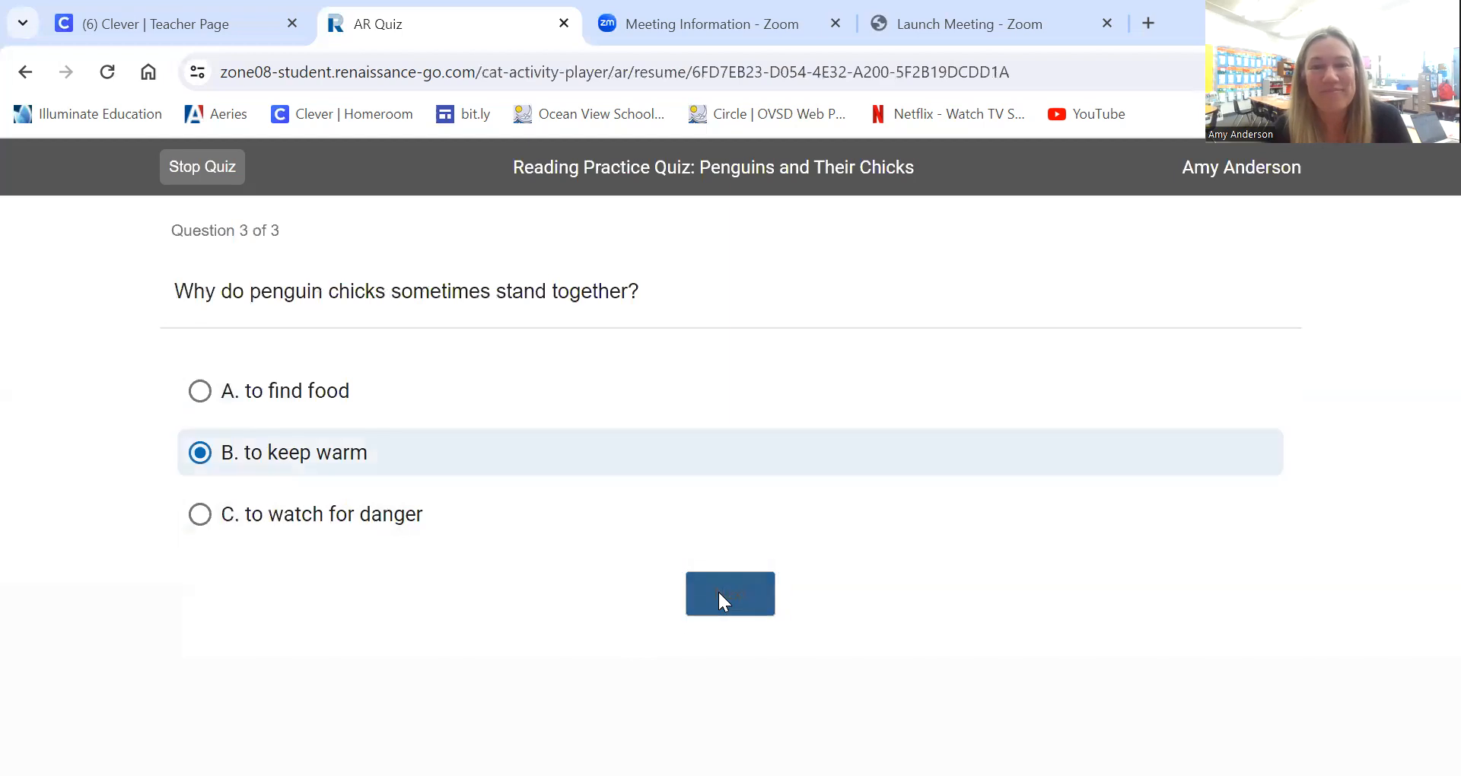
Submit the final answer and rate the book four stars, One of the Best.
click(730, 594)
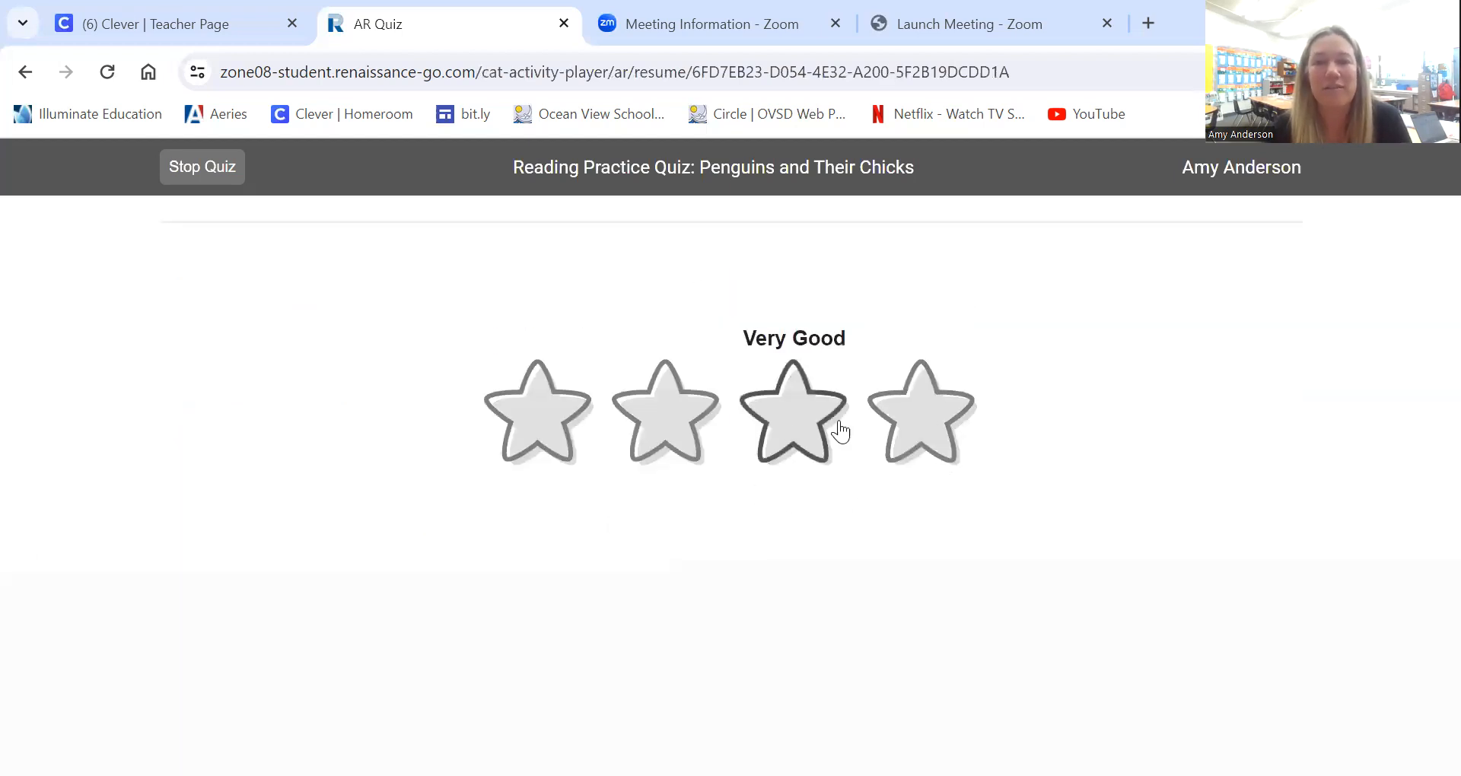
click(922, 424)
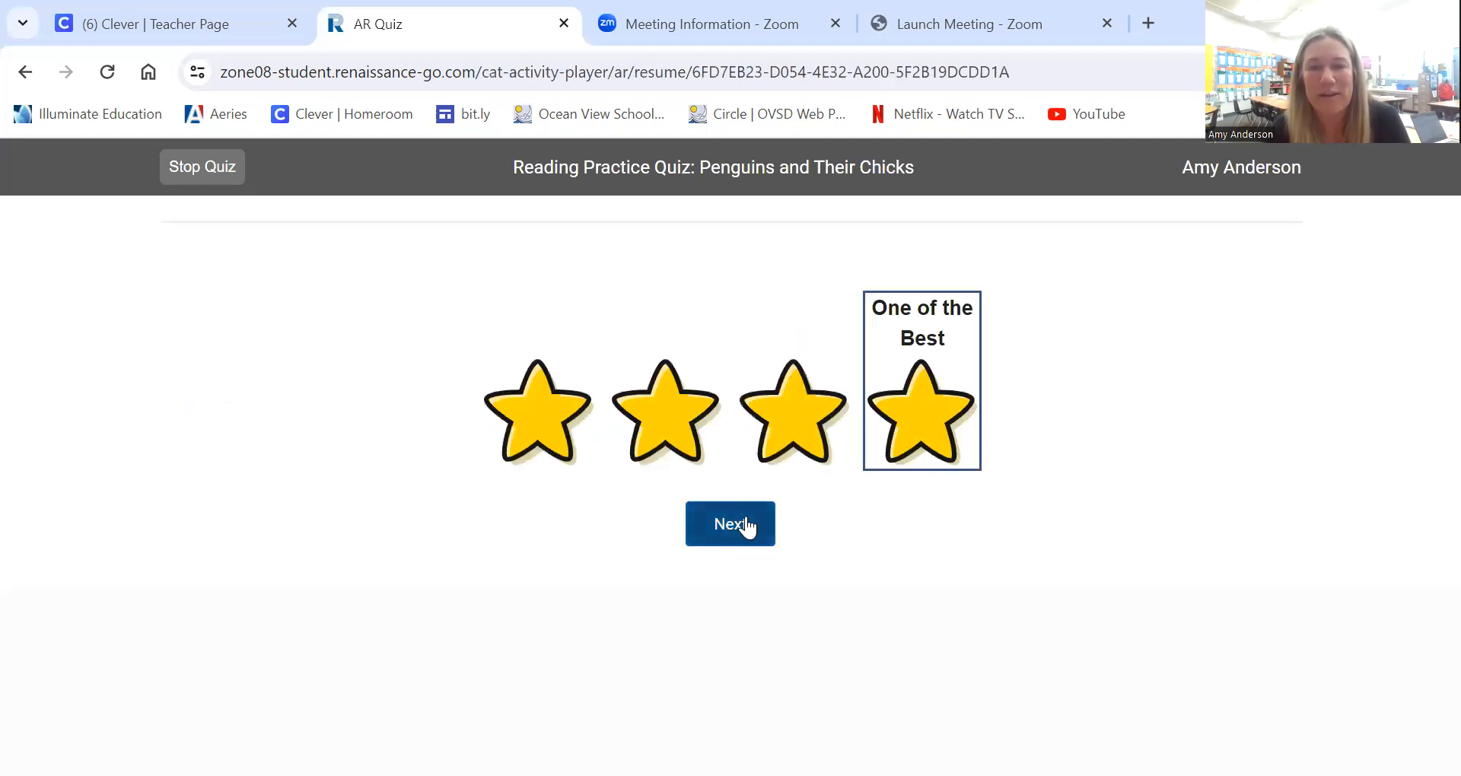
Finish the quiz and review the results: passed at 100%, 3 of 3 right, 0.5 points.
click(731, 523)
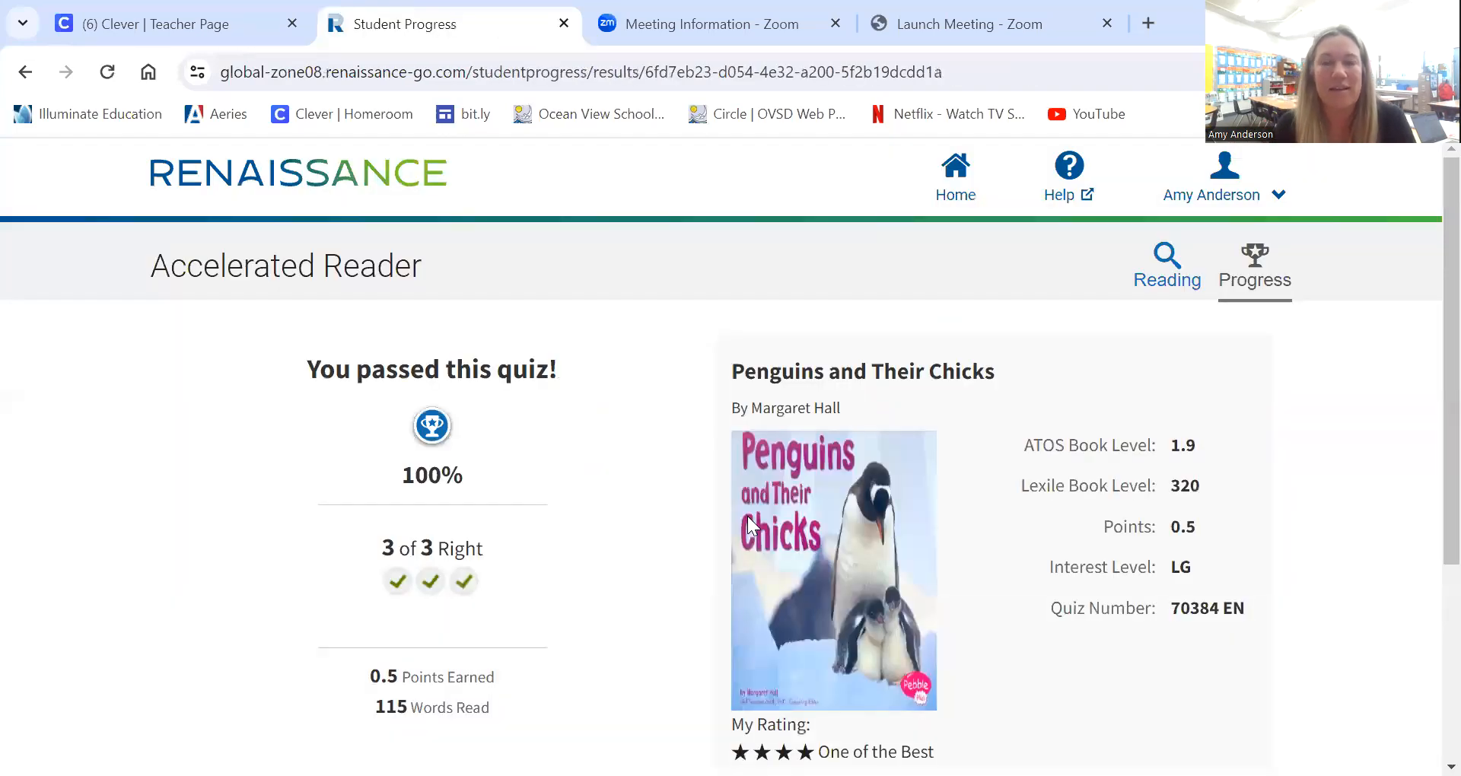
scroll(down, 3)
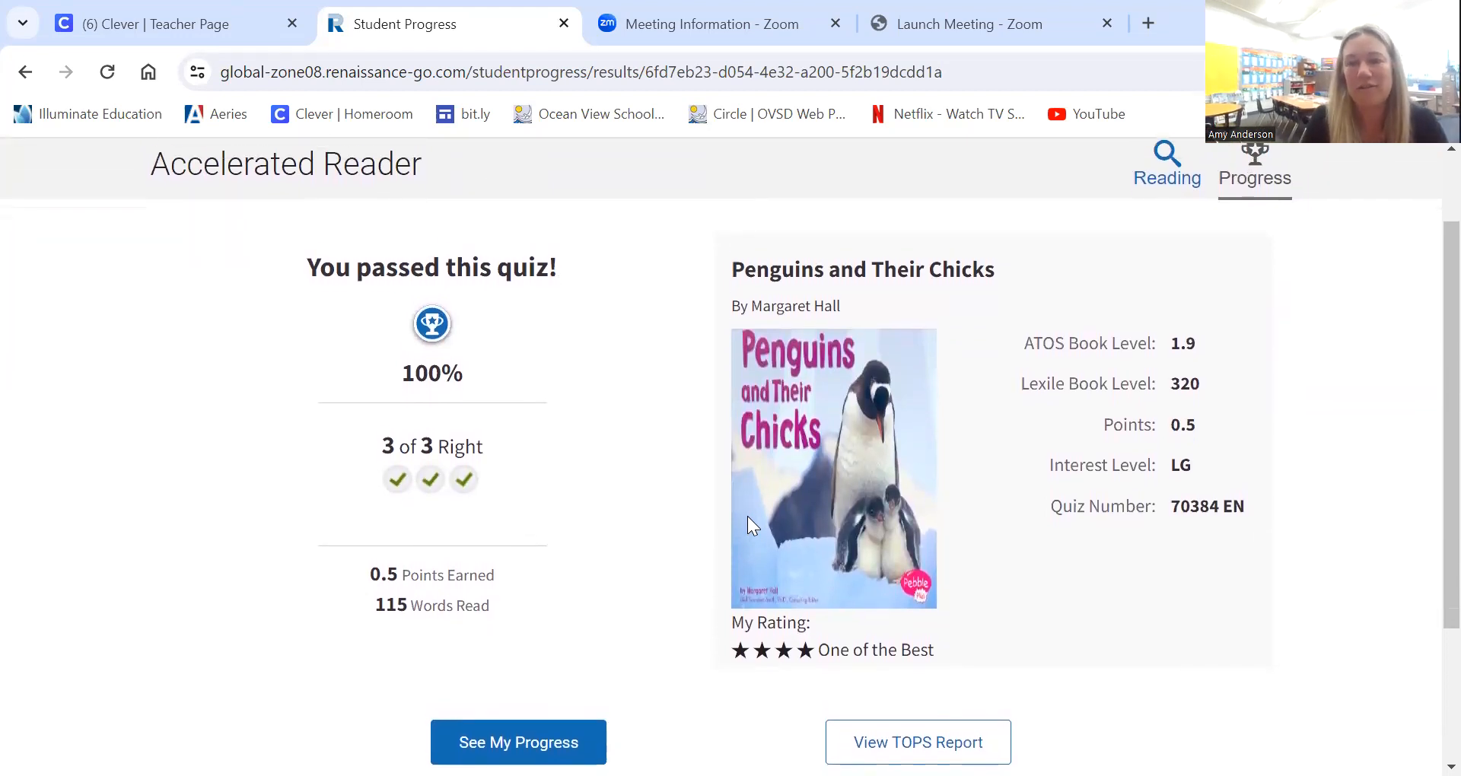
scroll(down, 3)
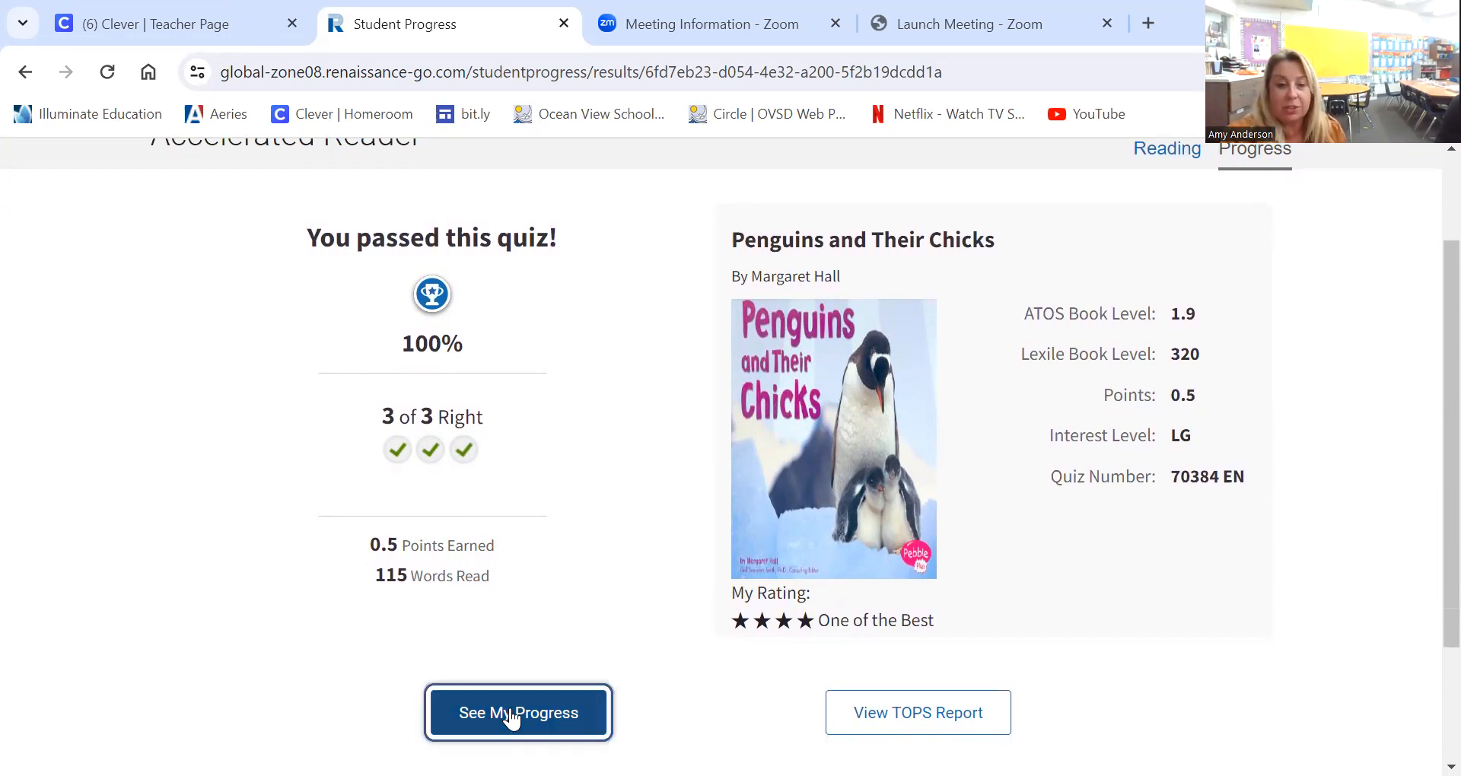
View My Progress: 0.5 points, 100% quiz score, 1 quiz passed and 115 words read.
click(517, 712)
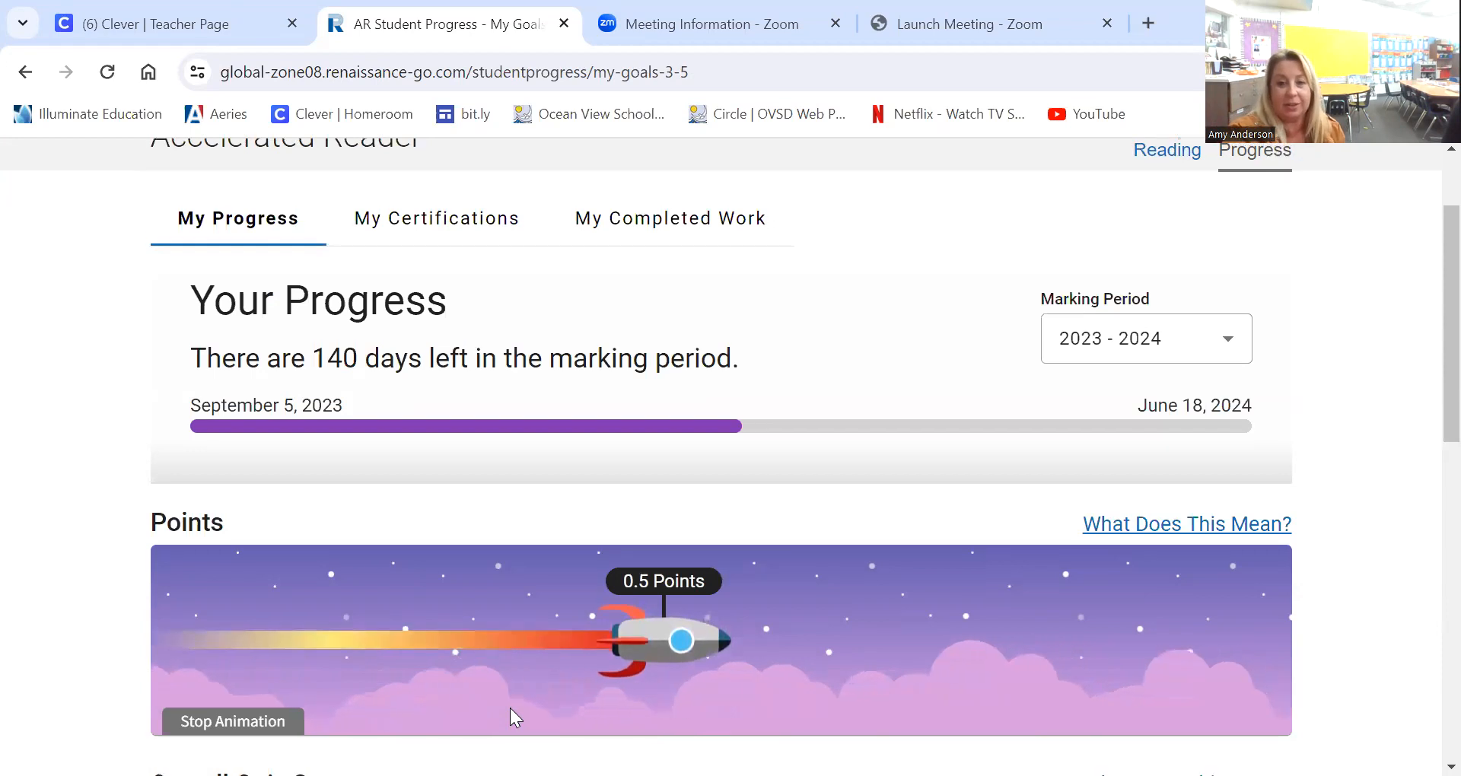
scroll(down, 3)
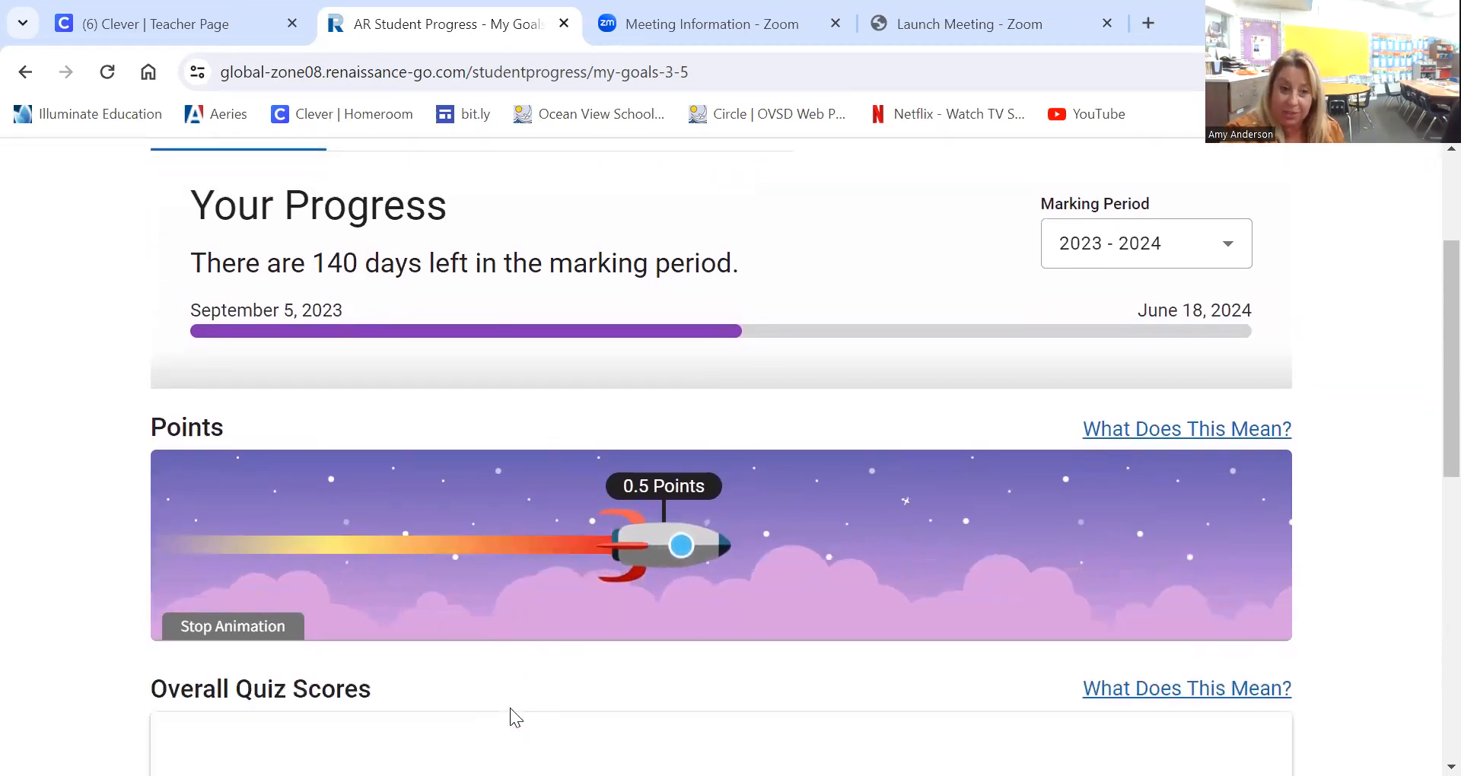
mouse_move(1323, 569)
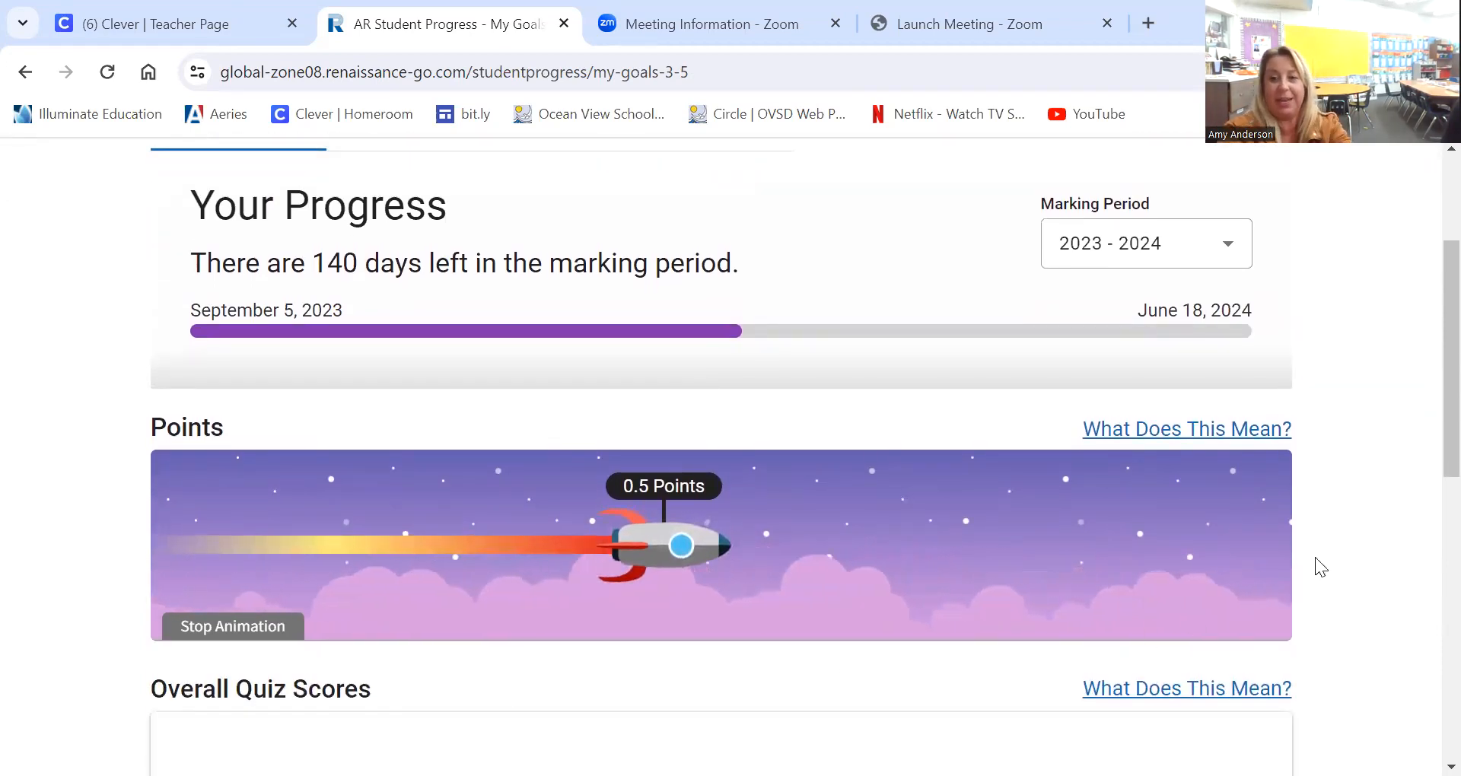
scroll(down, 3)
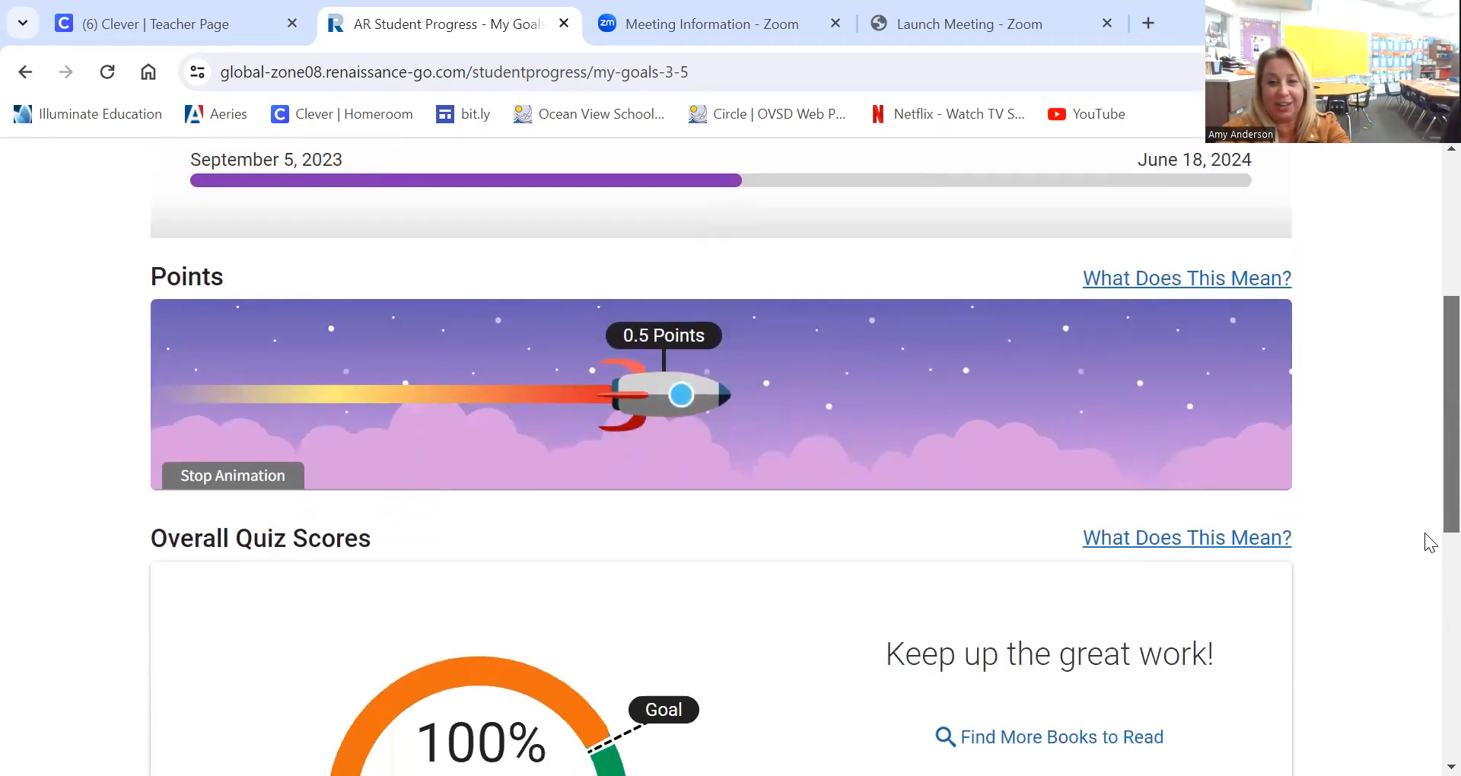
scroll(down, 3)
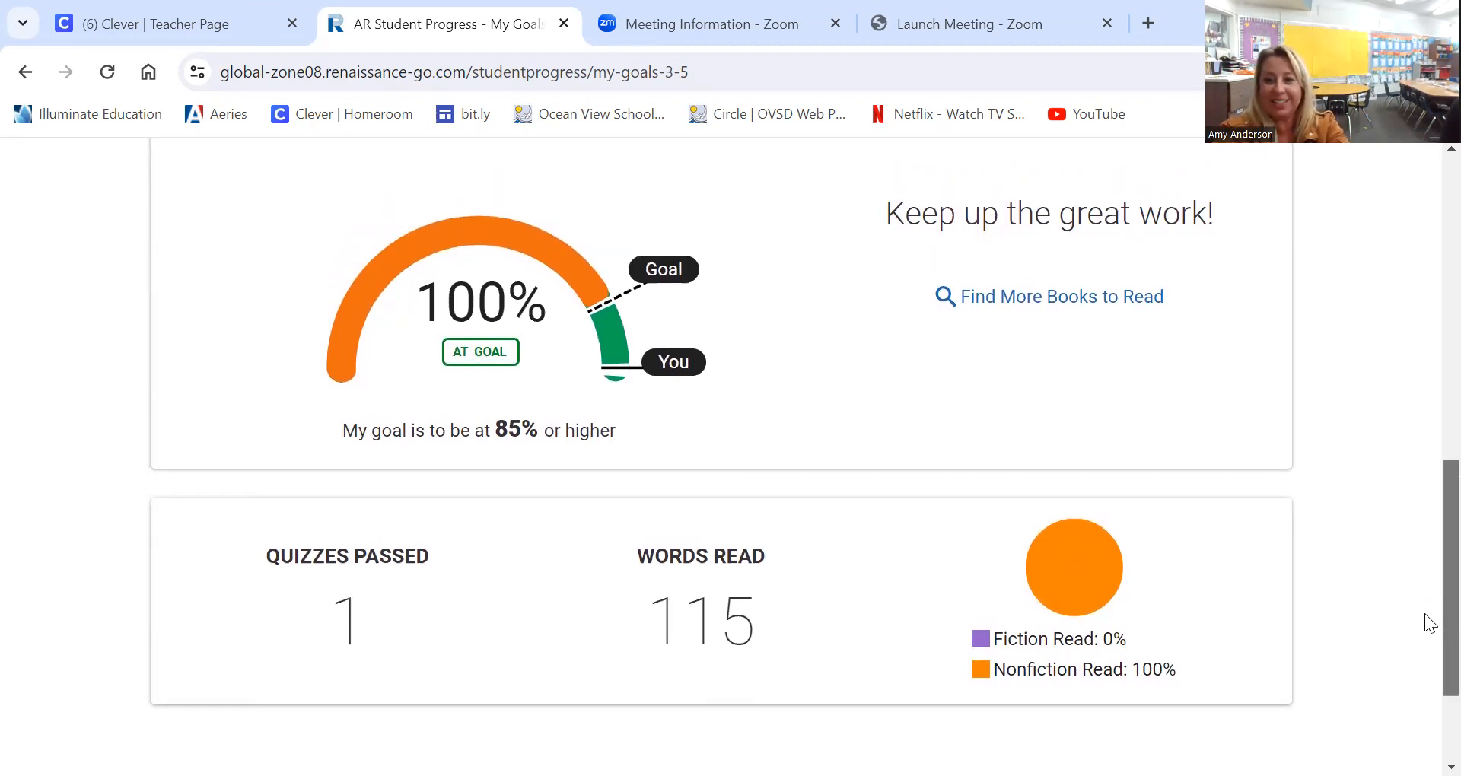
scroll(up, 3)
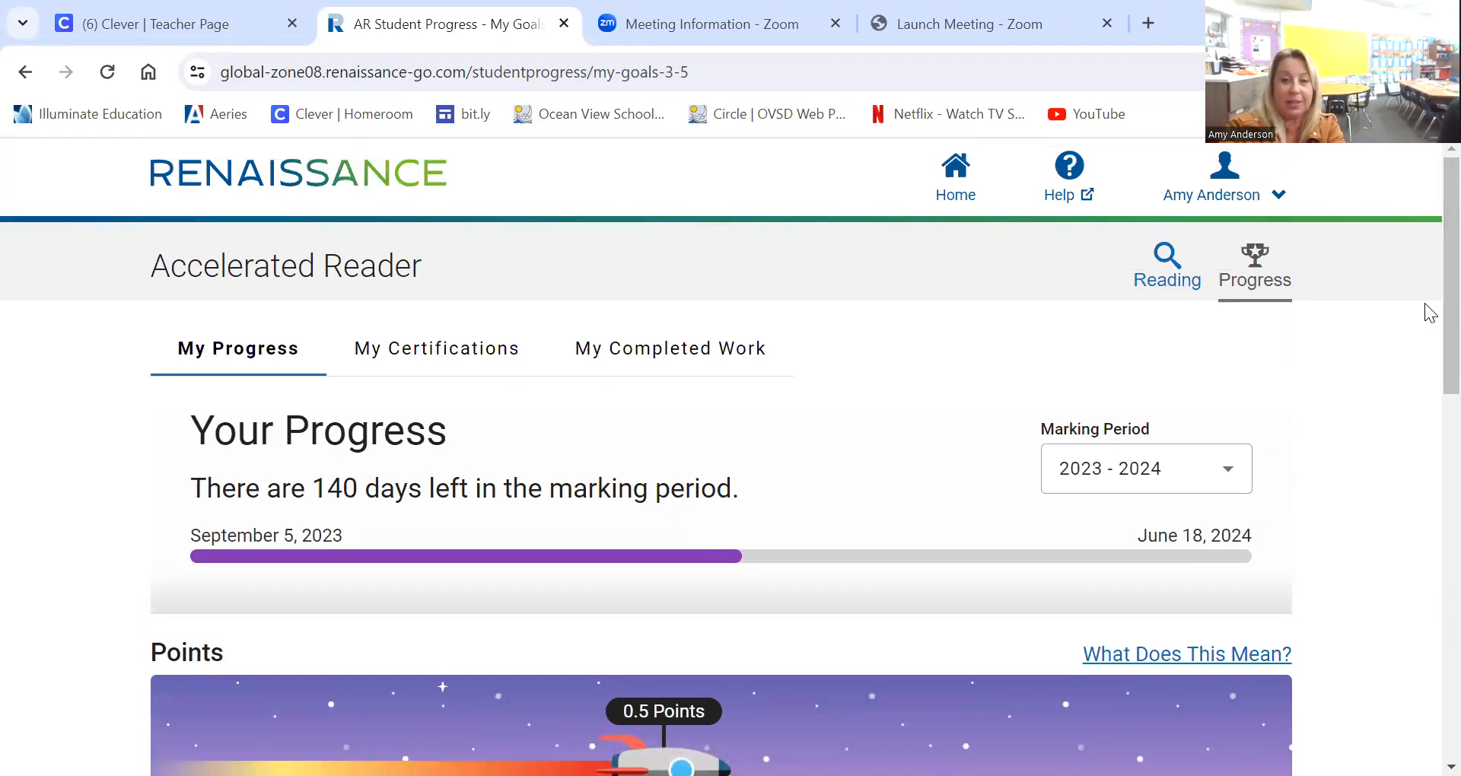
mouse_move(711, 354)
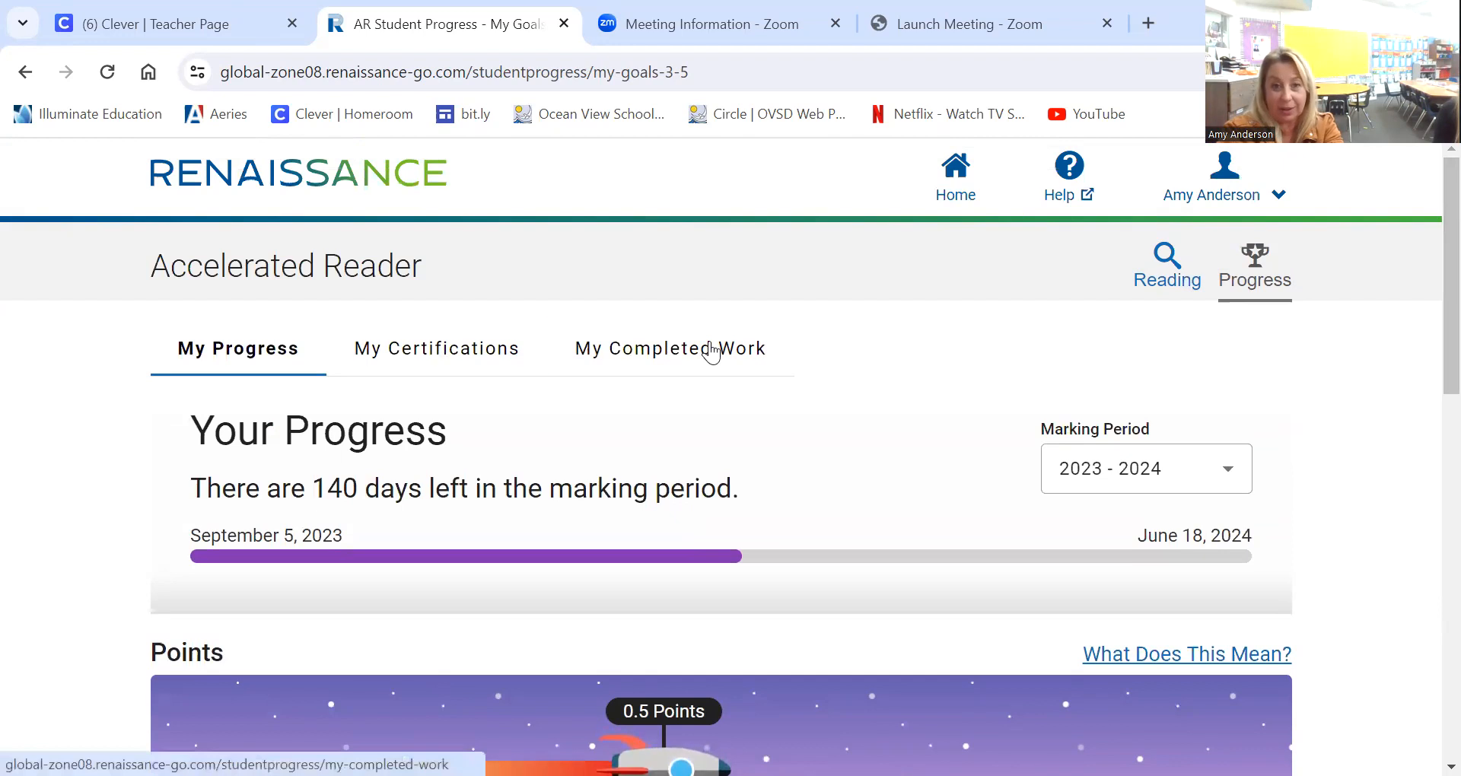
View My Completed Work listing 0.5 total points and Penguins and Their Chicks at 100%.
click(670, 348)
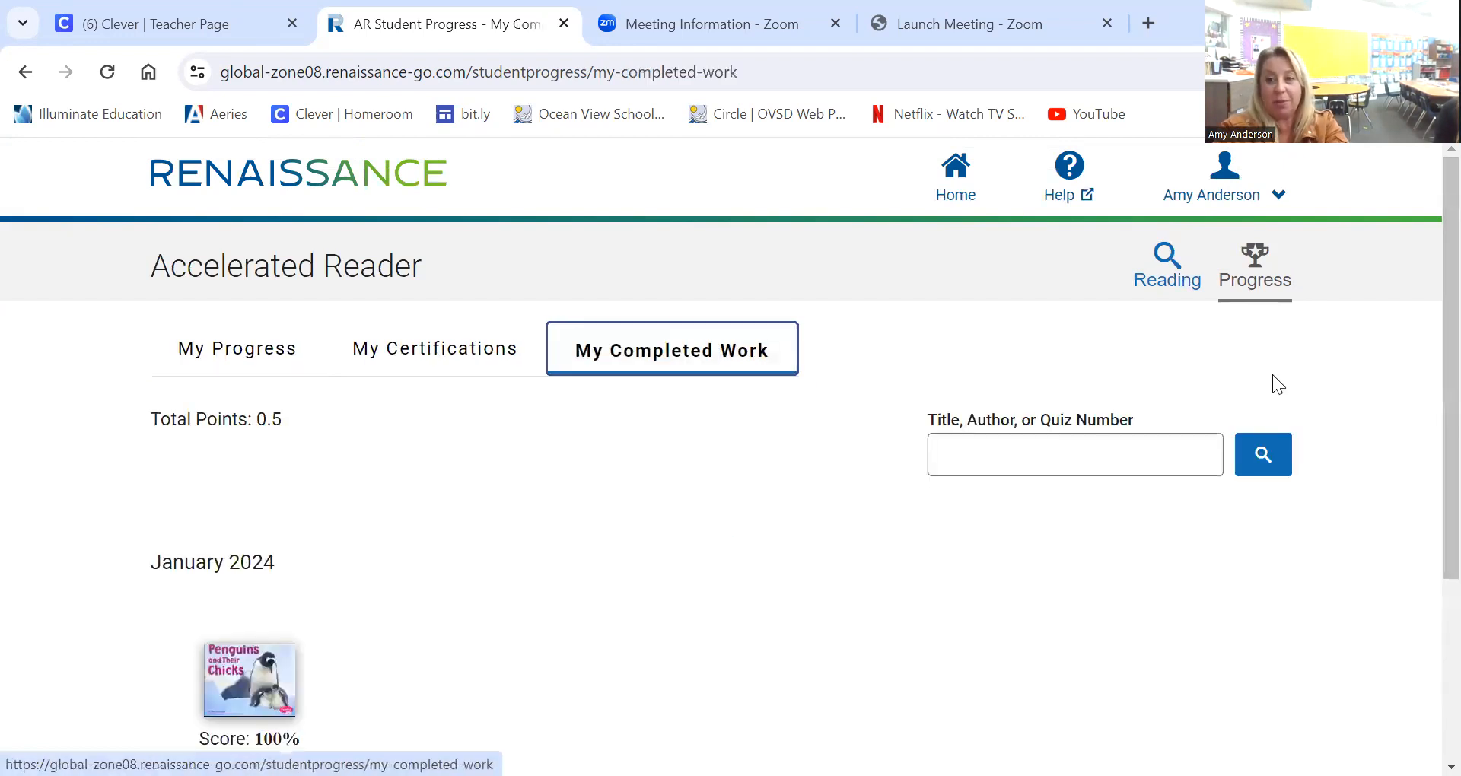
scroll(down, 3)
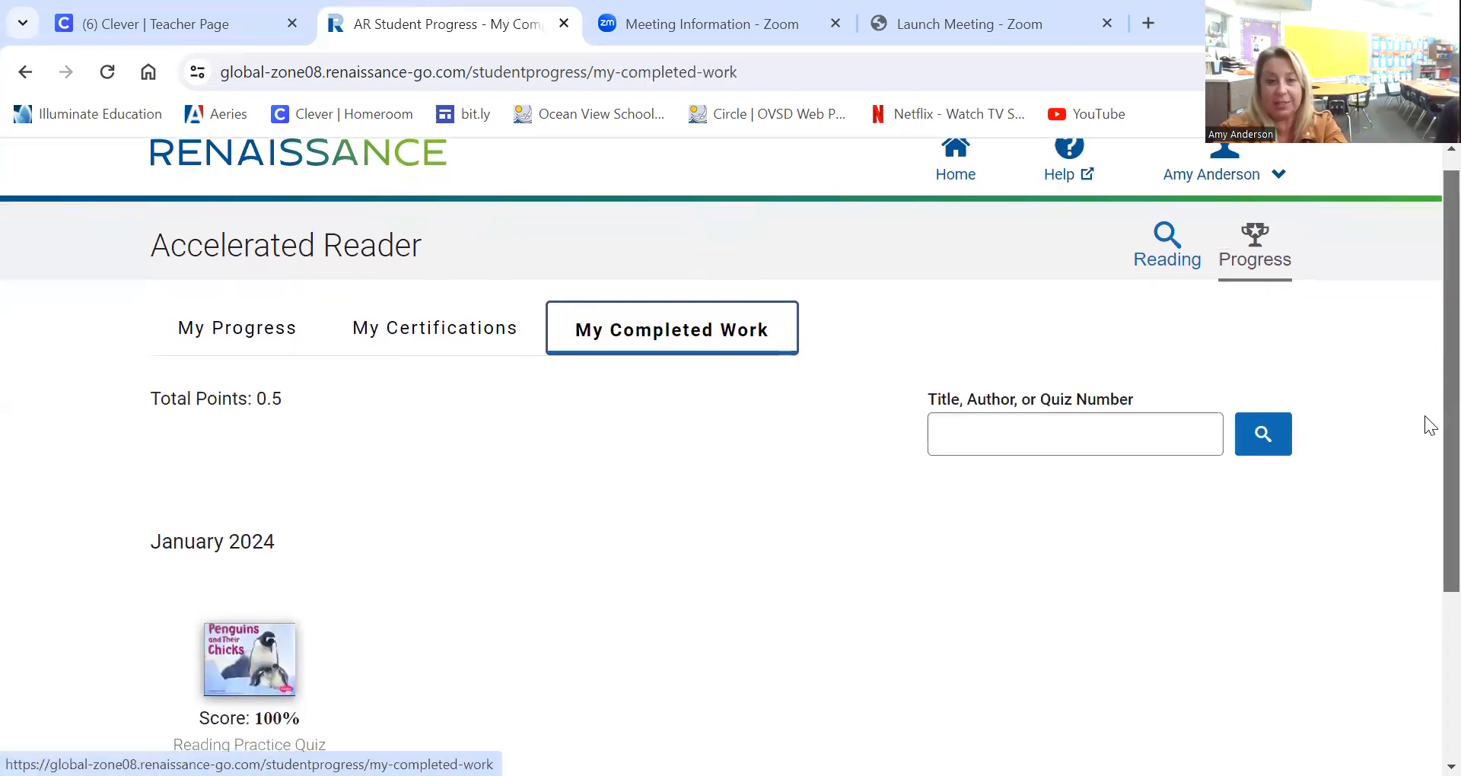
scroll(down, 3)
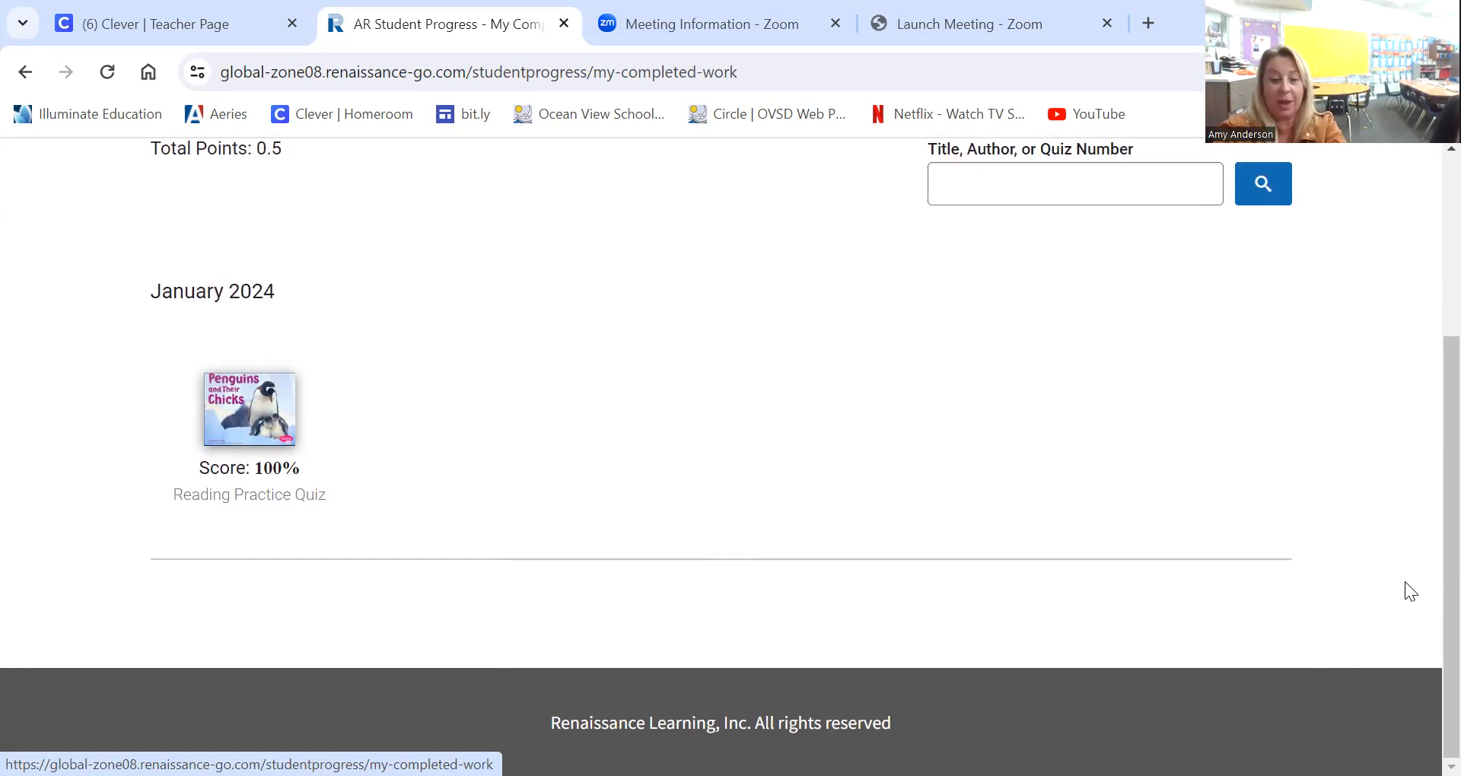
mouse_move(1428, 558)
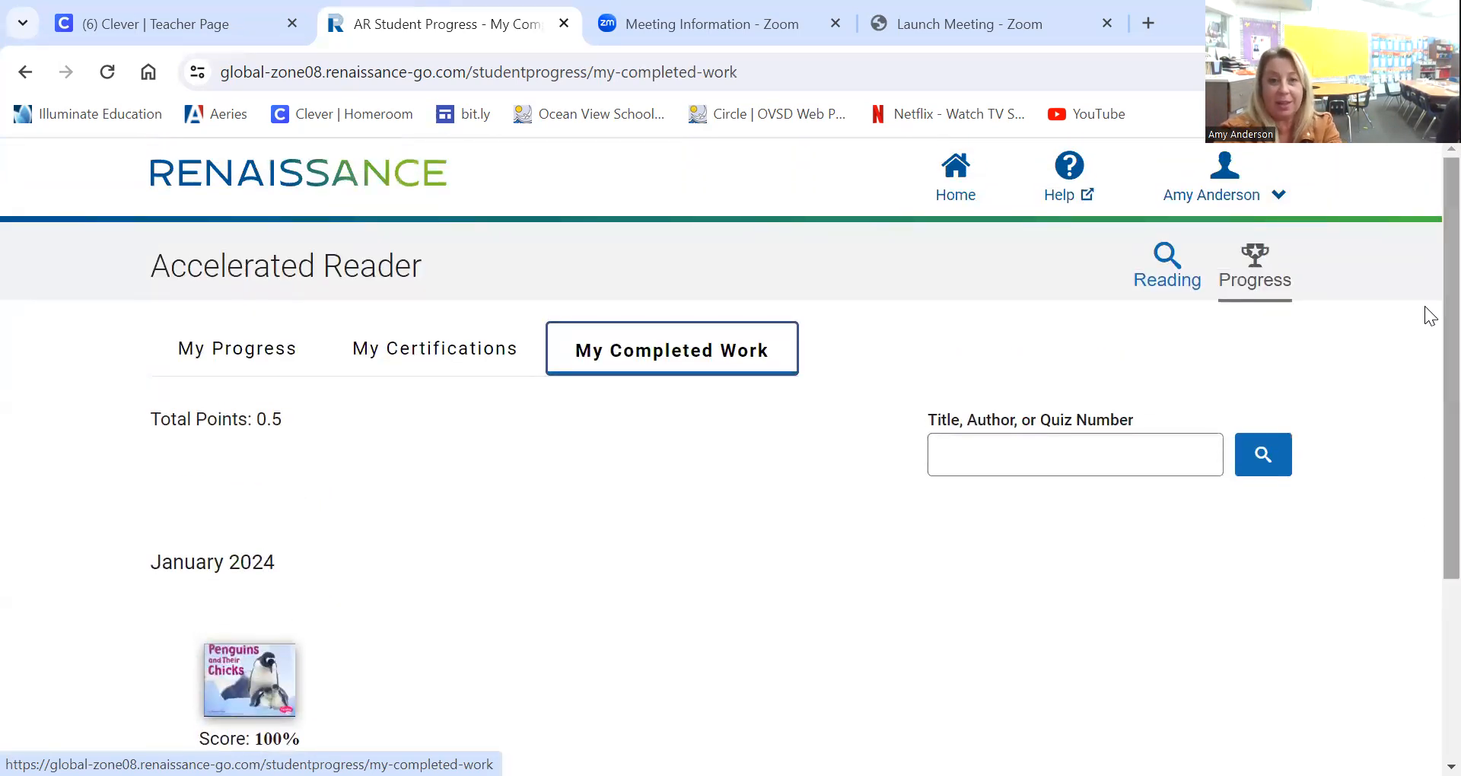
mouse_move(965, 217)
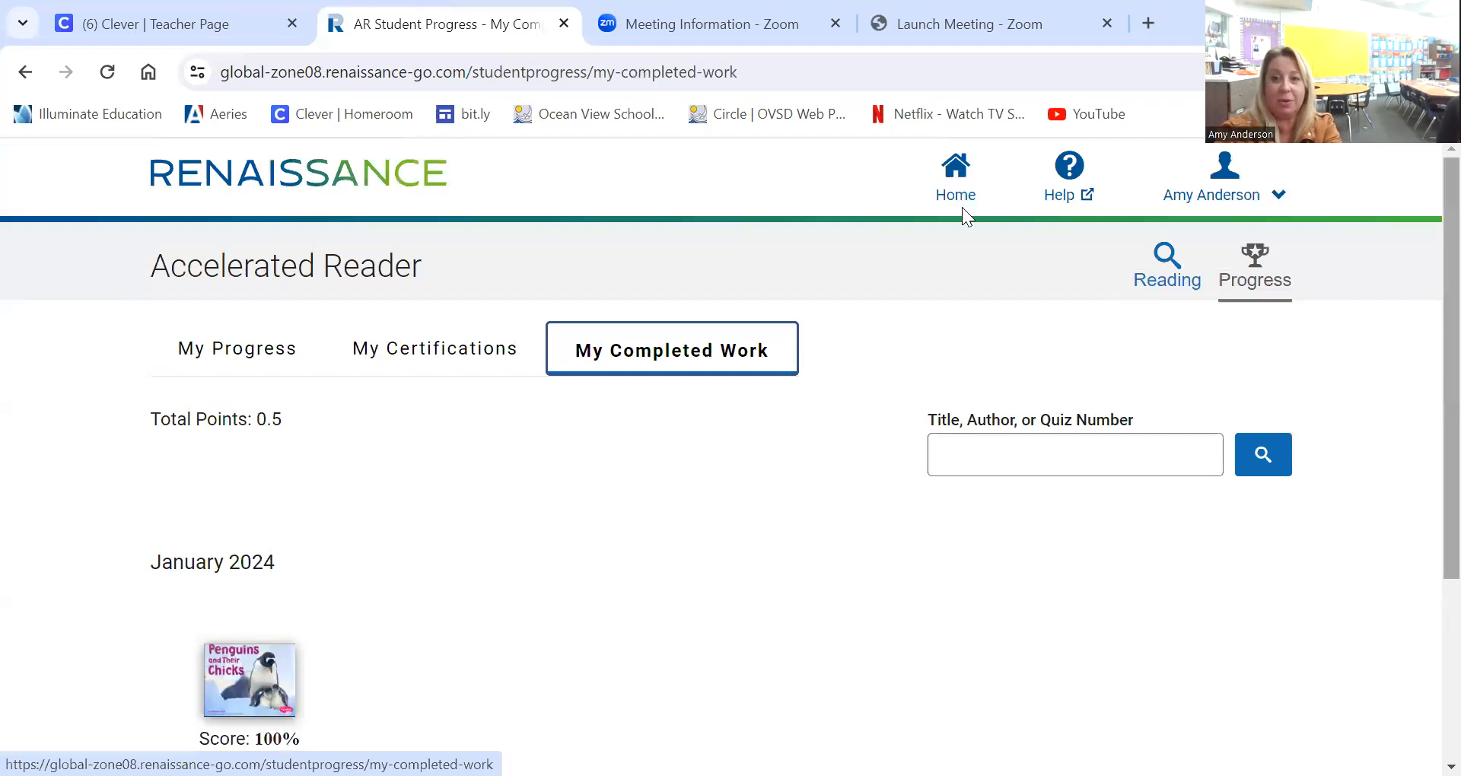
Go back to the student home where the Penguins and Their Chicks quiz reads Completed.
click(956, 165)
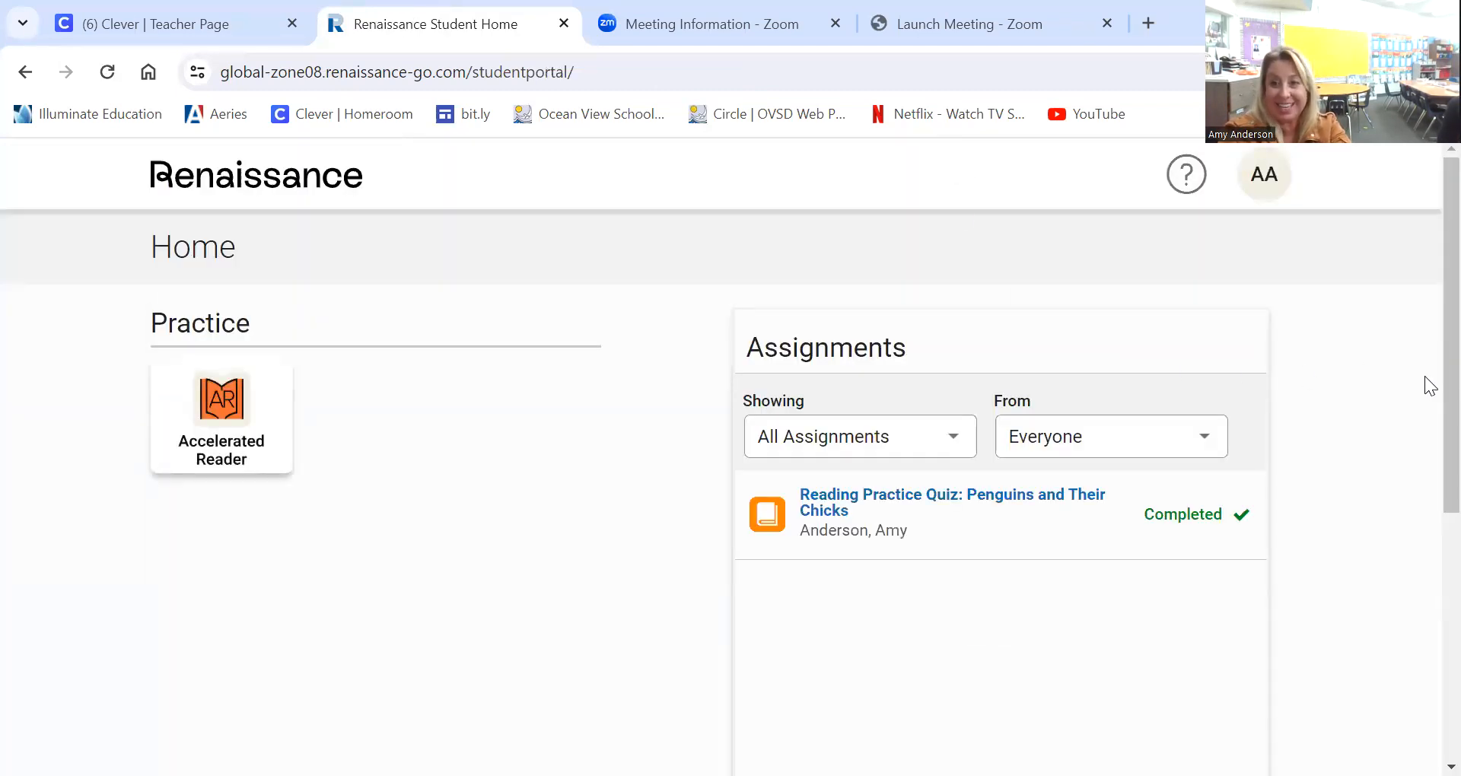
scroll(down, 3)
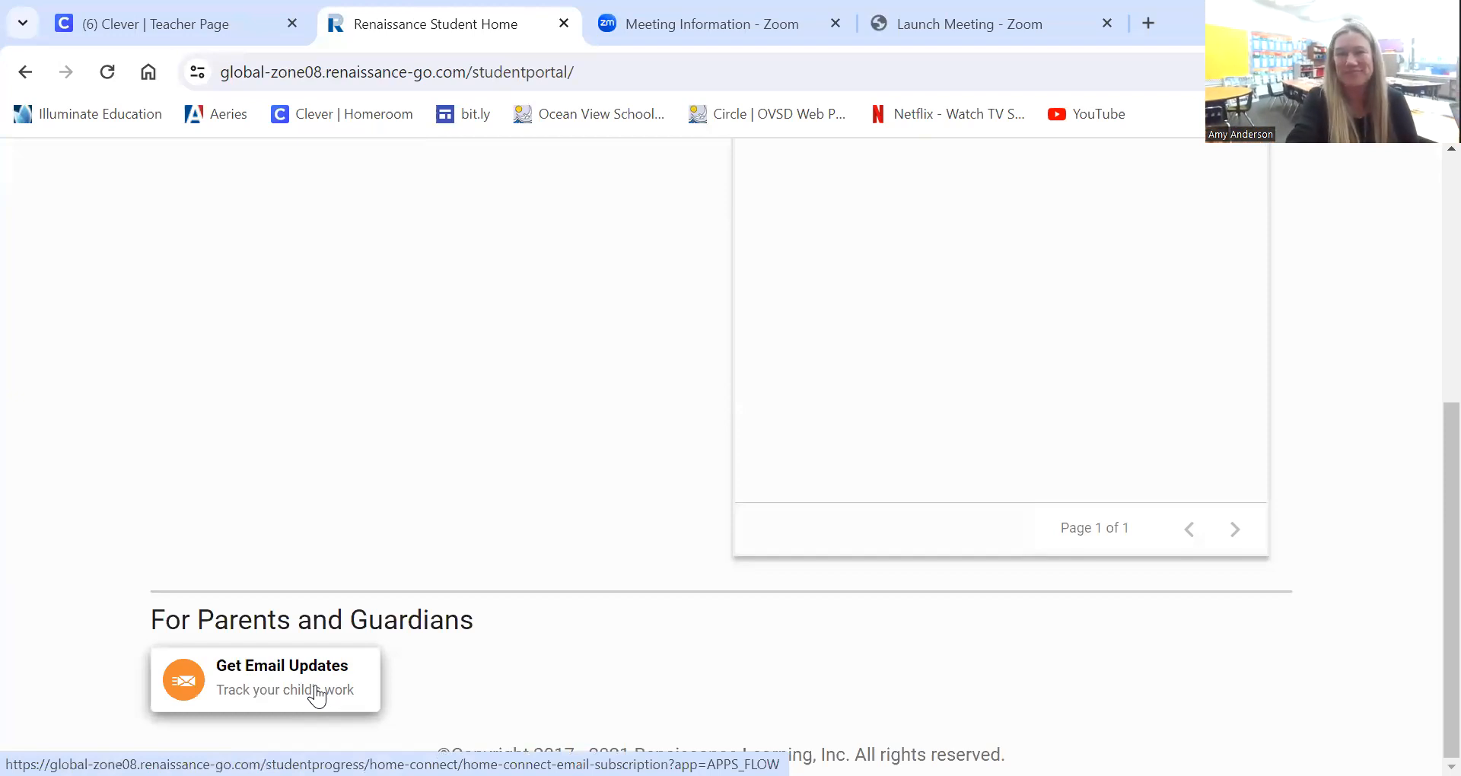
mouse_move(281, 490)
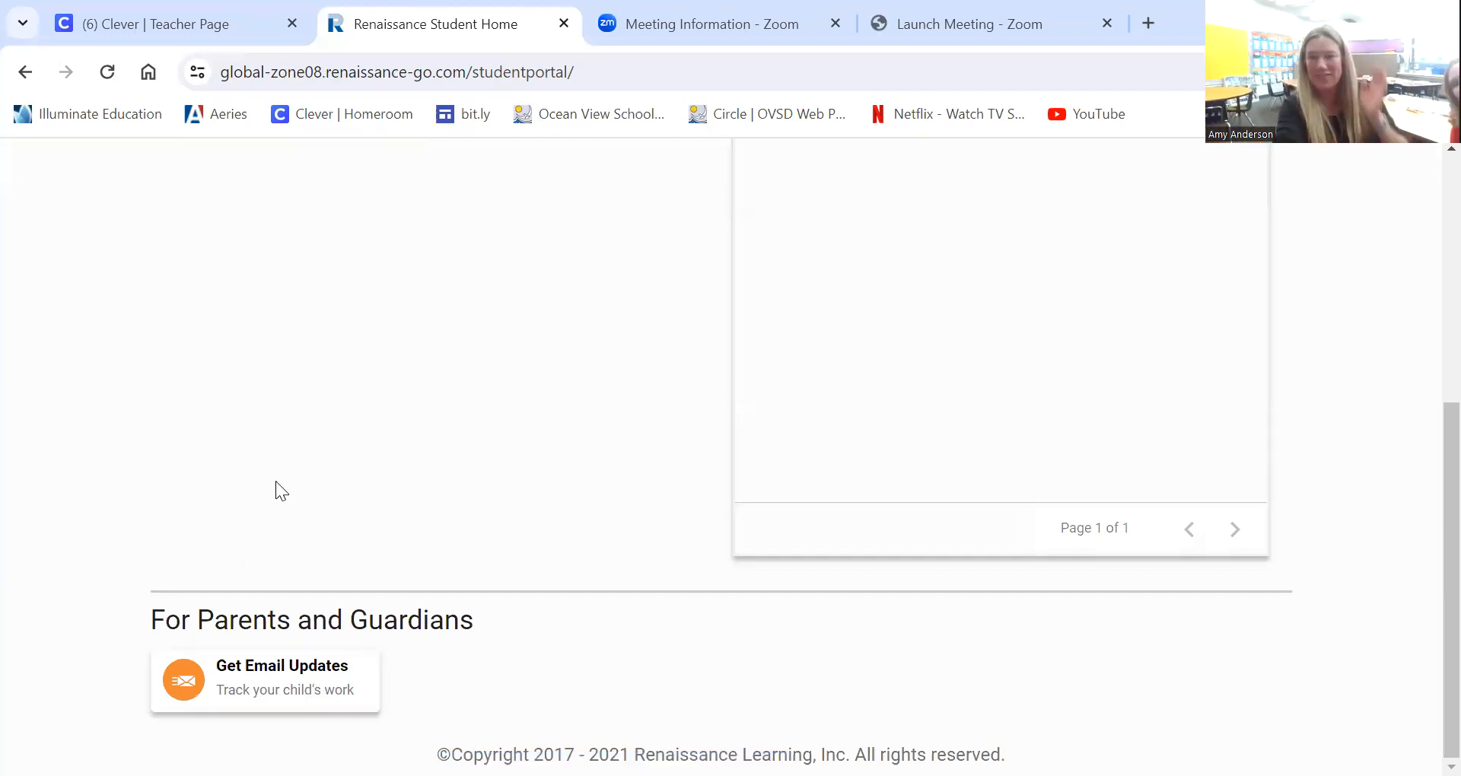